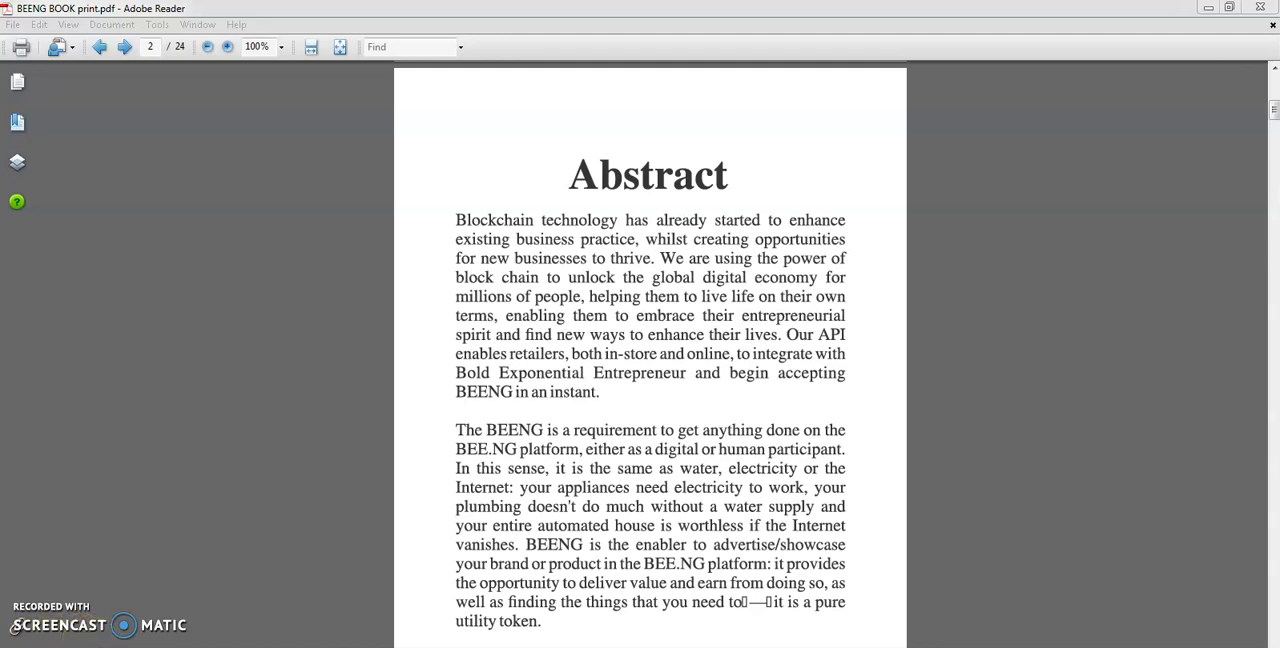
{"action": "mouse_move", "coordinate": [290, 538]}
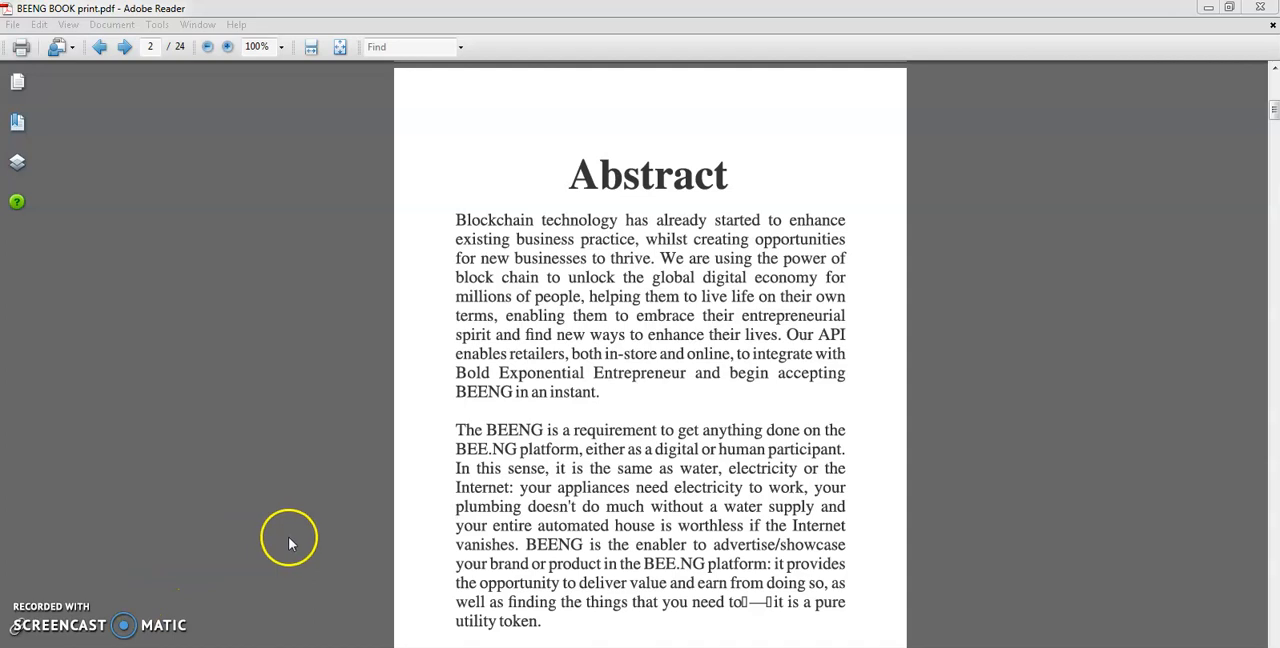
{"action": "mouse_move", "coordinate": [550, 476]}
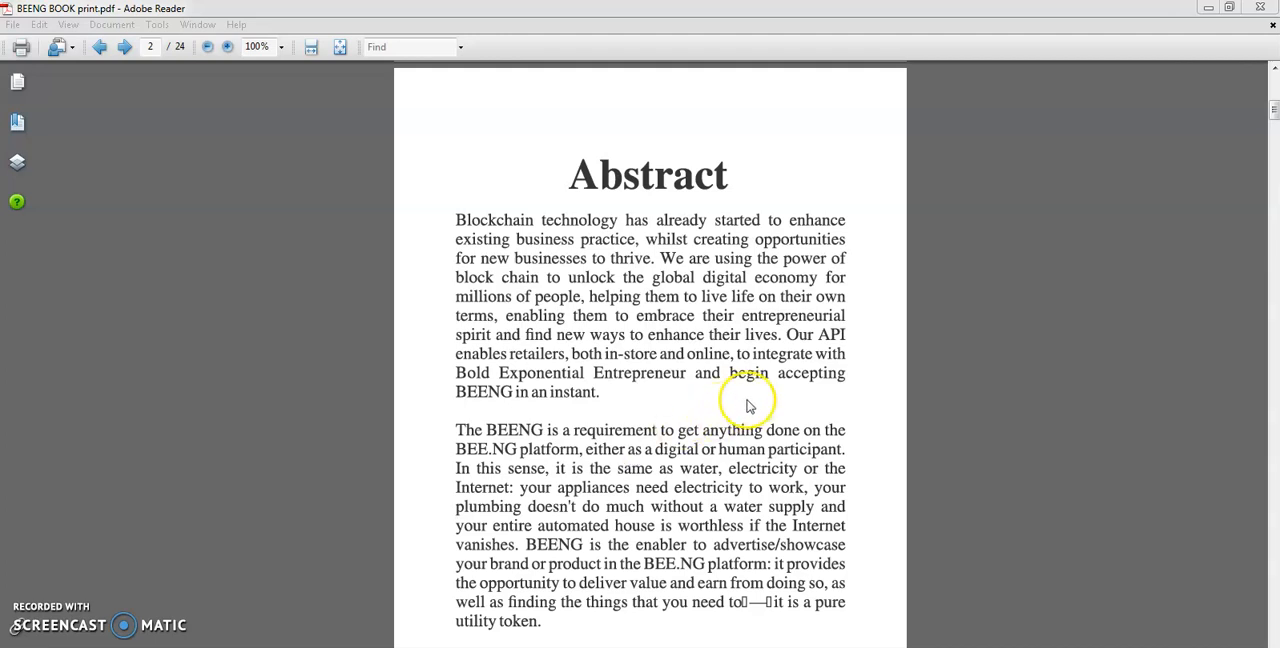
{"action": "mouse_move", "coordinate": [752, 404]}
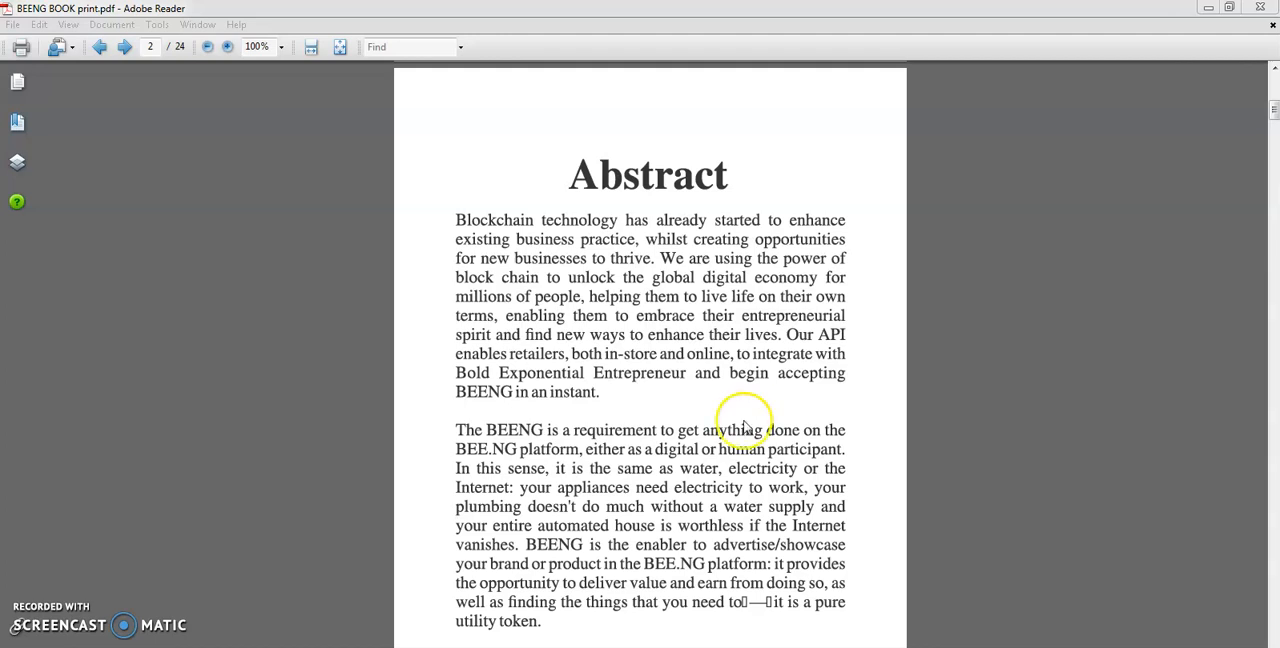
{"action": "mouse_move", "coordinate": [670, 558]}
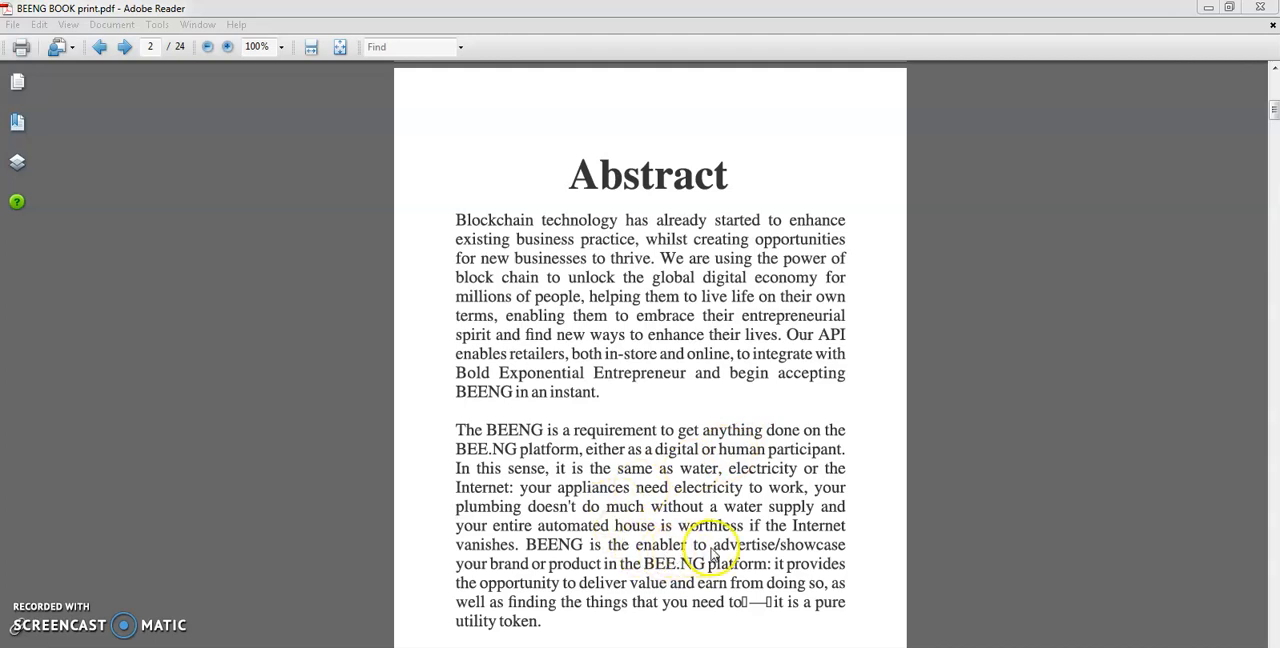
{"action": "mouse_move", "coordinate": [604, 600]}
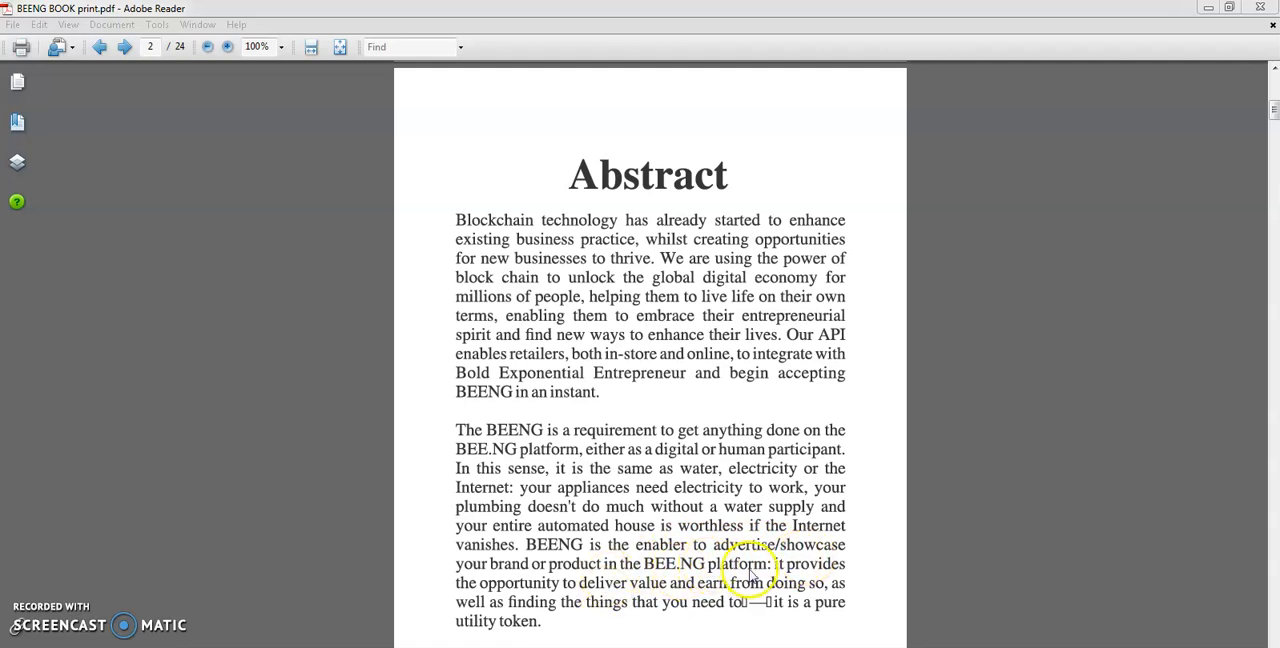
{"action": "mouse_move", "coordinate": [520, 600]}
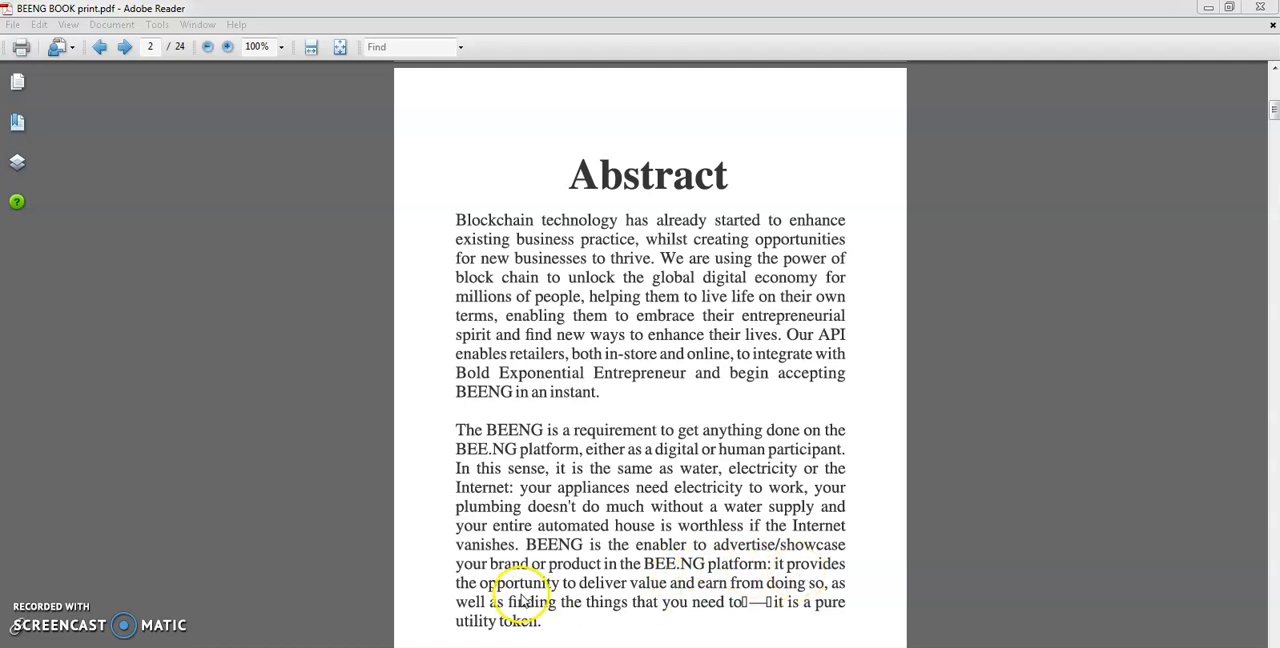
{"action": "mouse_move", "coordinate": [672, 596]}
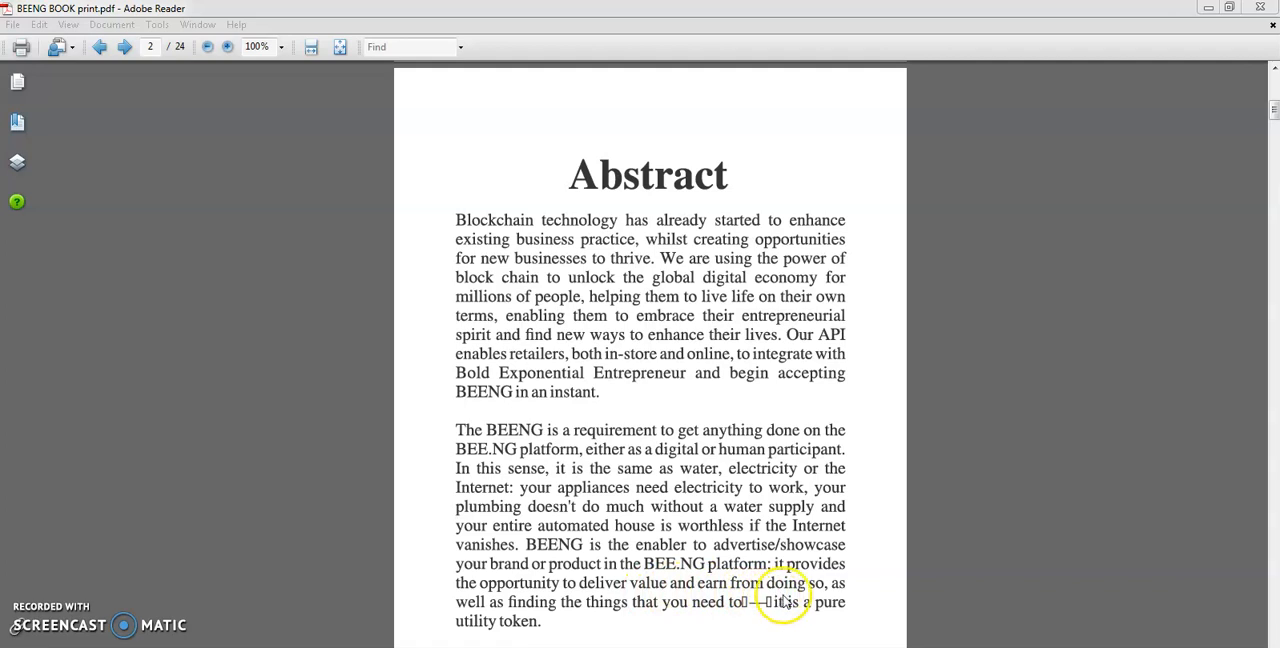
{"action": "mouse_move", "coordinate": [610, 612]}
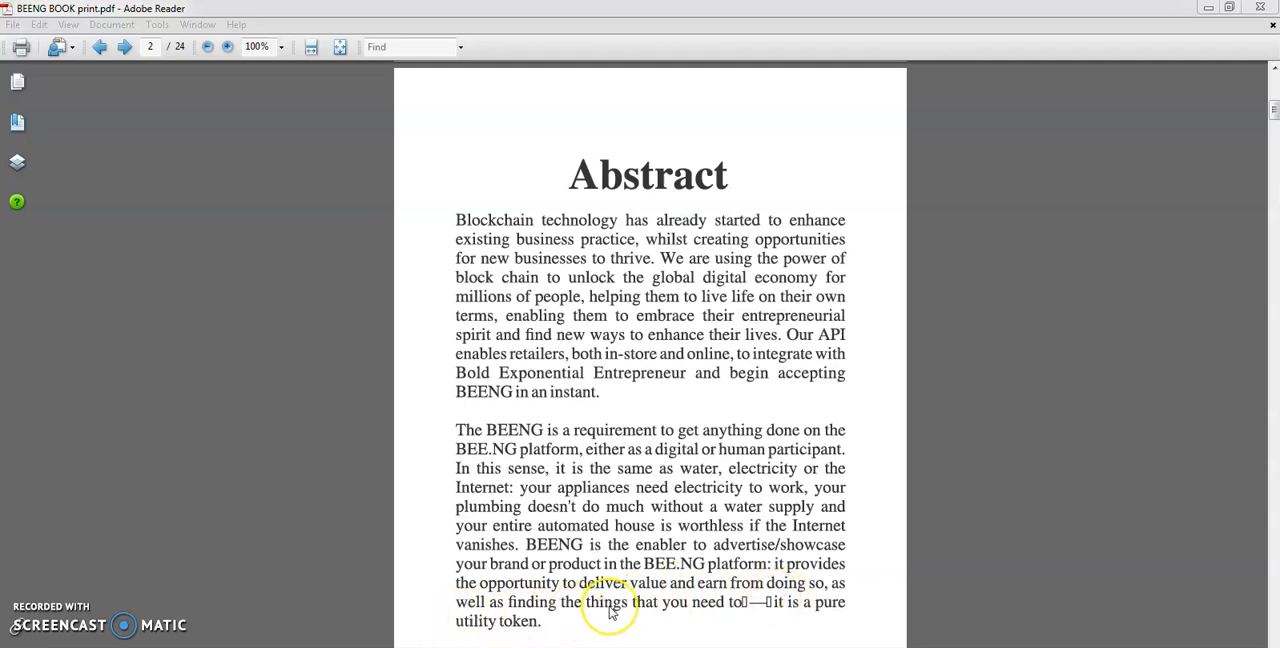
{"action": "mouse_move", "coordinate": [690, 616]}
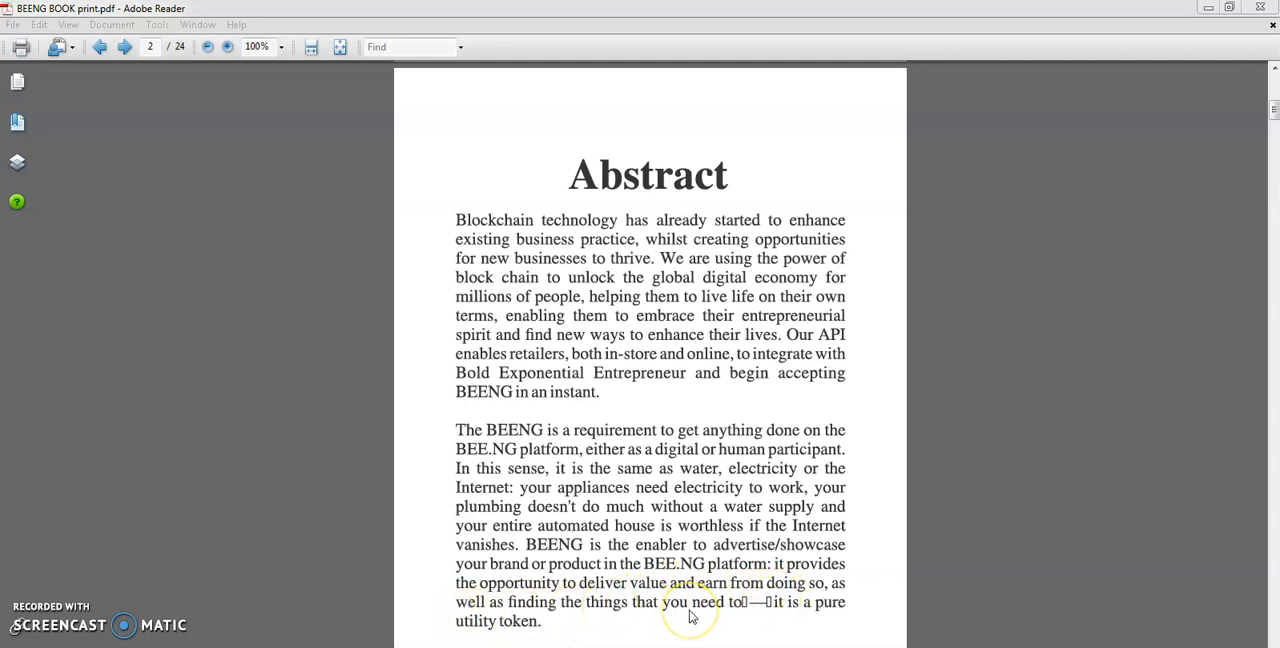
{"action": "mouse_move", "coordinate": [728, 616]}
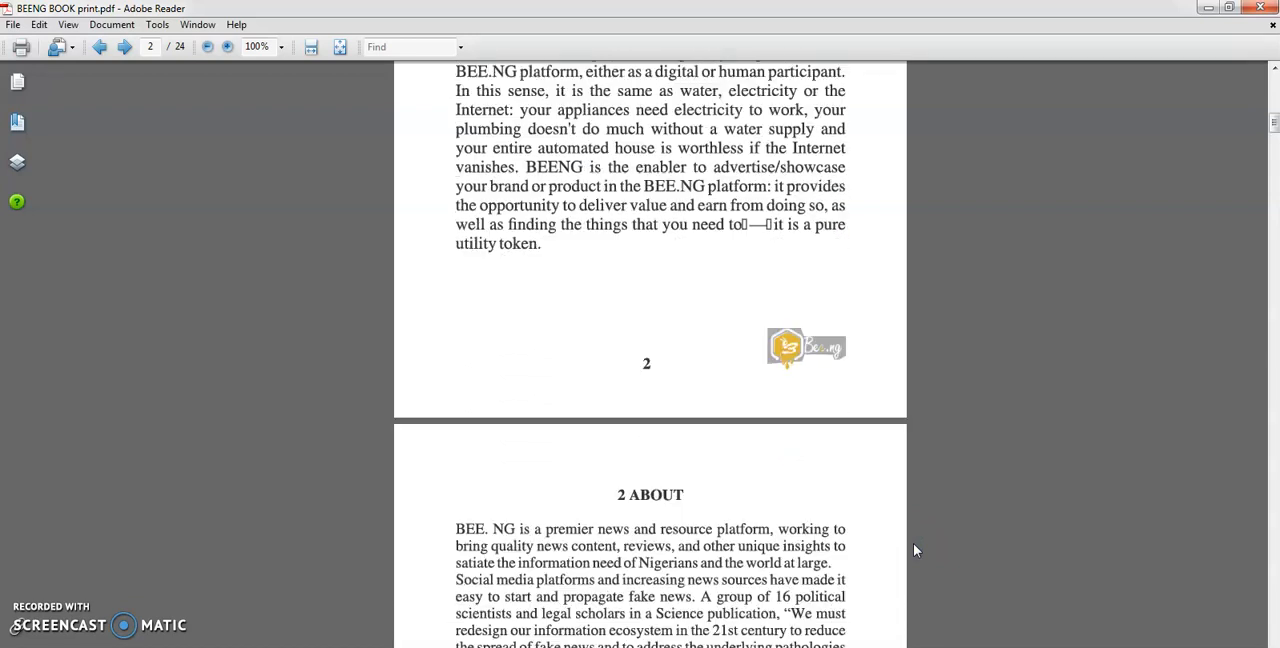
Step: Scroll so page 3's 2 ABOUT heading and opening paragraphs fill the window
{"action": "scroll", "scroll_direction": "down", "scroll_amount": 3}
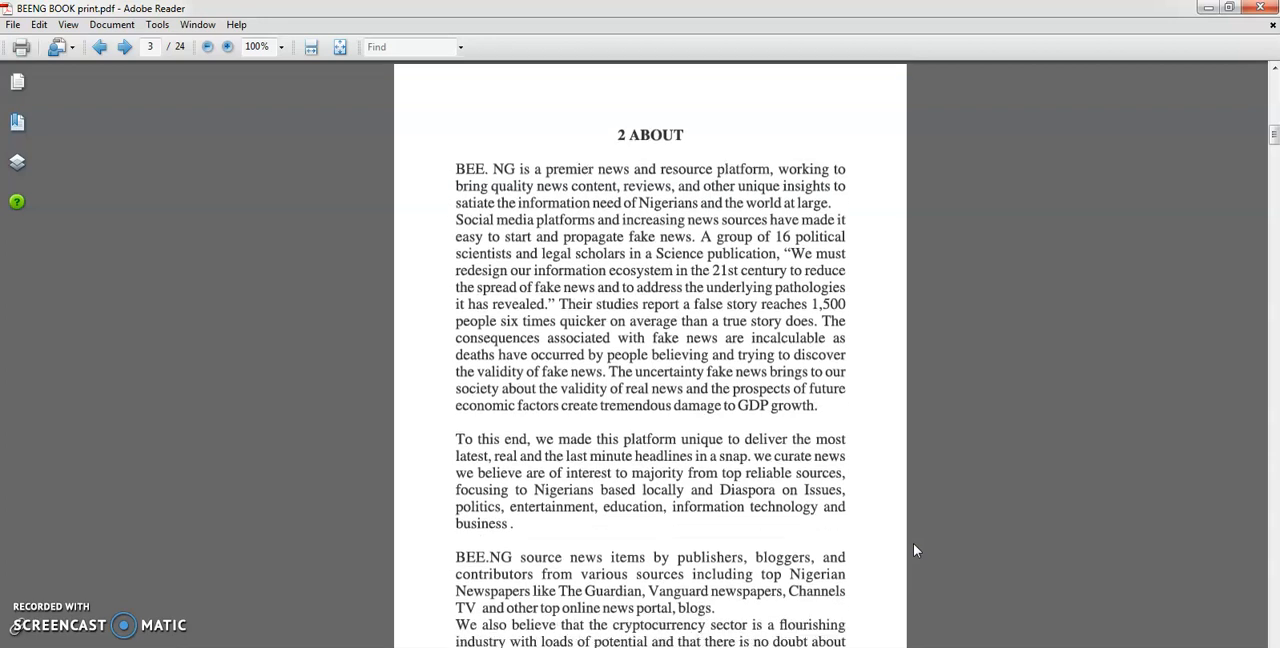
Step: Scroll past the page 3 footer to the top of page 4 continuing the ABOUT section
{"action": "scroll", "scroll_direction": "down", "scroll_amount": 3}
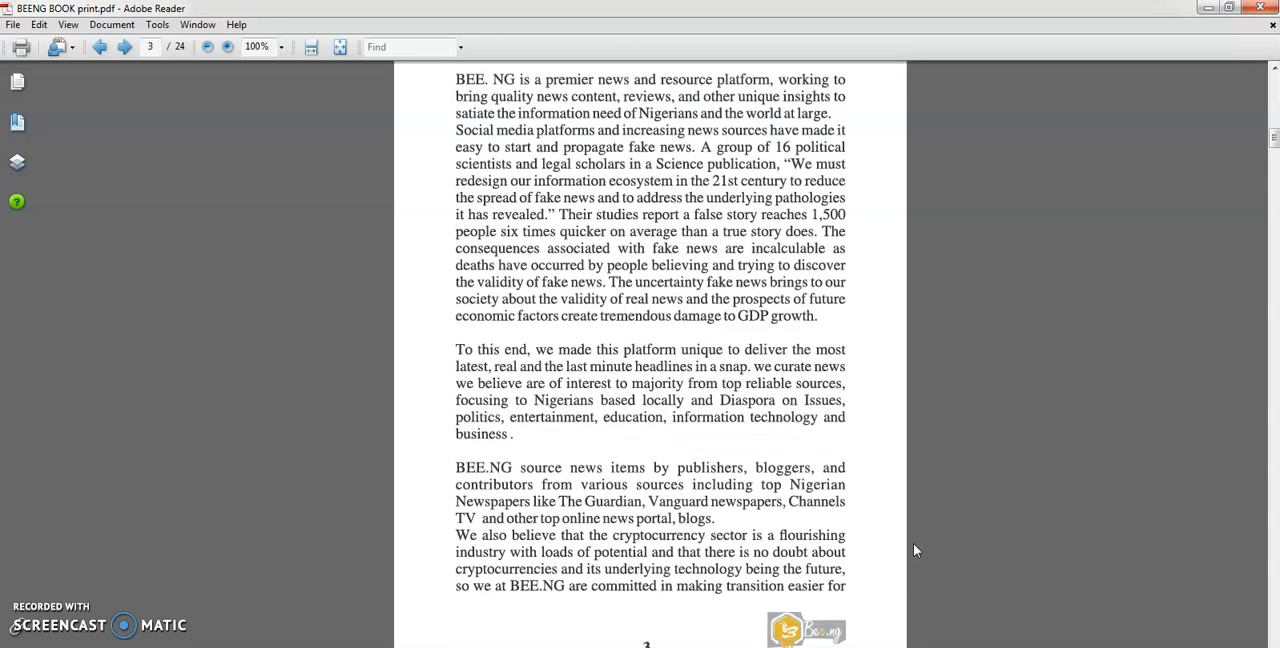
{"action": "scroll", "scroll_direction": "down", "scroll_amount": 3}
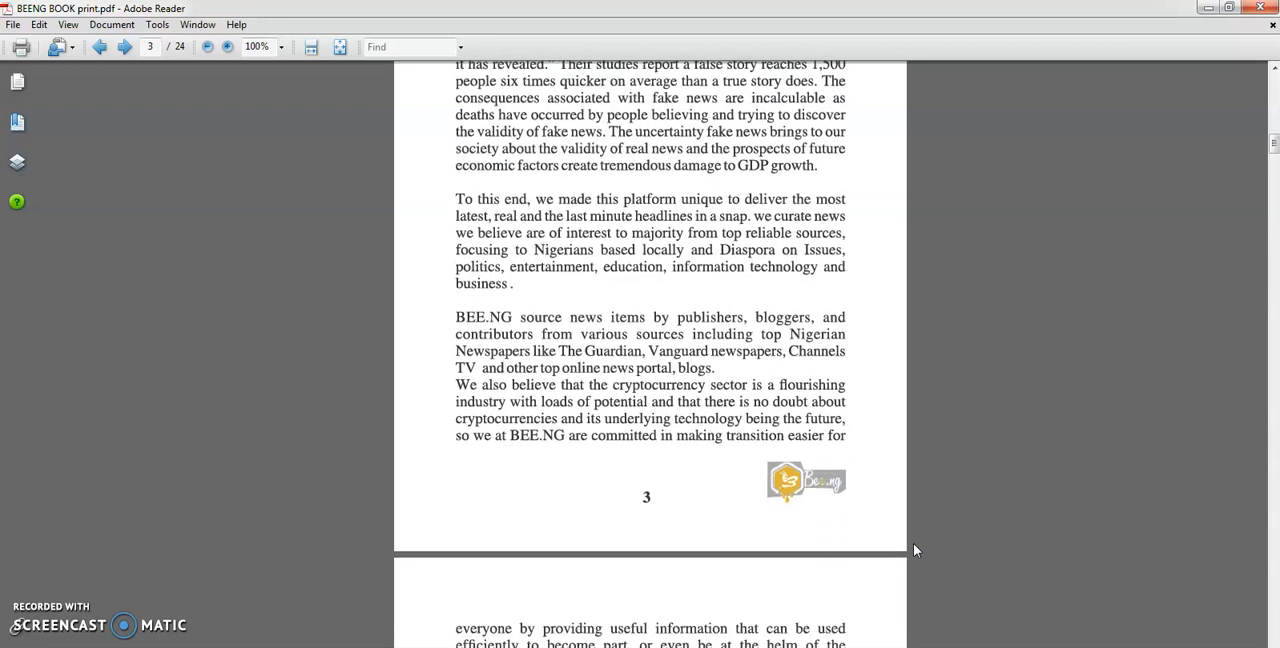
{"action": "scroll", "scroll_direction": "down", "scroll_amount": 3}
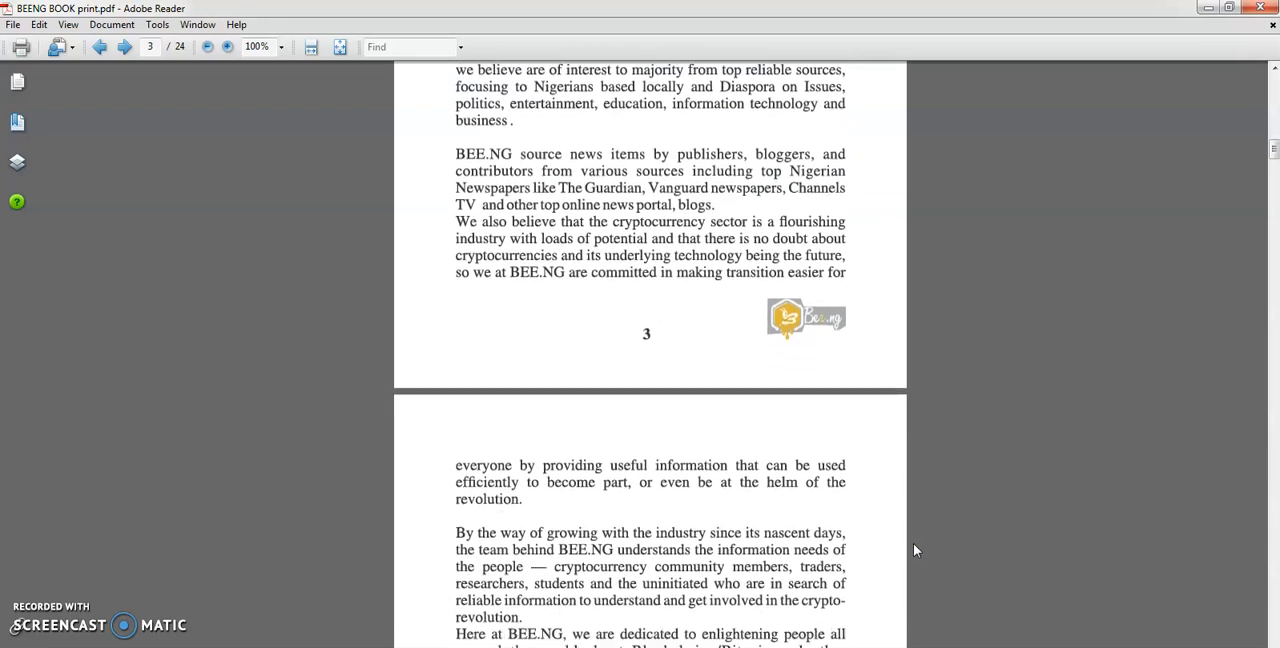
{"action": "scroll", "scroll_direction": "down", "scroll_amount": 3}
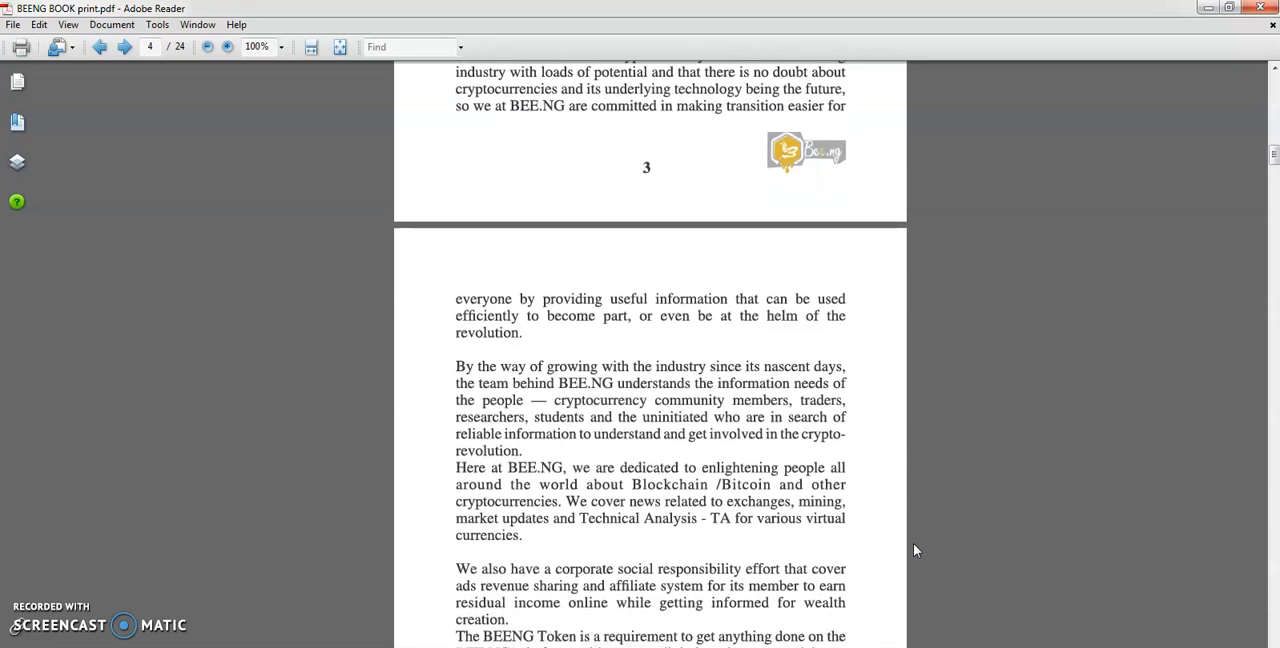
{"action": "scroll", "scroll_direction": "down", "scroll_amount": 3}
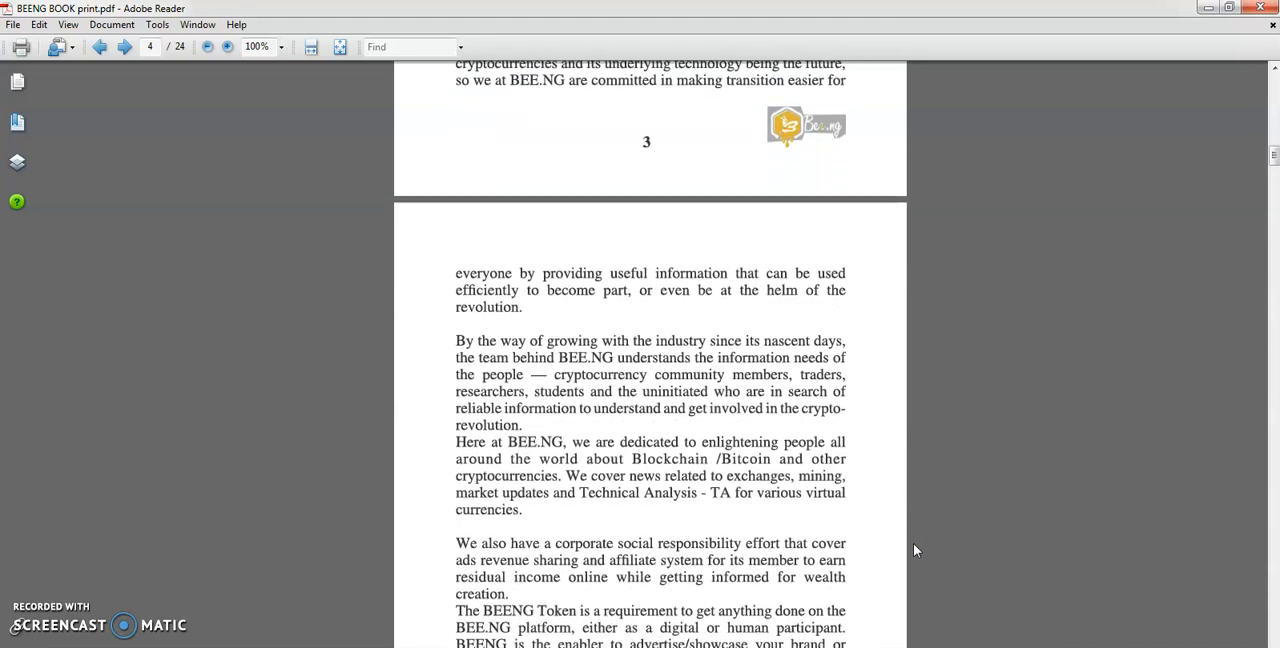
{"action": "scroll", "scroll_direction": "down", "scroll_amount": 3}
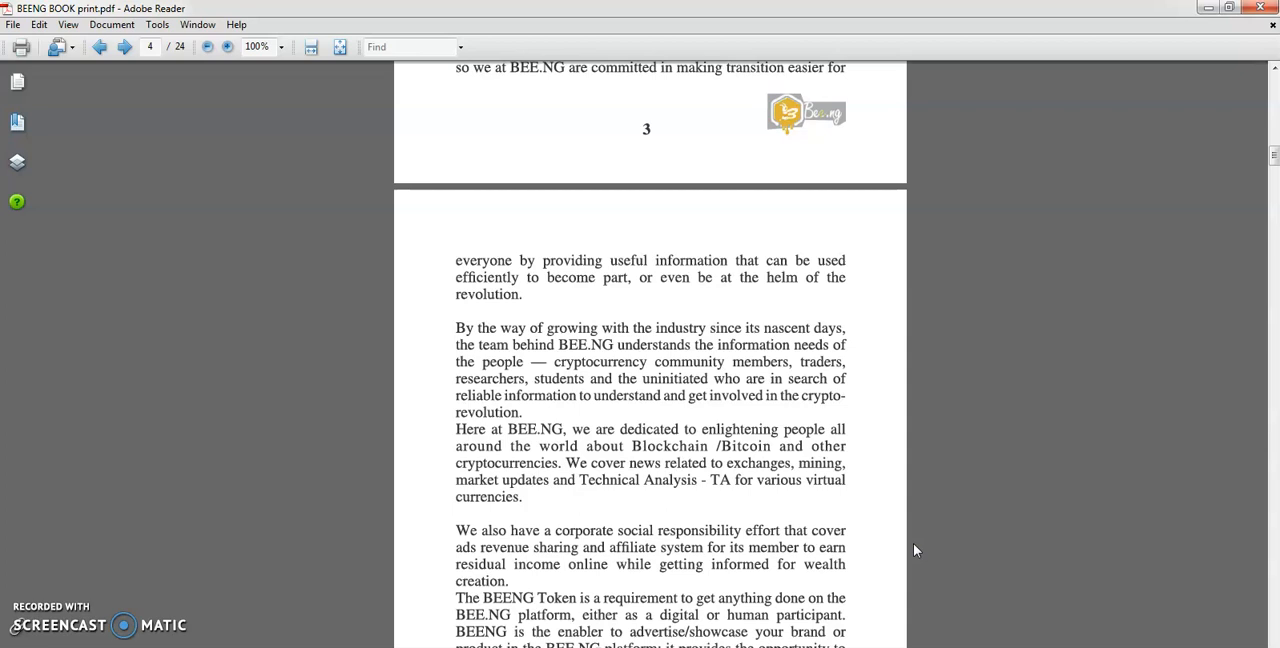
Step: Scroll to the bottom of page 4 with the BEENG Token paragraph and bee-ng.com link
{"action": "scroll", "scroll_direction": "down", "scroll_amount": 3}
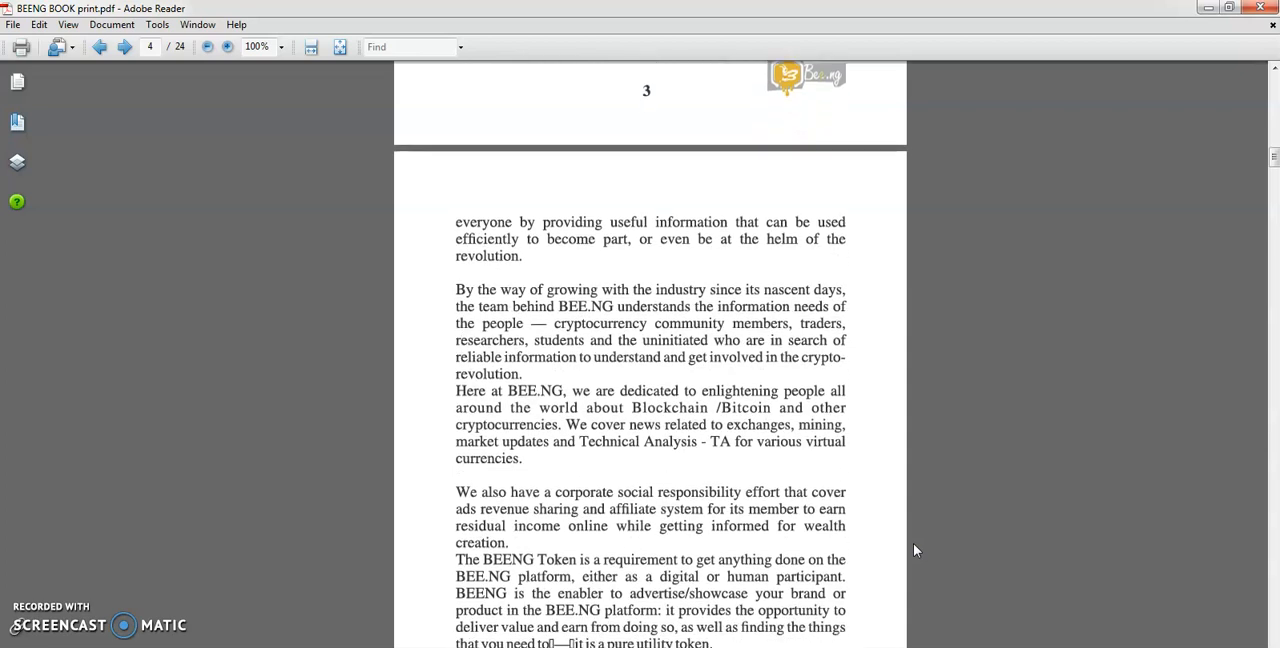
{"action": "scroll", "scroll_direction": "down", "scroll_amount": 3}
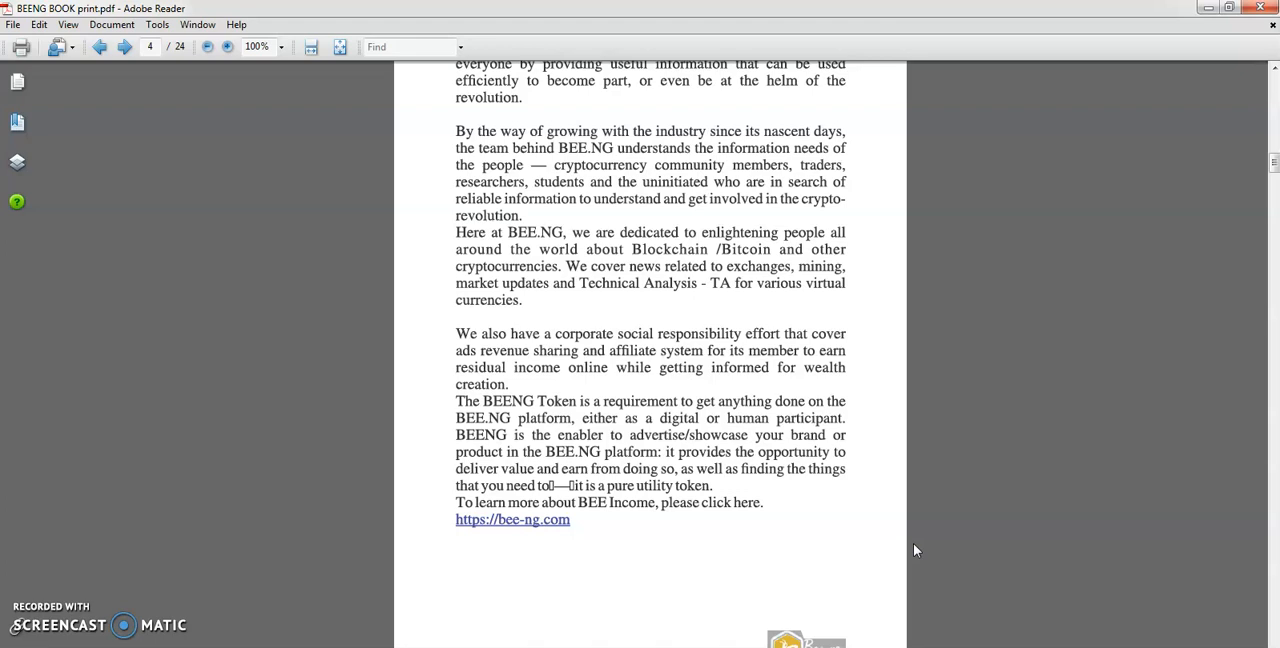
{"action": "scroll", "scroll_direction": "down", "scroll_amount": 3}
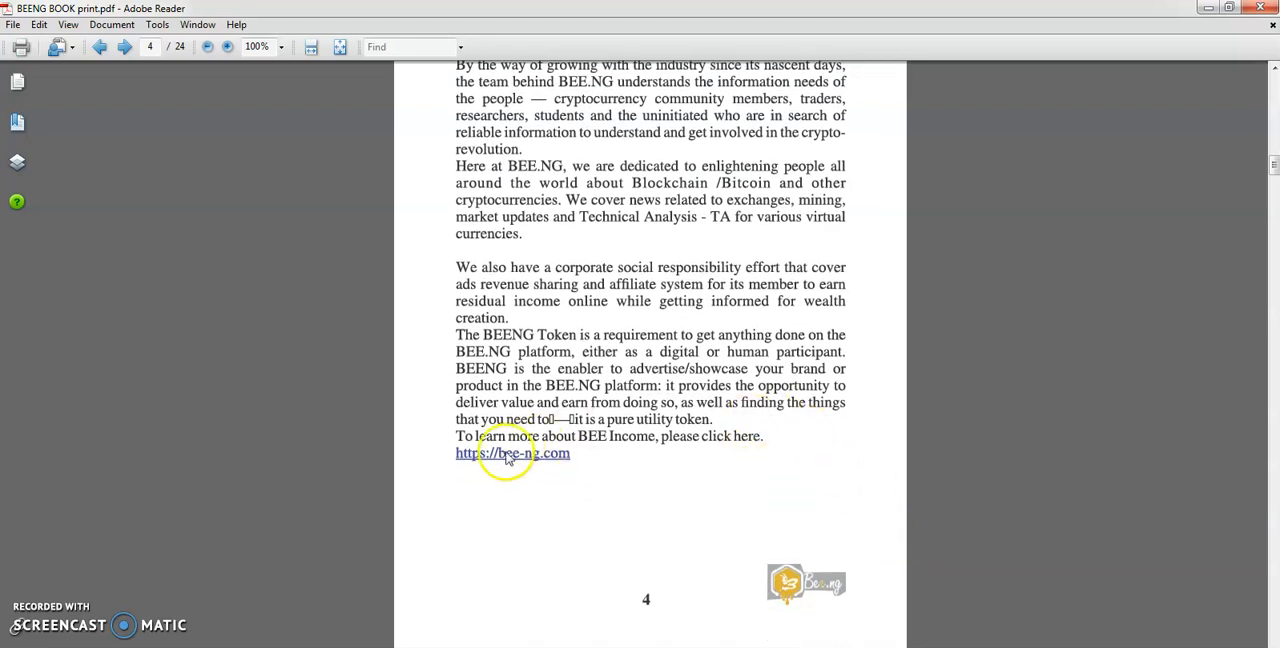
{"action": "mouse_move", "coordinate": [572, 470]}
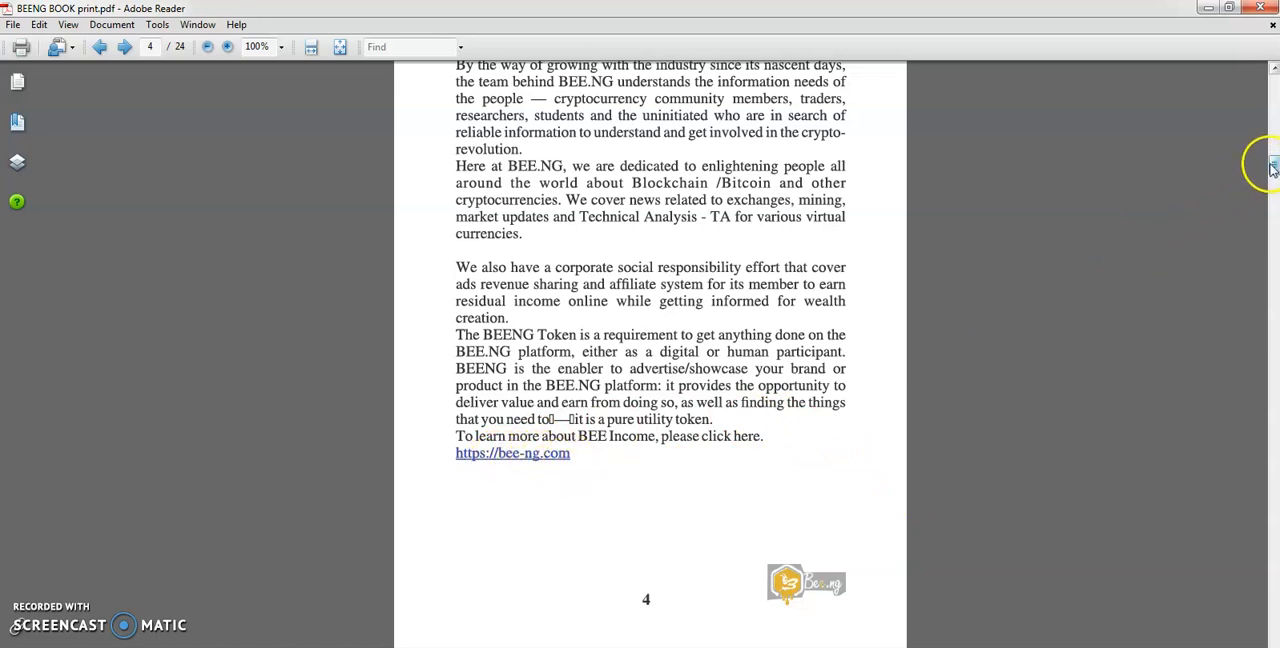
Step: Scroll to page 5's 2.1 Earning Money on BEE.NG Blog section and affiliate list
{"action": "scroll", "scroll_direction": "down", "scroll_amount": 3}
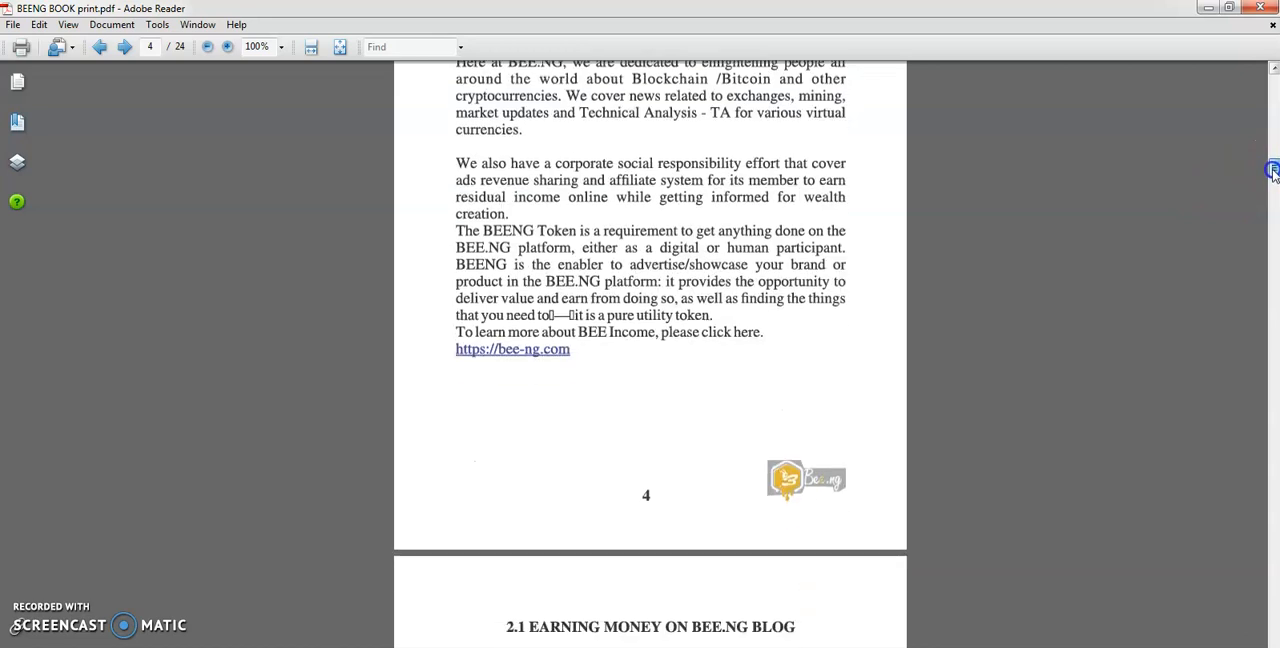
{"action": "scroll", "scroll_direction": "down", "scroll_amount": 3}
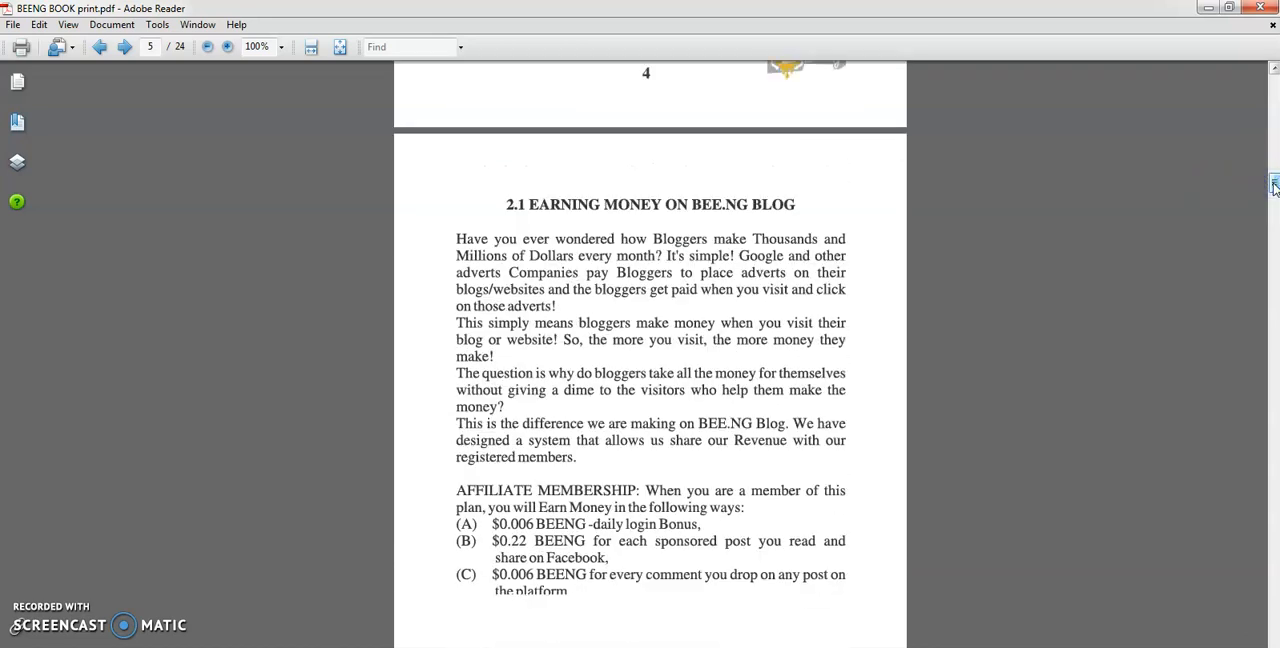
{"action": "scroll", "scroll_direction": "down", "scroll_amount": 3}
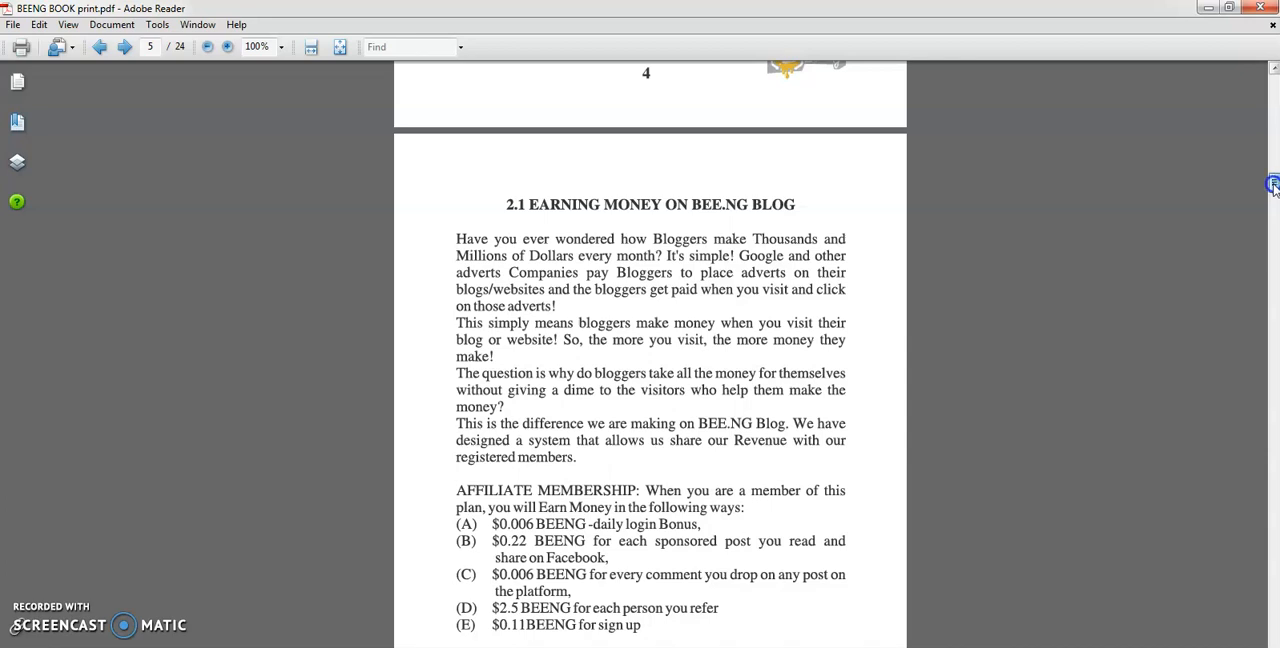
{"action": "scroll", "scroll_direction": "down", "scroll_amount": 3}
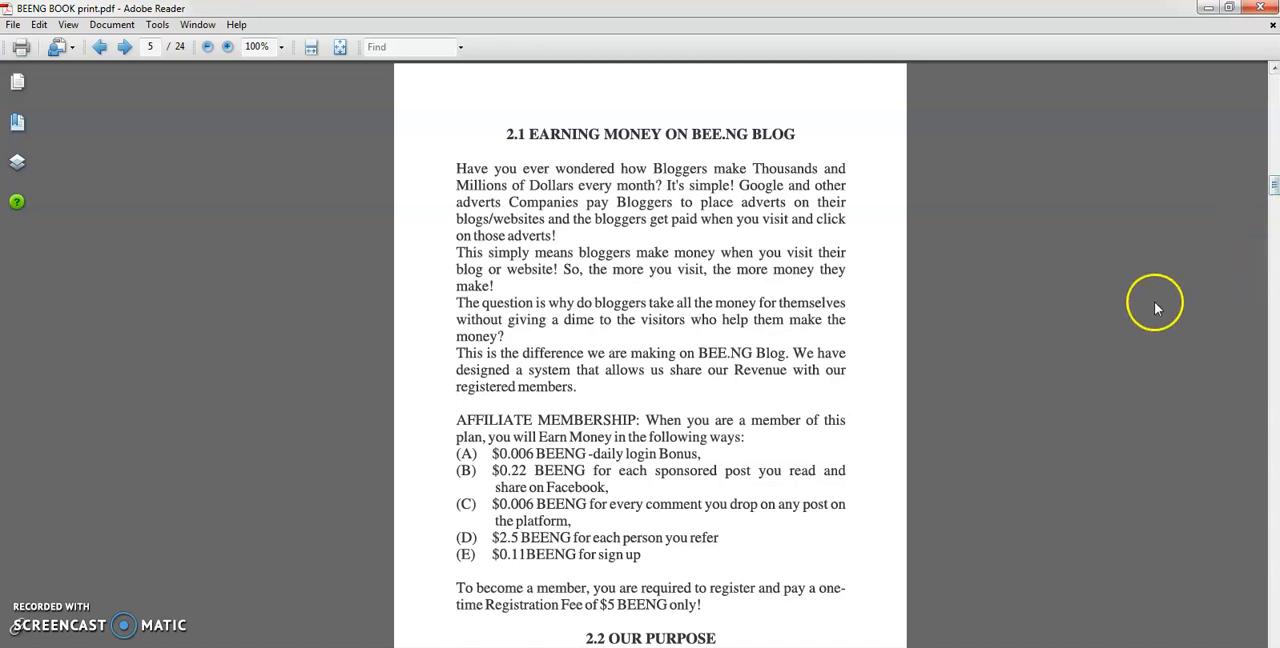
{"action": "mouse_move", "coordinate": [604, 464]}
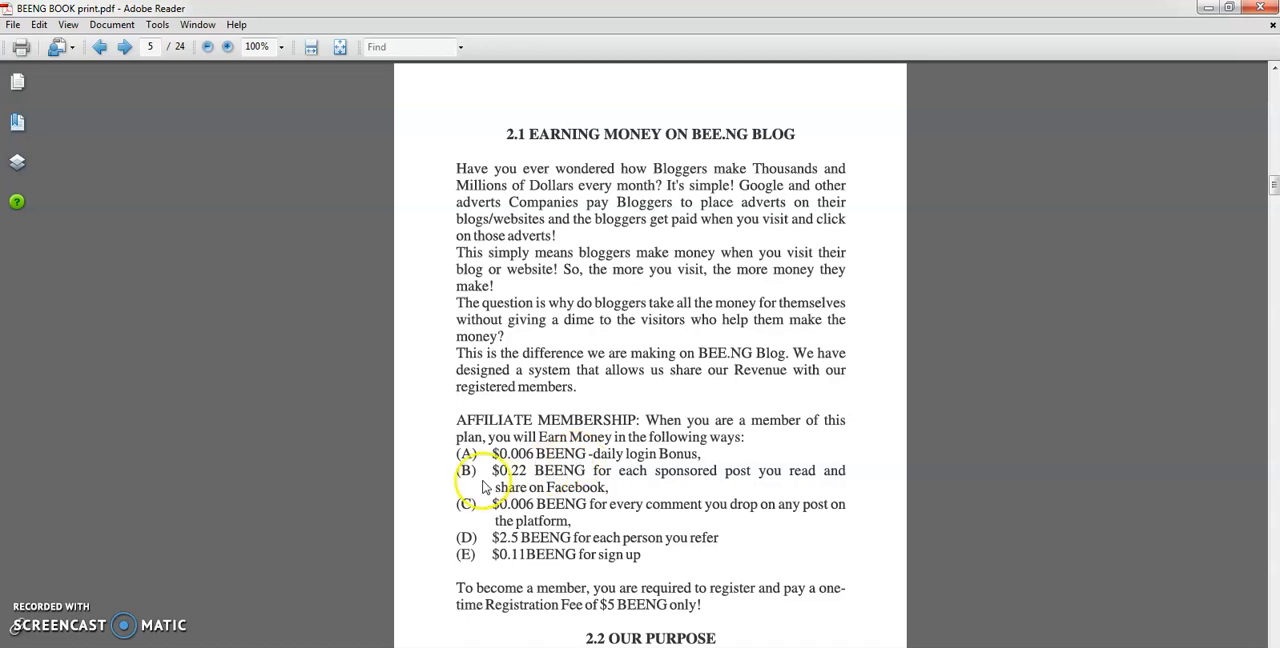
{"action": "mouse_move", "coordinate": [658, 484]}
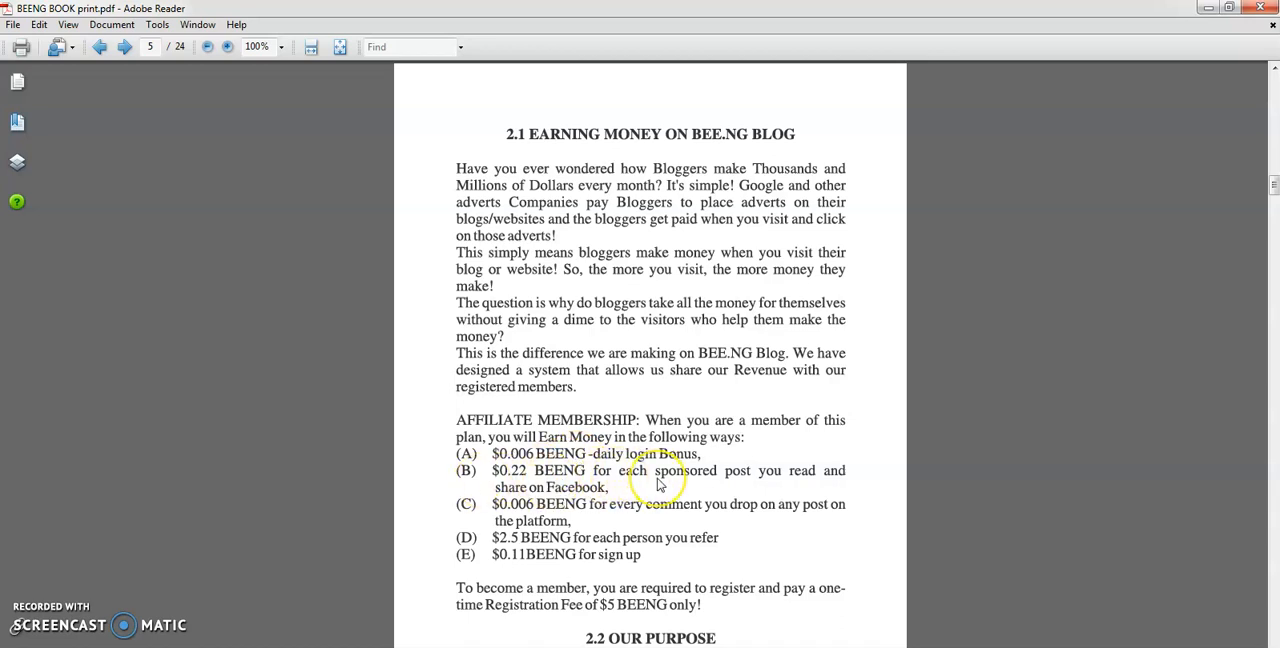
{"action": "mouse_move", "coordinate": [762, 484]}
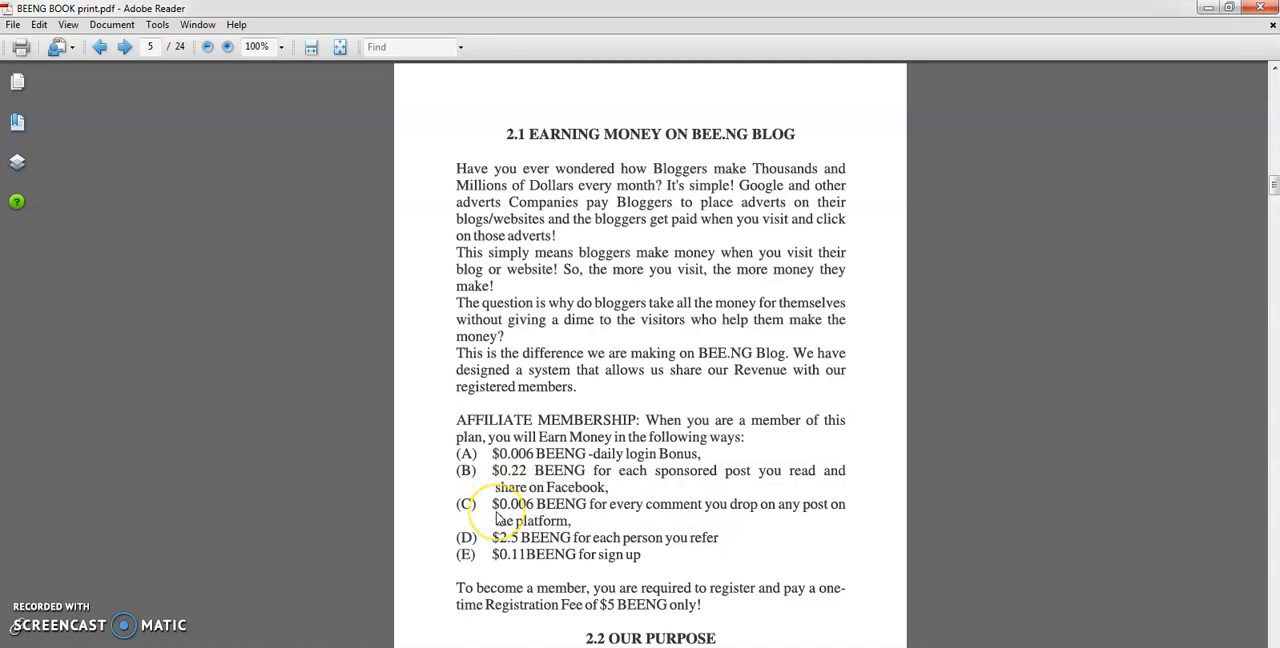
{"action": "mouse_move", "coordinate": [540, 516]}
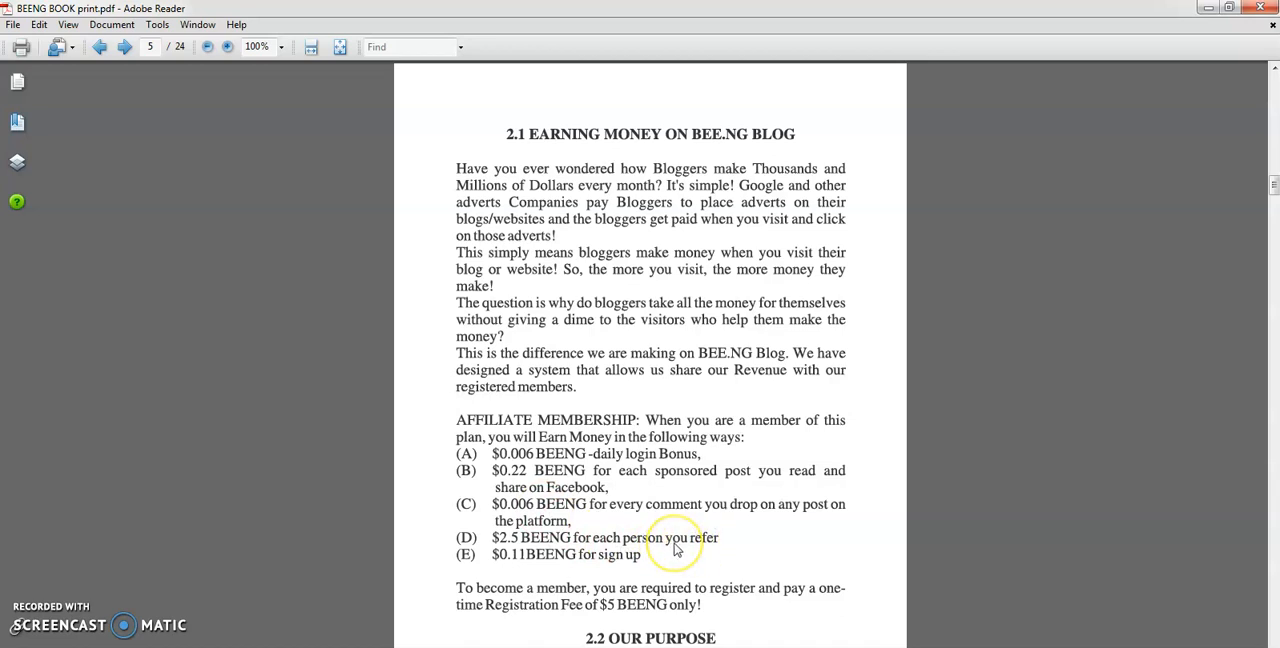
{"action": "mouse_move", "coordinate": [508, 552]}
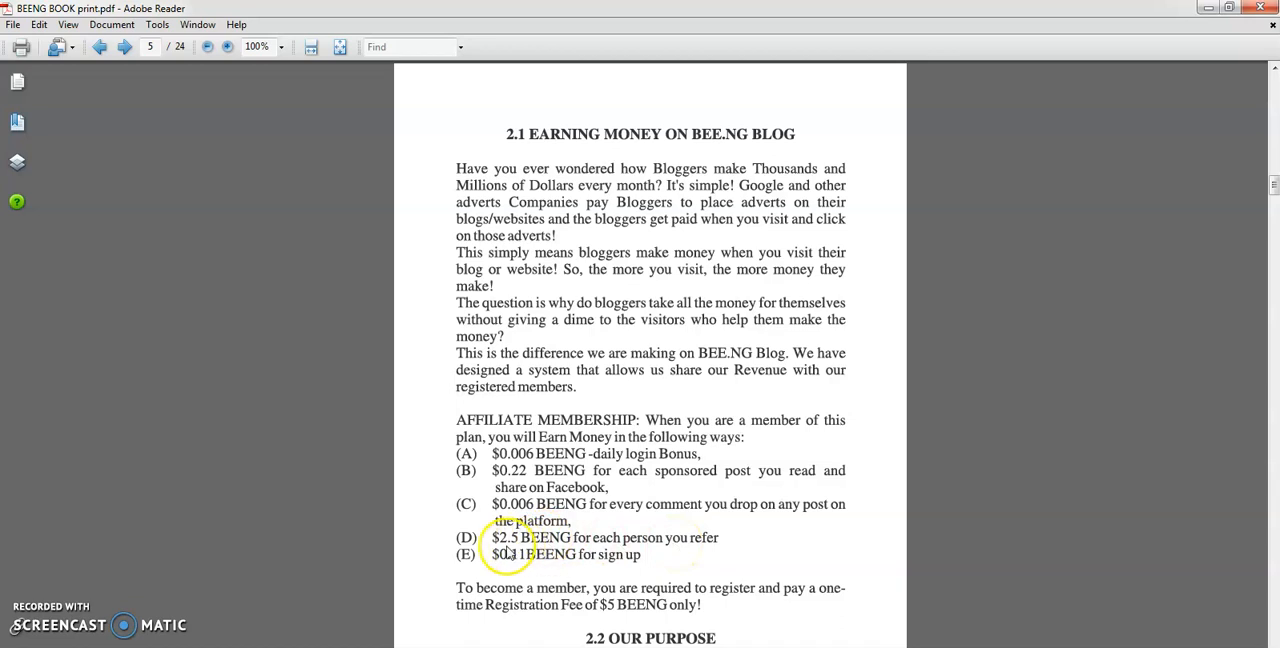
{"action": "mouse_move", "coordinate": [536, 544]}
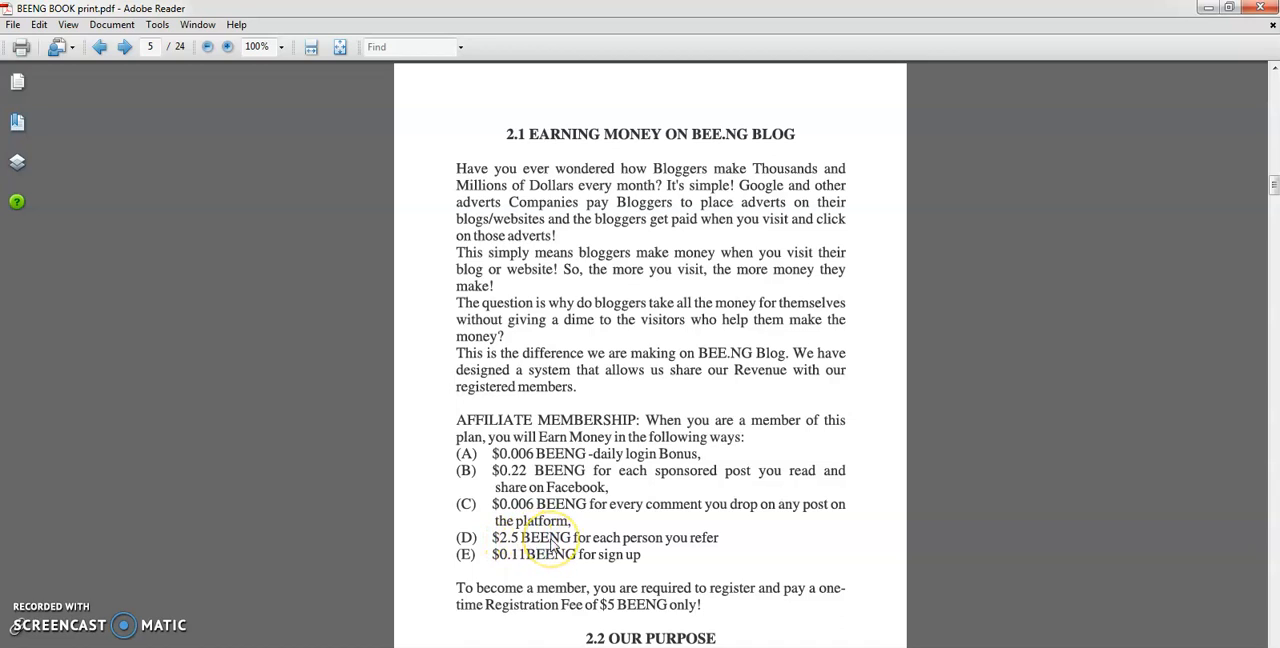
{"action": "mouse_move", "coordinate": [628, 568]}
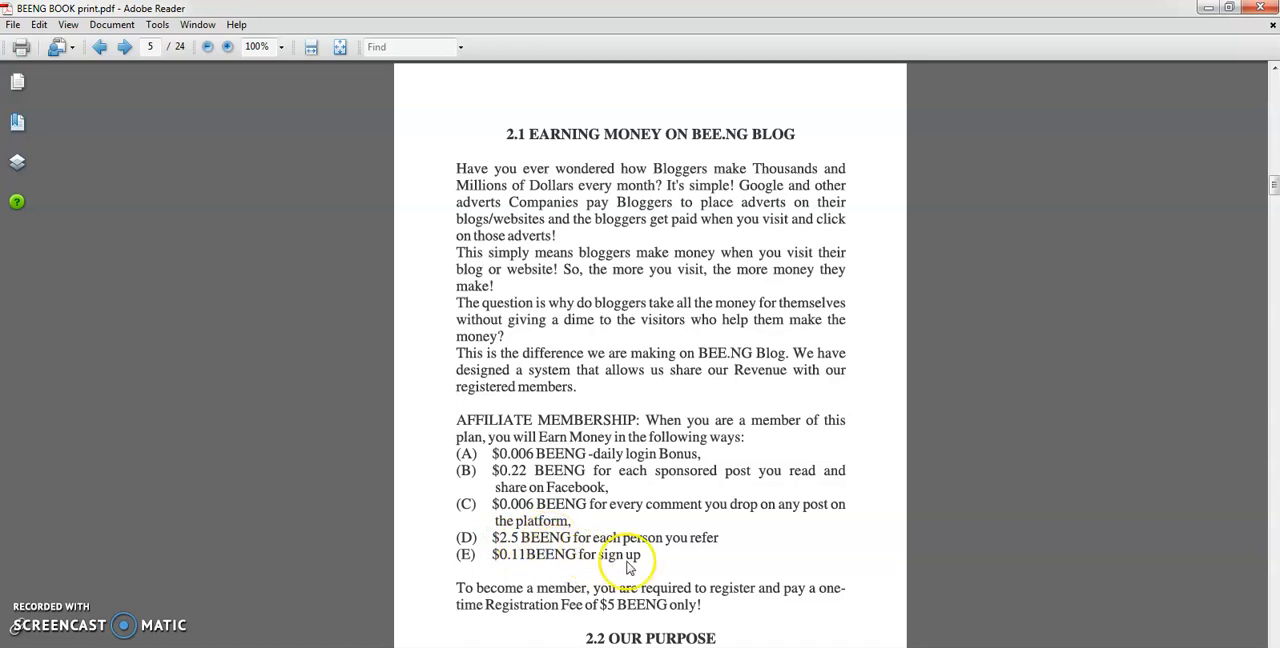
{"action": "mouse_move", "coordinate": [540, 560]}
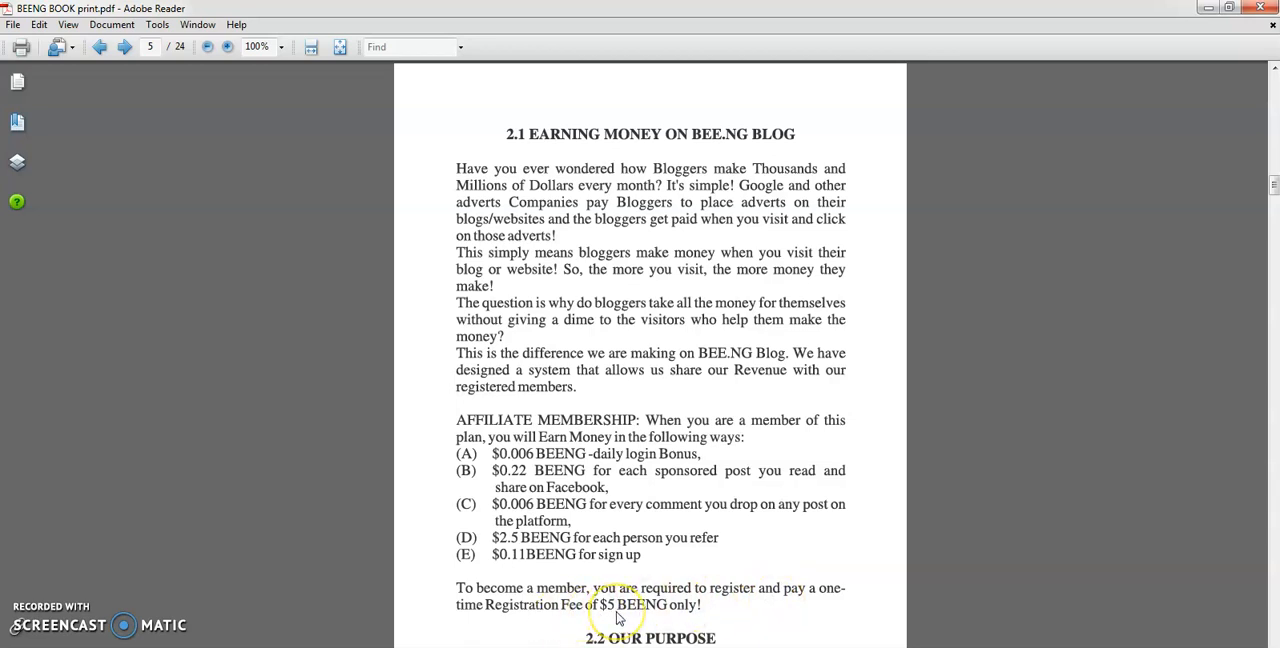
{"action": "mouse_move", "coordinate": [648, 614]}
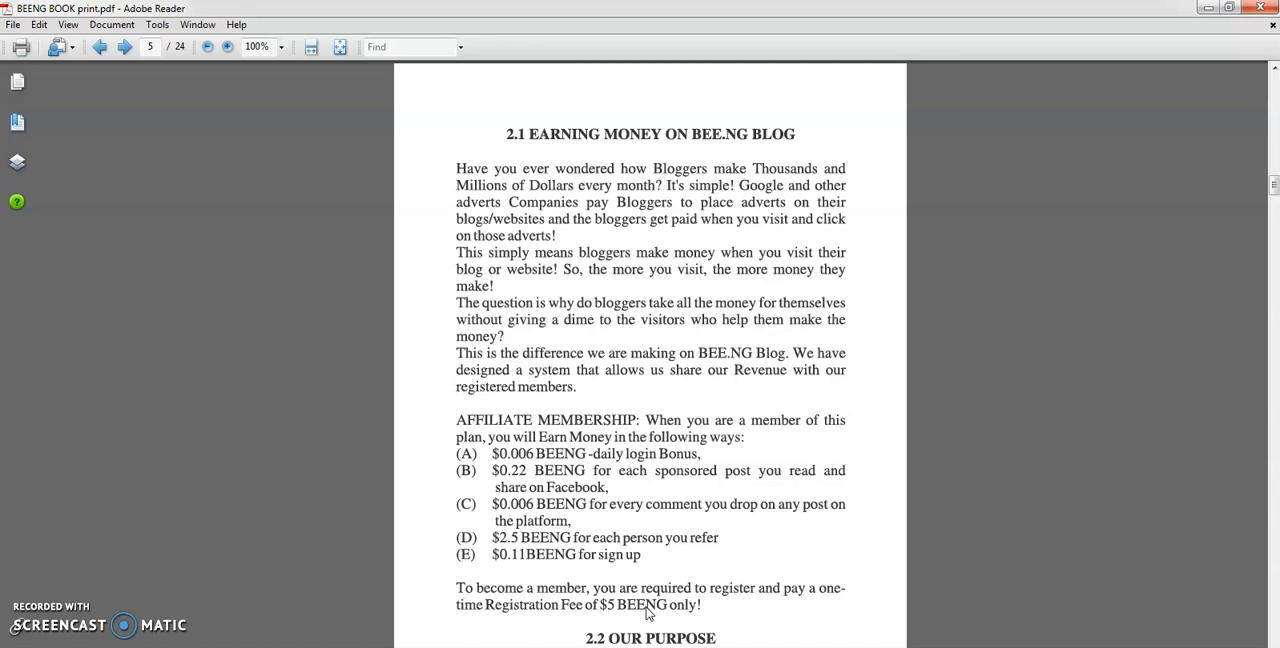
{"action": "mouse_move", "coordinate": [1248, 204]}
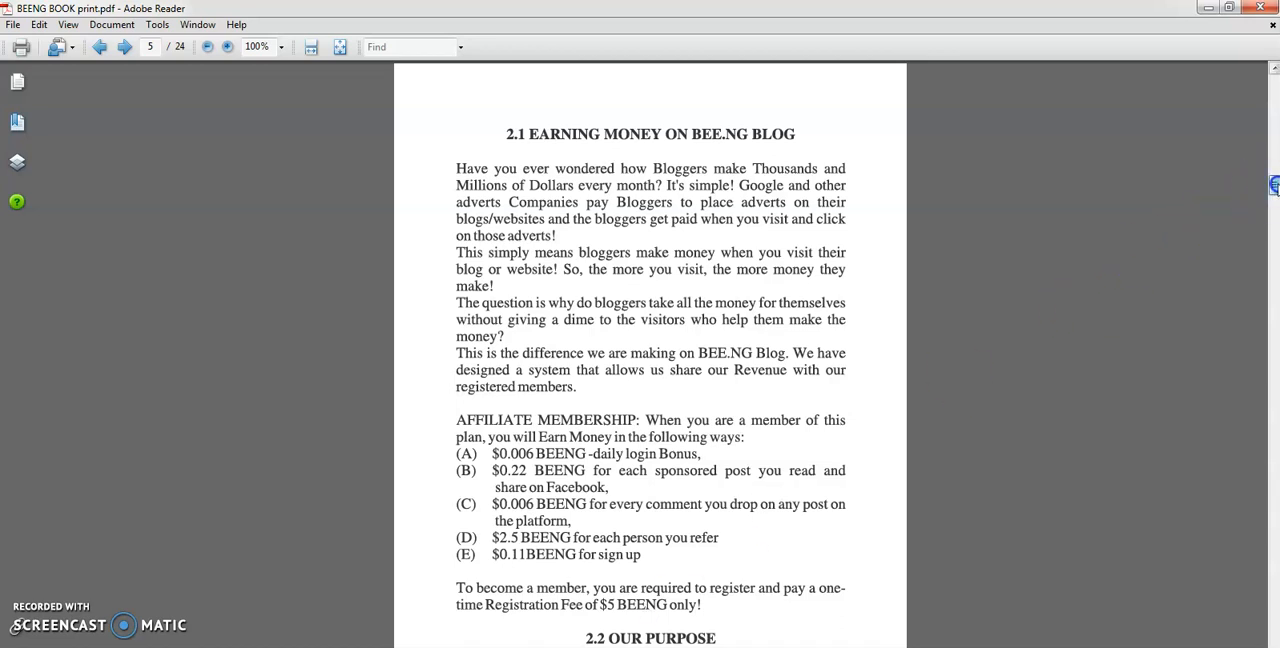
{"action": "scroll", "scroll_direction": "down", "scroll_amount": 3}
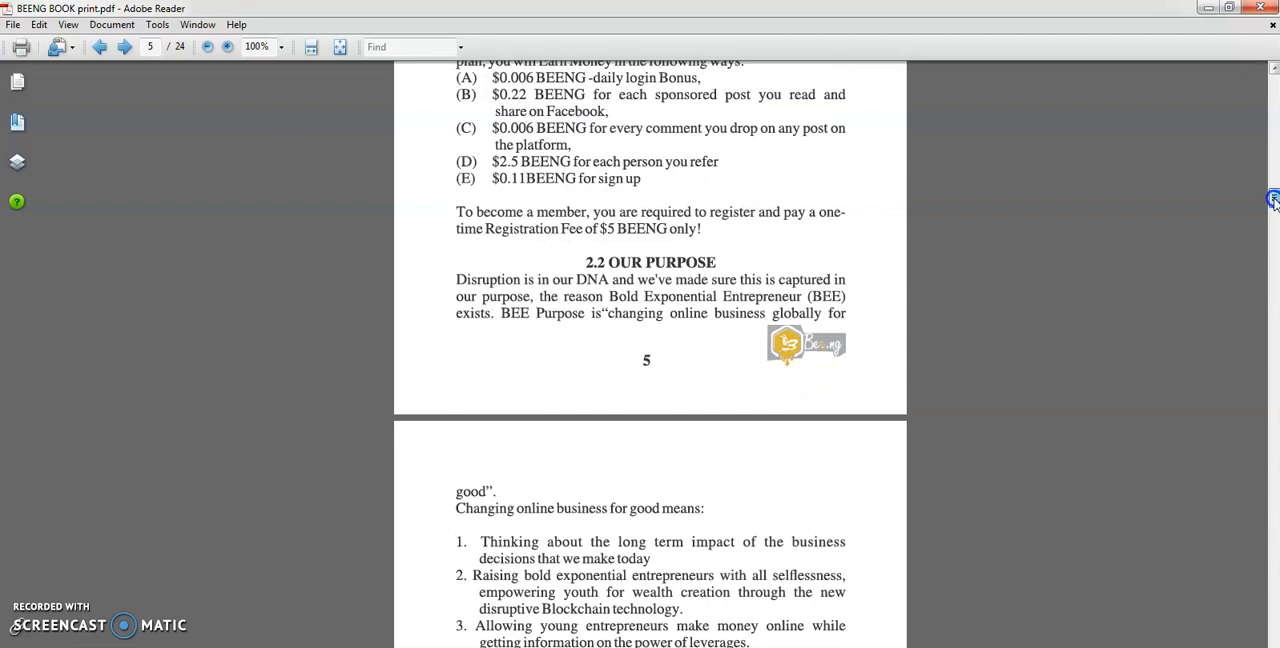
Step: Scroll to page 6's lower half showing 2.3 Our Mission and 2.4 BEE E-Commerce
{"action": "scroll", "scroll_direction": "down", "scroll_amount": 3}
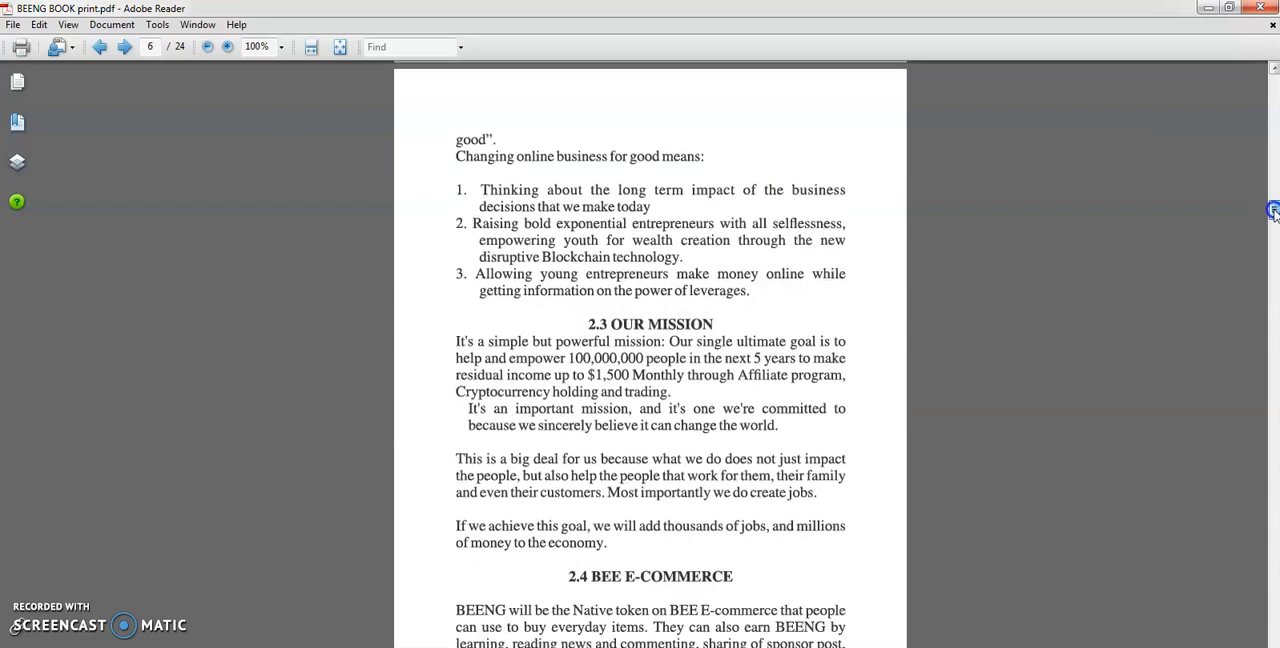
{"action": "scroll", "scroll_direction": "down", "scroll_amount": 3}
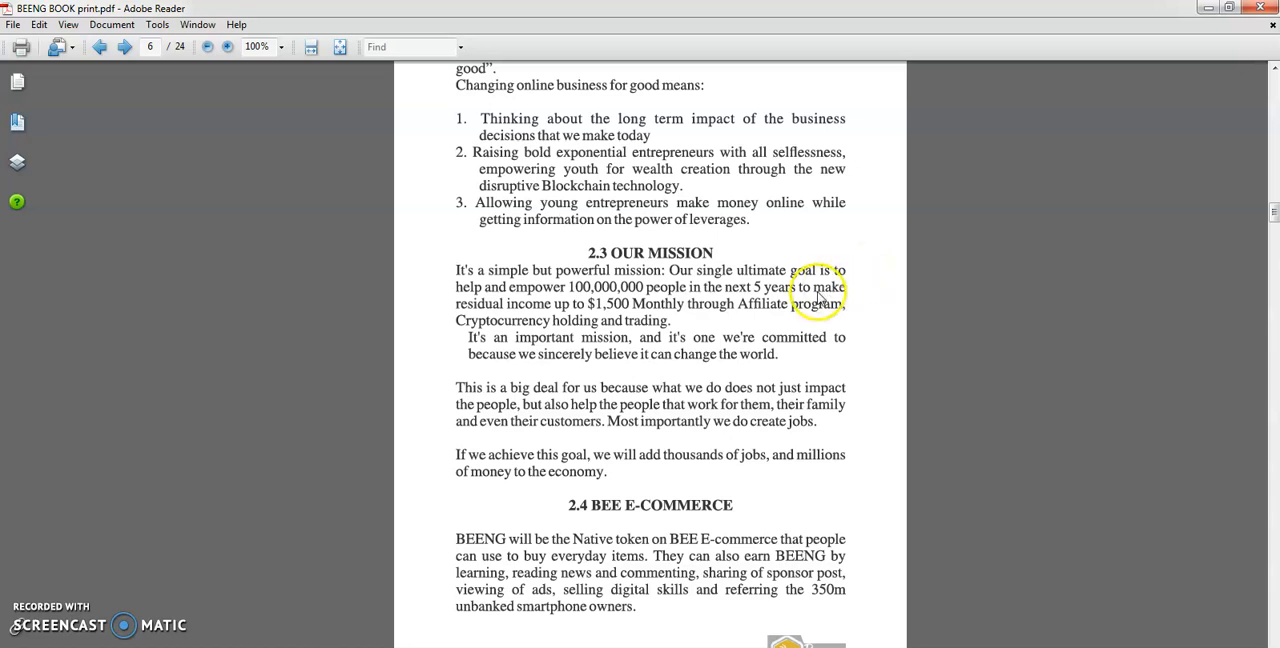
{"action": "mouse_move", "coordinate": [696, 336]}
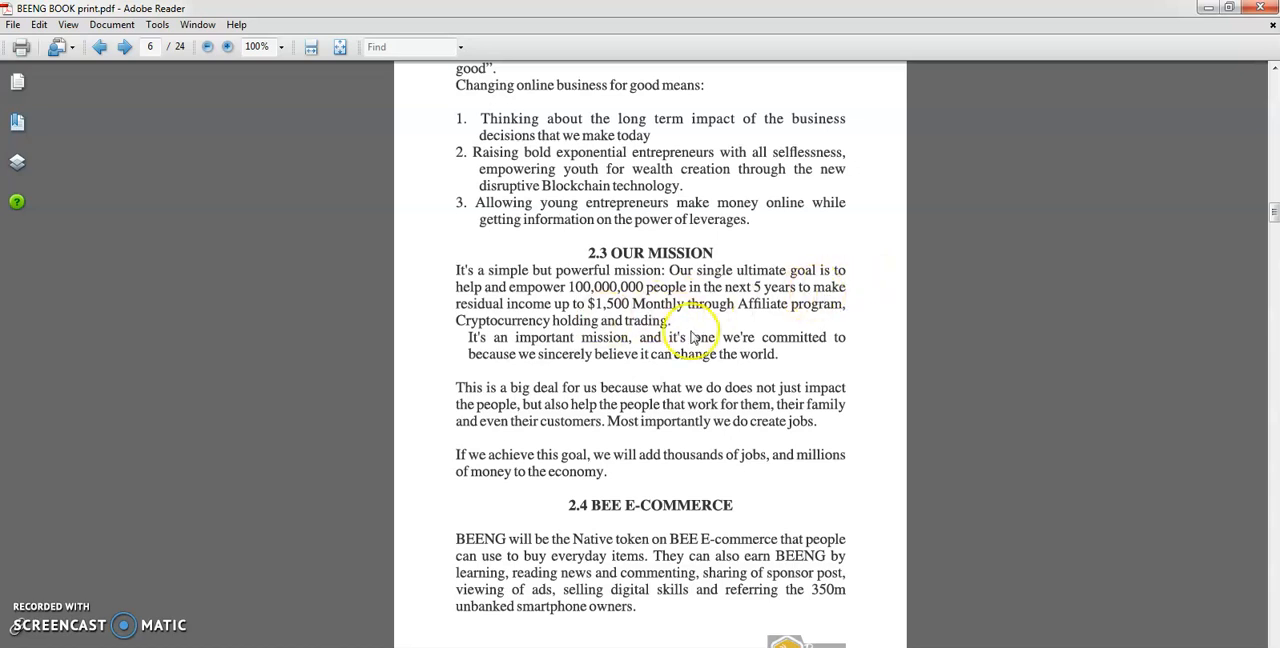
{"action": "mouse_move", "coordinate": [1128, 218]}
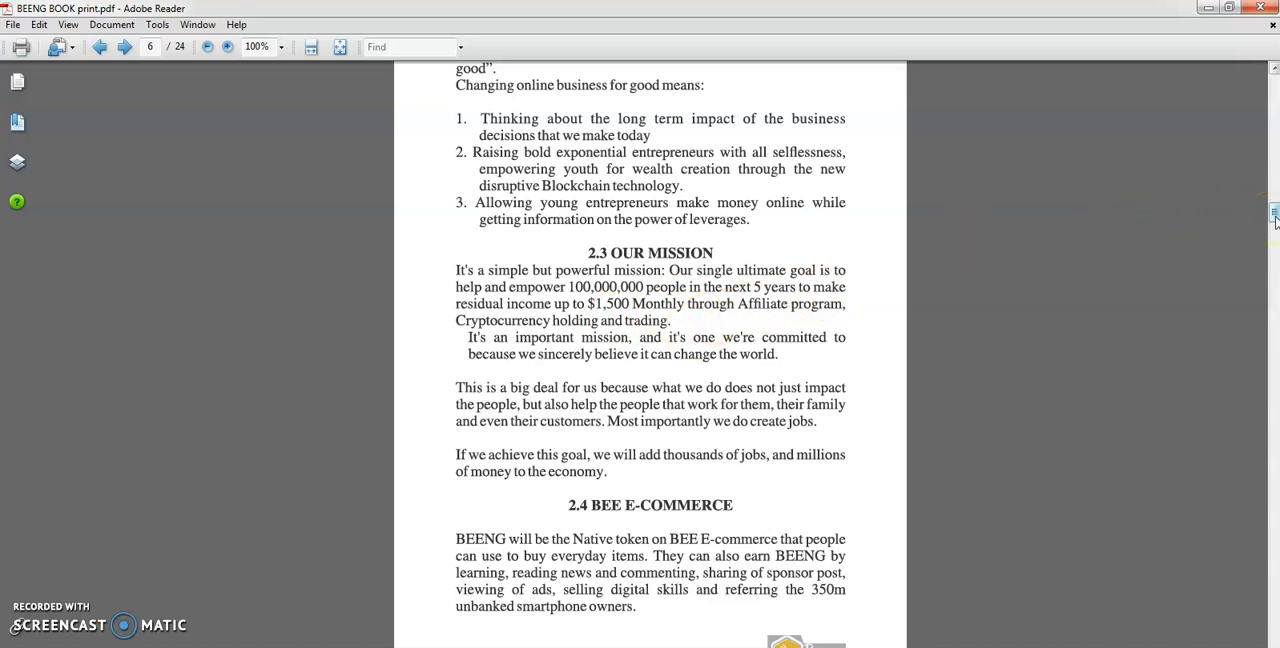
{"action": "scroll", "scroll_direction": "down", "scroll_amount": 3}
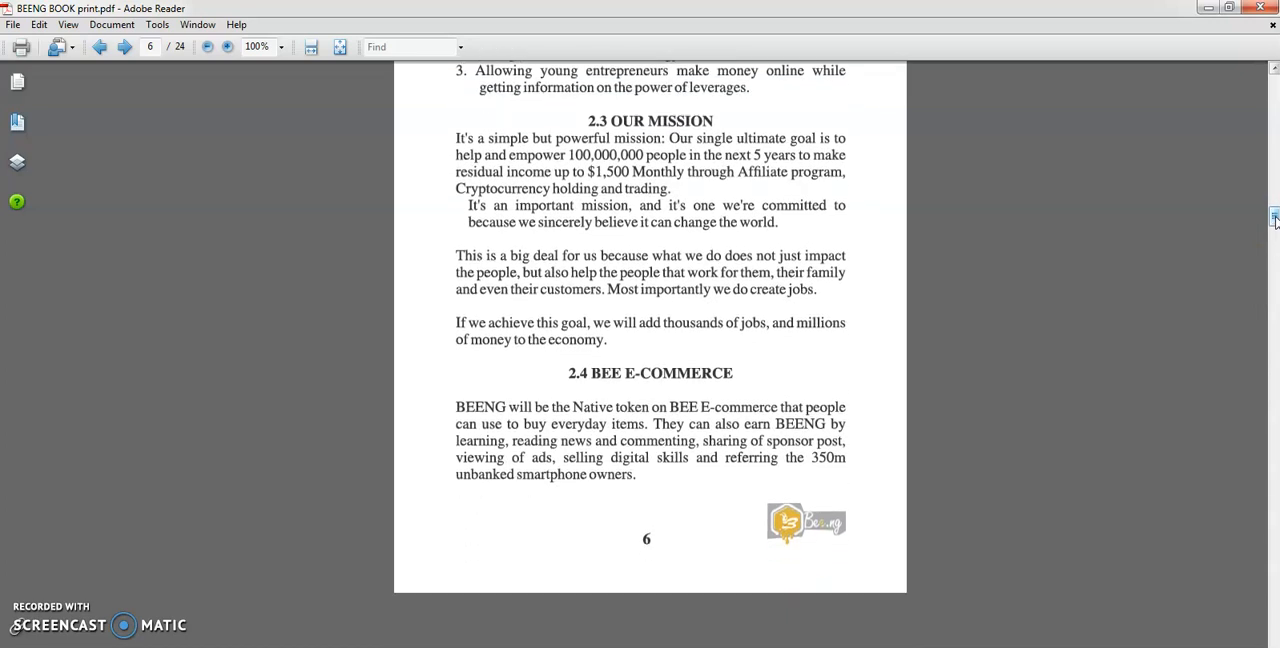
Step: Scroll to page 7 showing 2.5 BEE Payment Messaging App and the 2.6 heading
{"action": "scroll", "scroll_direction": "down", "scroll_amount": 3}
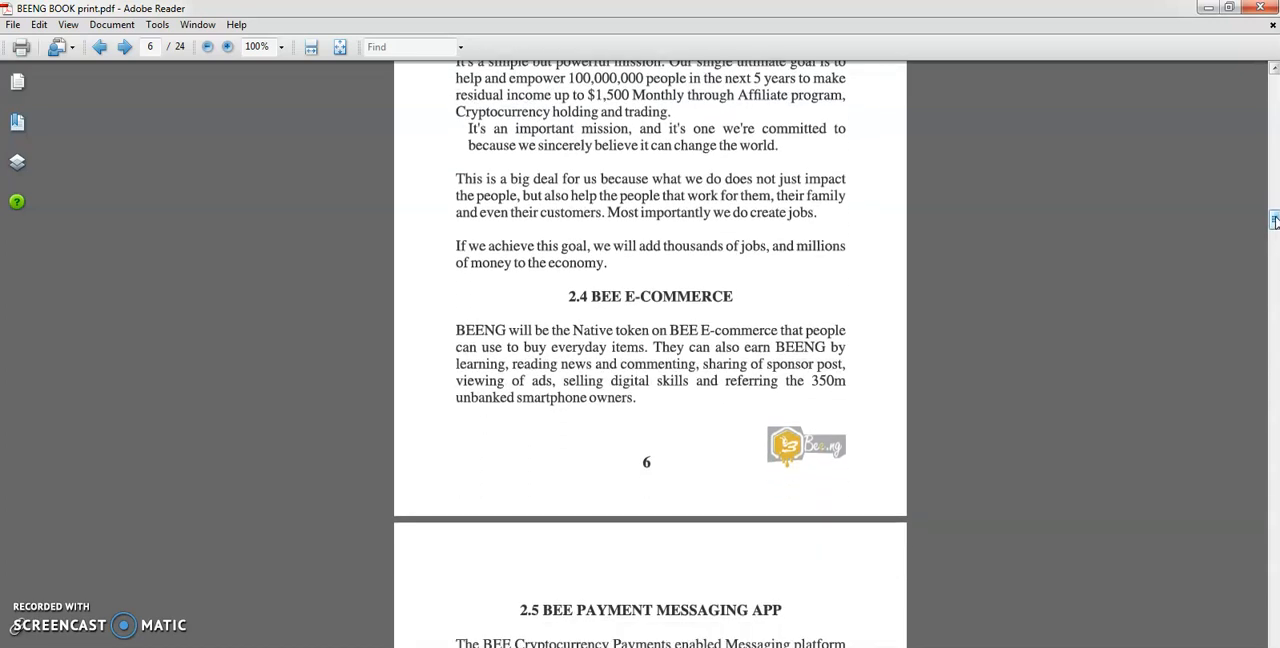
{"action": "scroll", "scroll_direction": "down", "scroll_amount": 3}
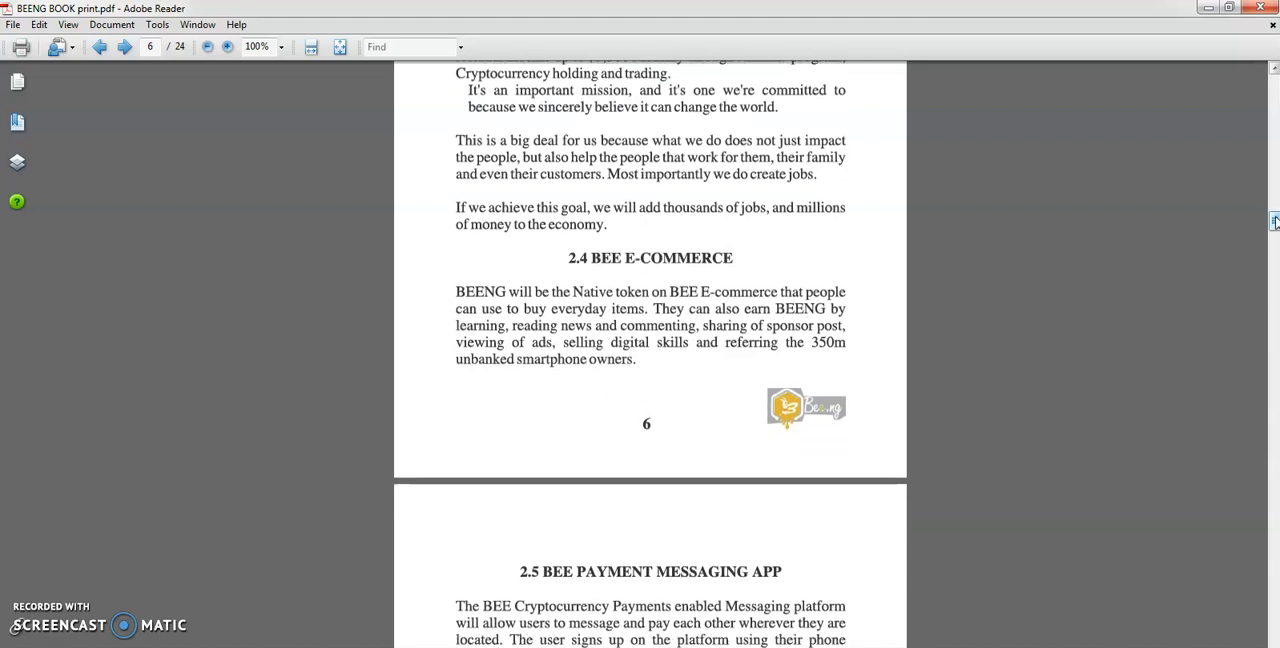
{"action": "scroll", "scroll_direction": "down", "scroll_amount": 3}
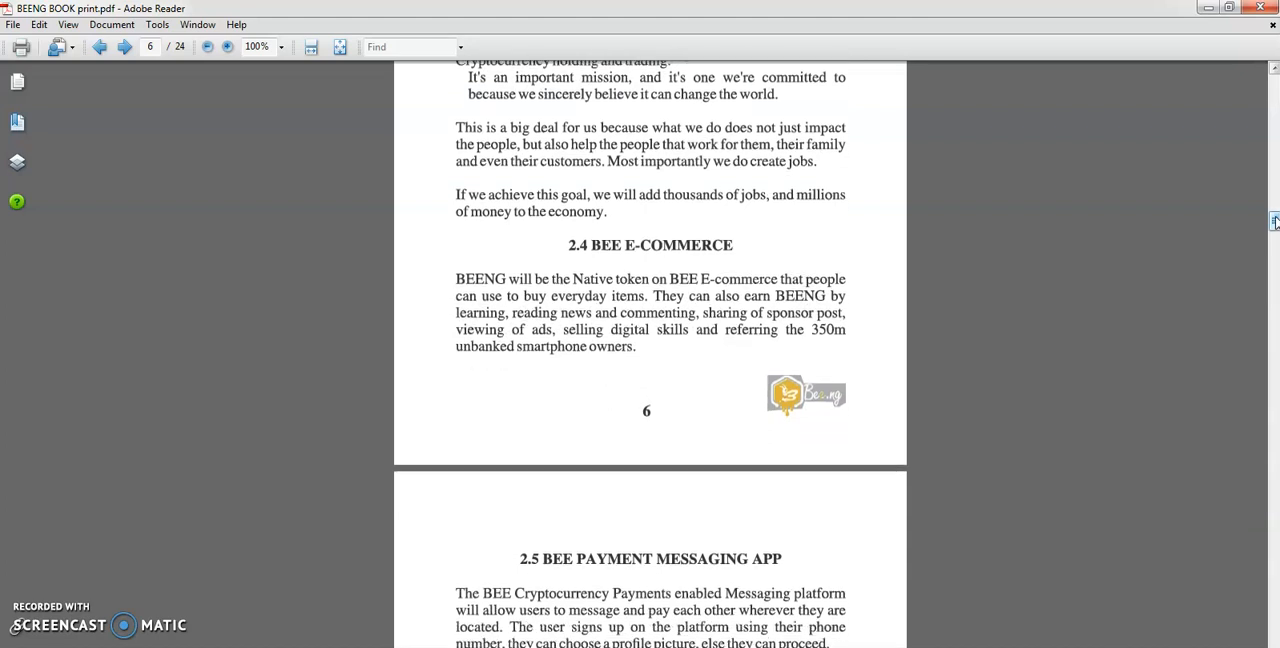
{"action": "scroll", "scroll_direction": "down", "scroll_amount": 3}
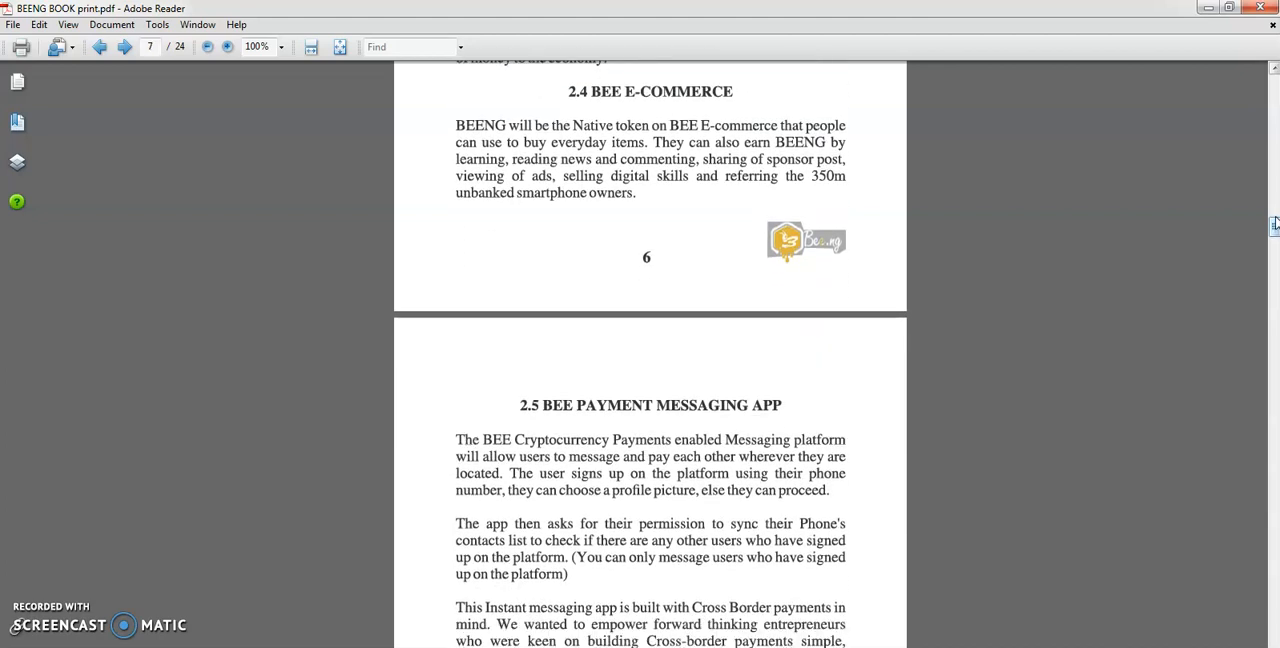
{"action": "scroll", "scroll_direction": "down", "scroll_amount": 3}
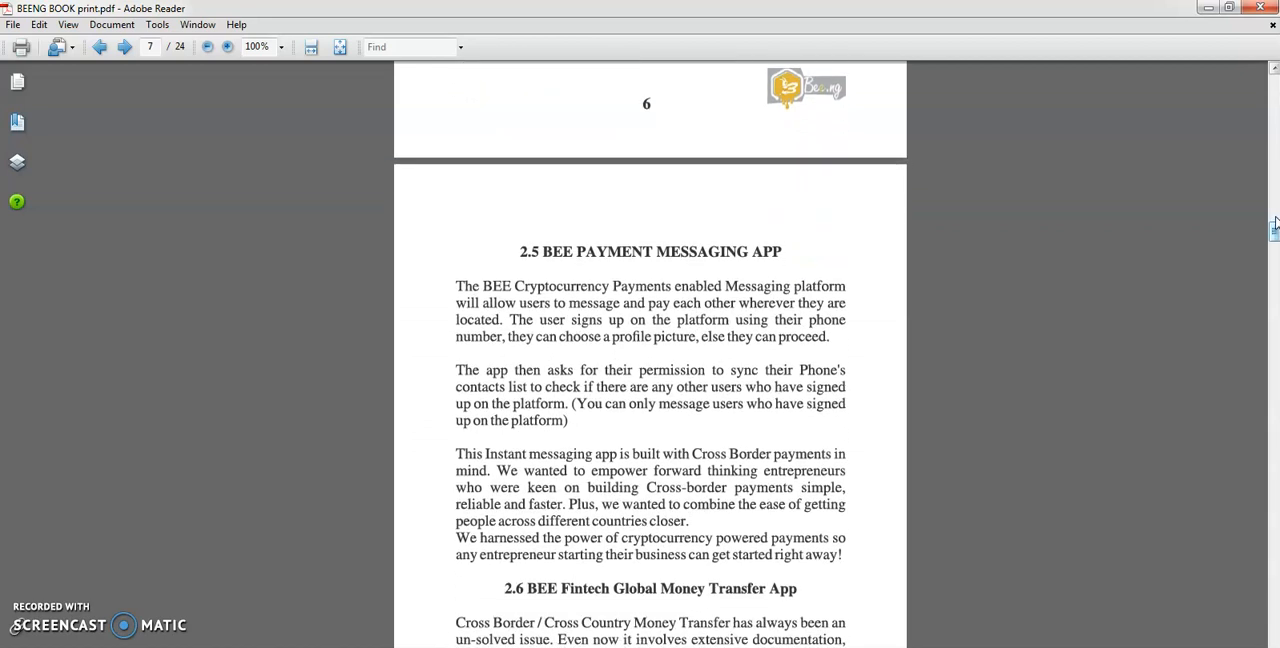
{"action": "scroll", "scroll_direction": "down", "scroll_amount": 3}
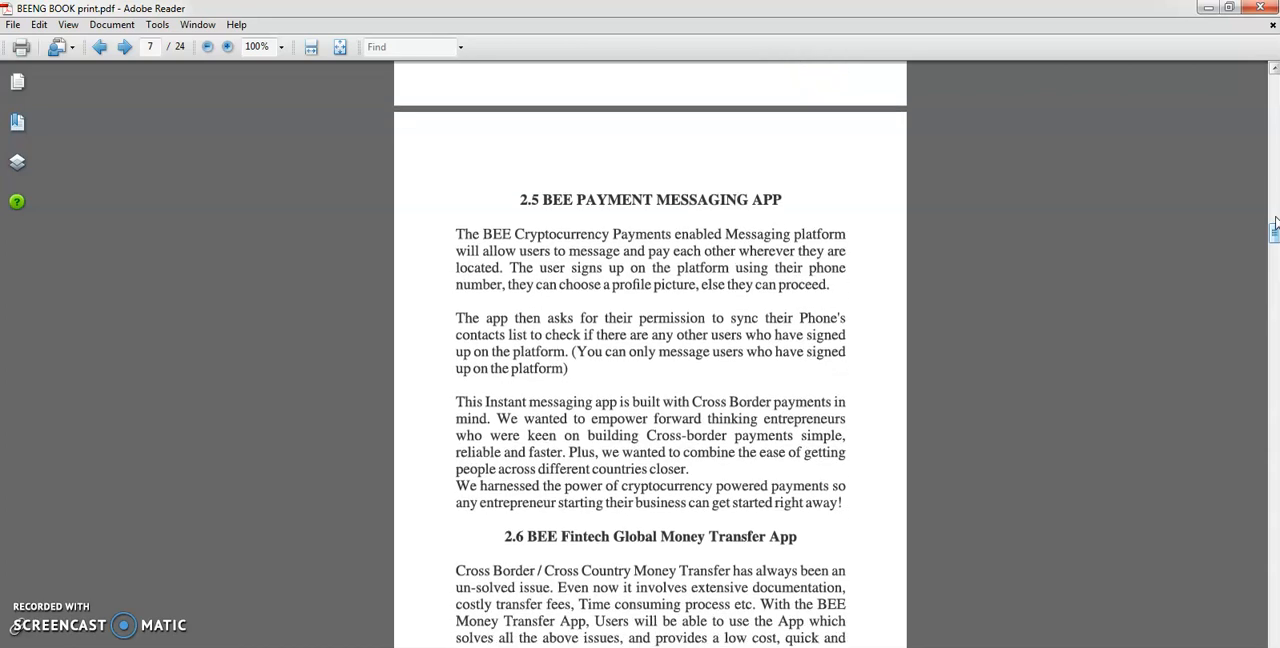
{"action": "scroll", "scroll_direction": "down", "scroll_amount": 3}
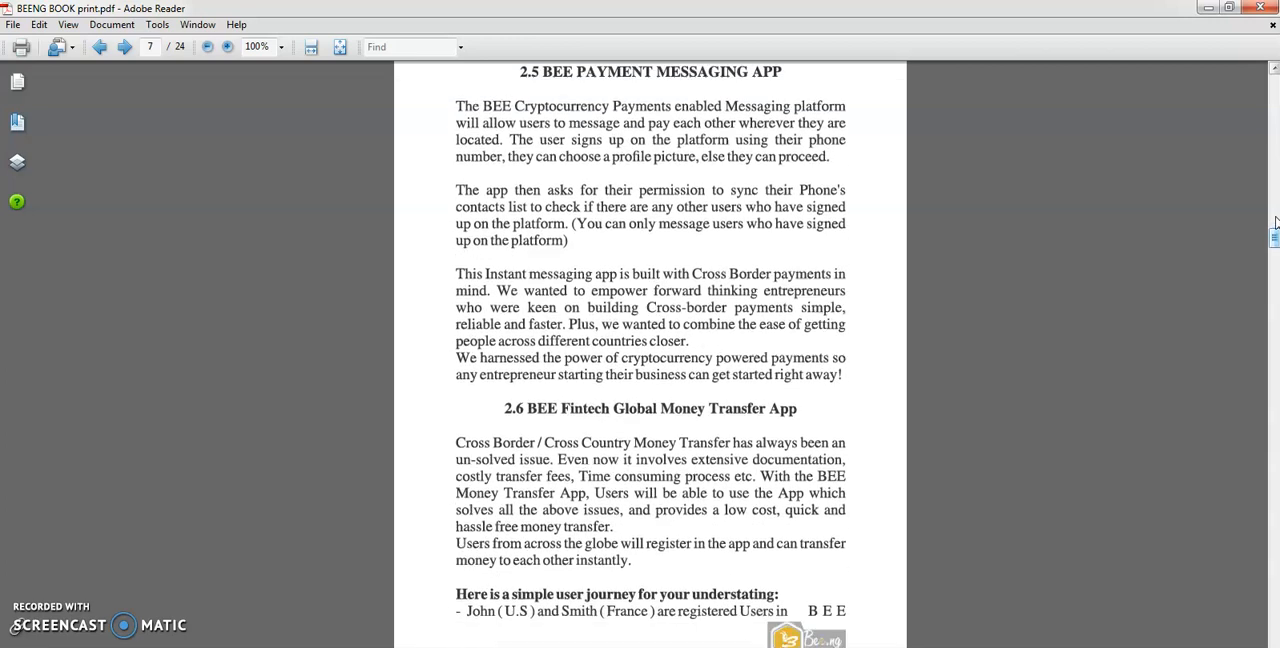
Step: Scroll through section 2.6 to the top of page 8 with the John-to-Smith transfer steps
{"action": "scroll", "scroll_direction": "down", "scroll_amount": 3}
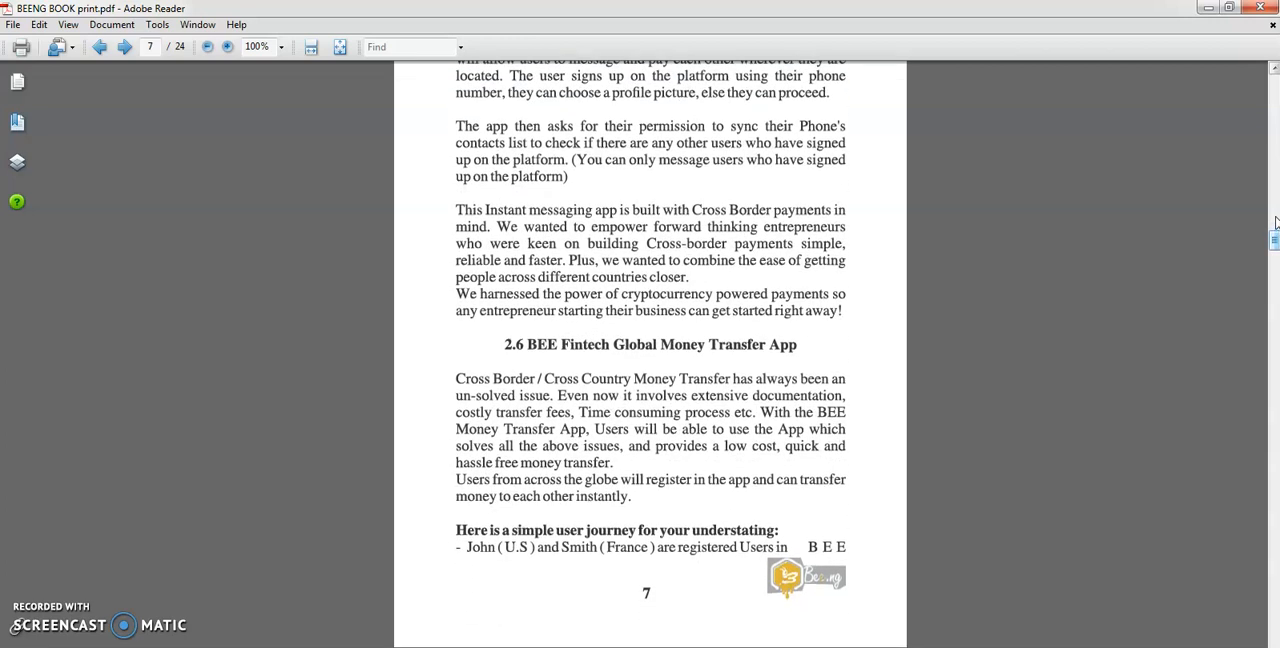
{"action": "scroll", "scroll_direction": "down", "scroll_amount": 3}
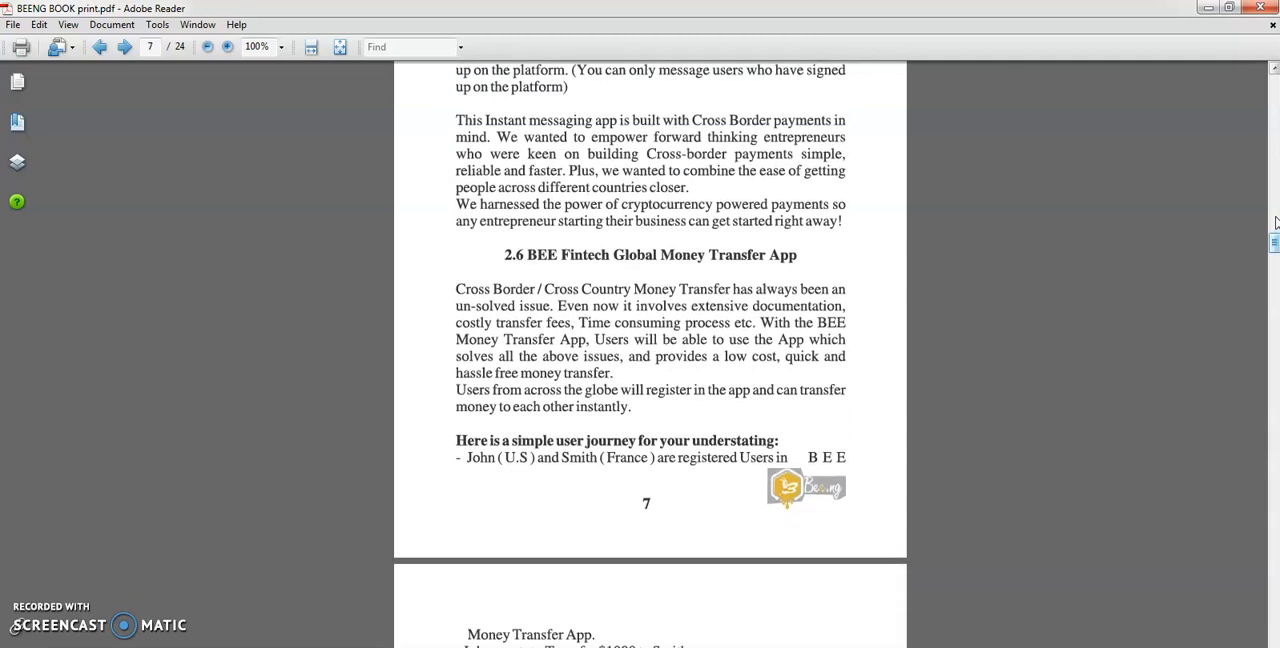
{"action": "scroll", "scroll_direction": "down", "scroll_amount": 3}
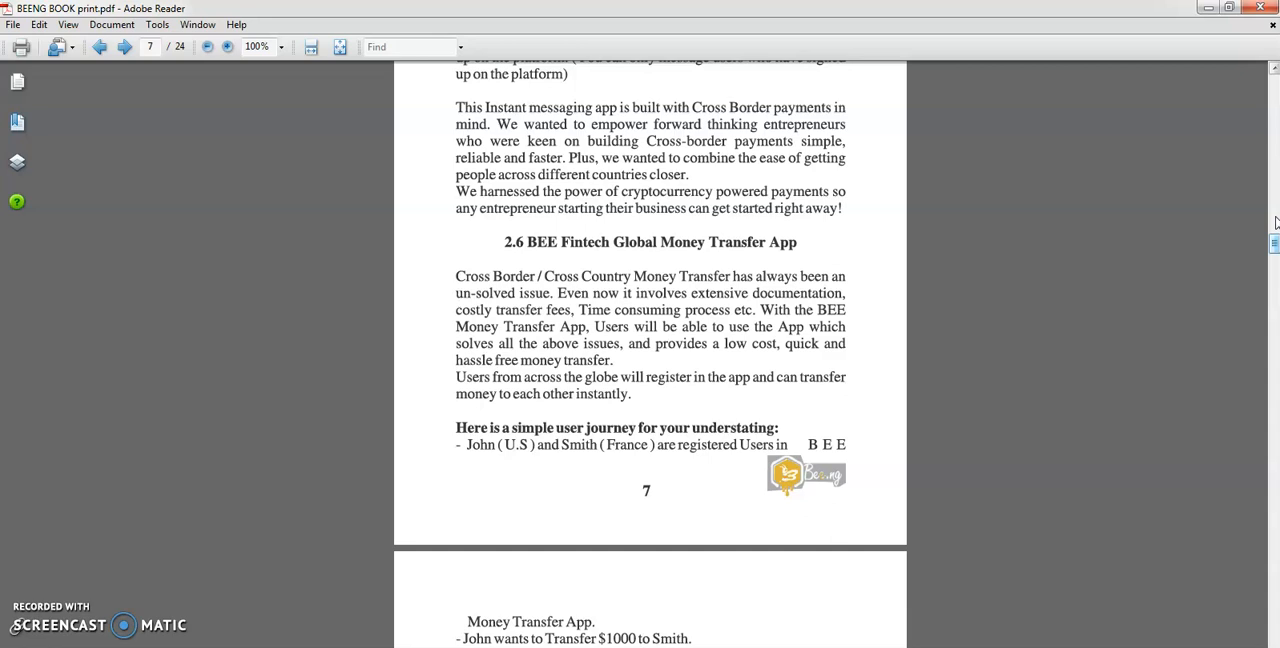
{"action": "scroll", "scroll_direction": "down", "scroll_amount": 3}
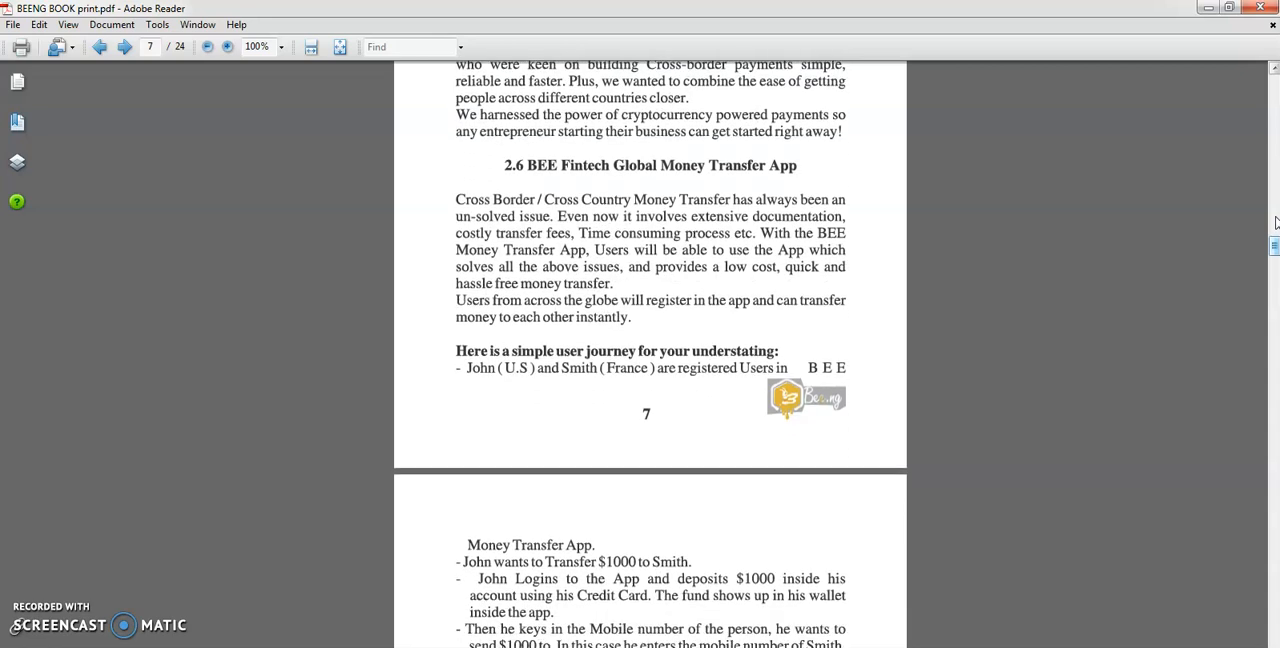
{"action": "scroll", "scroll_direction": "down", "scroll_amount": 3}
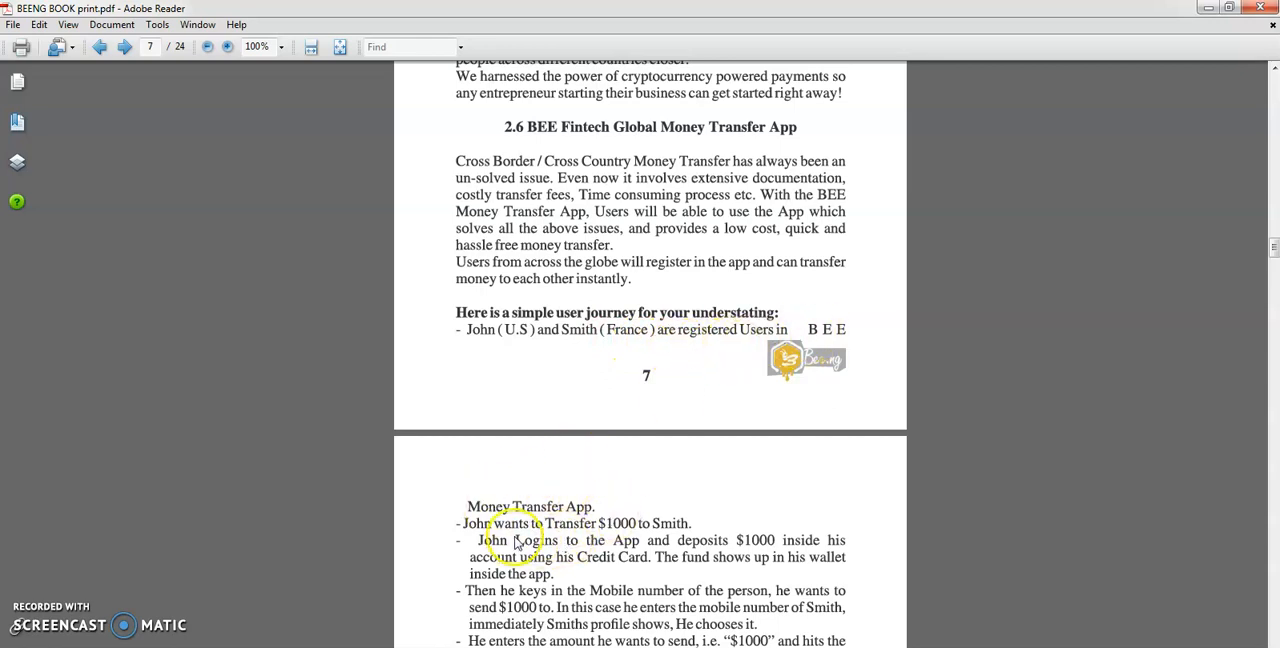
{"action": "mouse_move", "coordinate": [660, 540]}
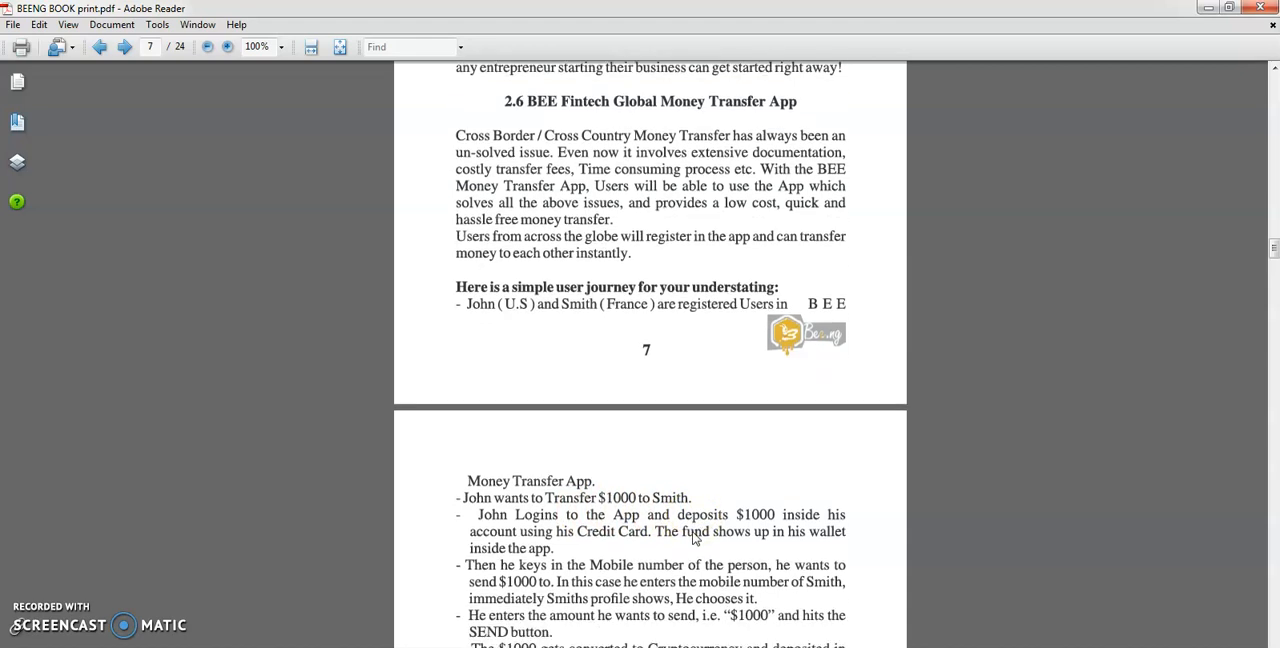
Step: Scroll so page 8's full user journey shows, down to the 2.7 Loan/Grant Empowerment heading
{"action": "scroll", "scroll_direction": "down", "scroll_amount": 3}
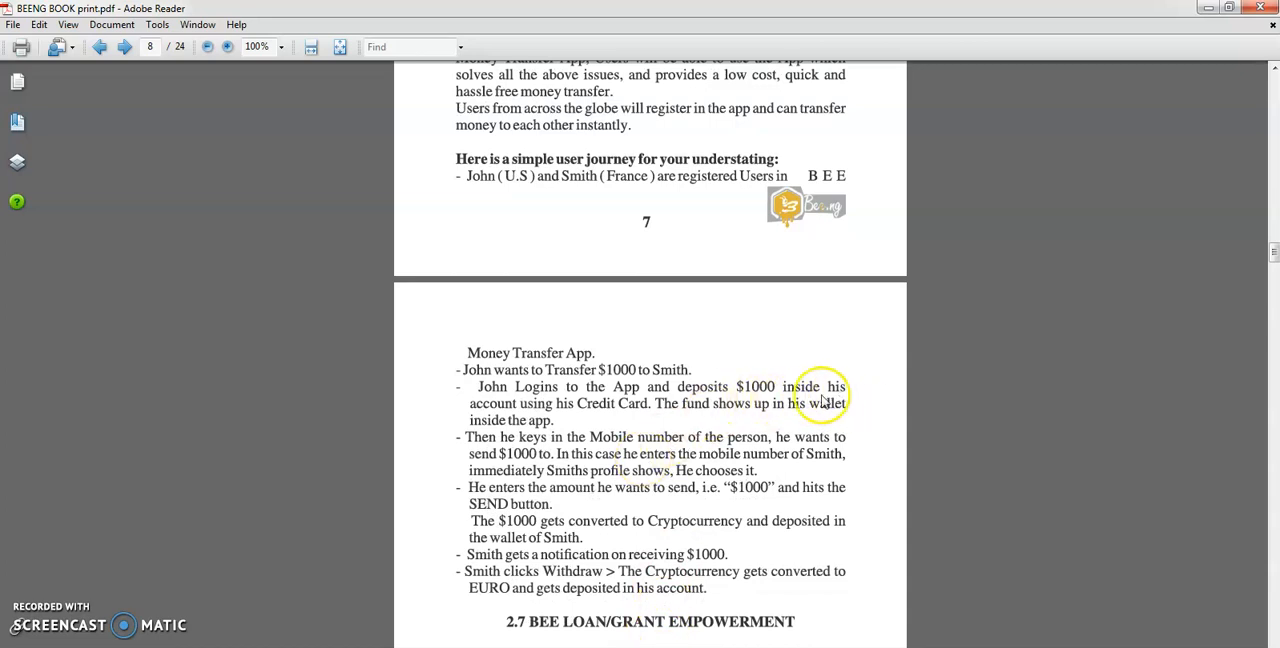
{"action": "mouse_move", "coordinate": [740, 420]}
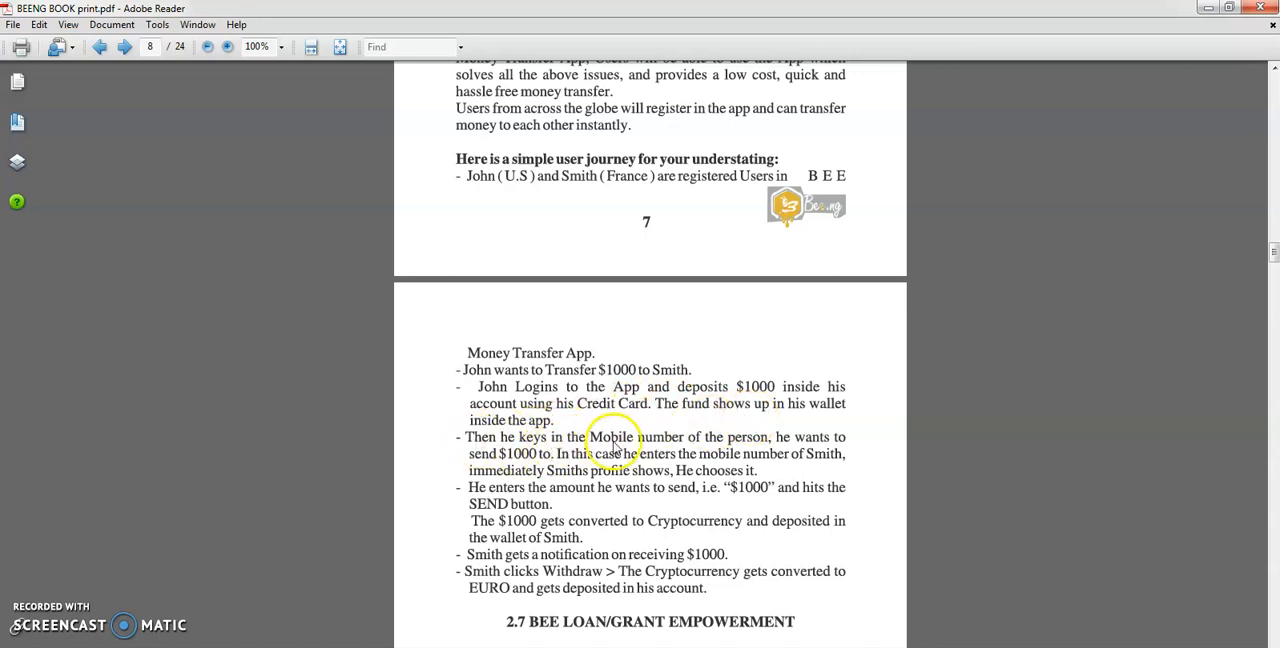
{"action": "mouse_move", "coordinate": [762, 440]}
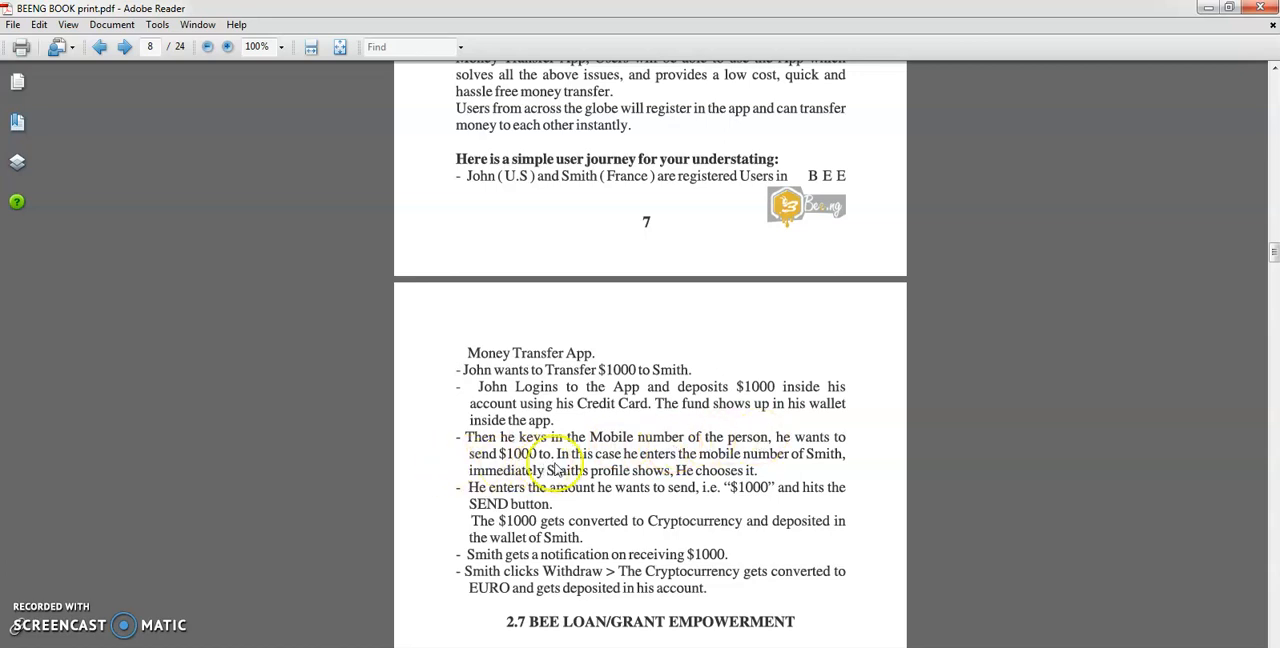
{"action": "mouse_move", "coordinate": [800, 470]}
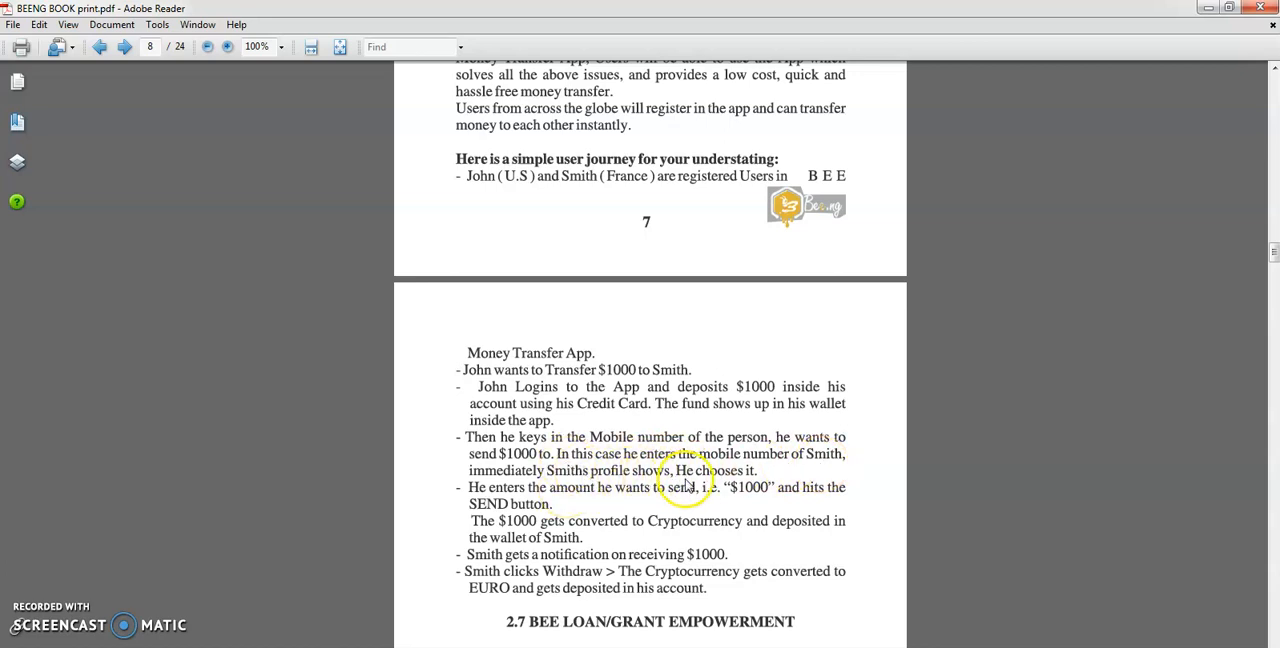
{"action": "mouse_move", "coordinate": [548, 516]}
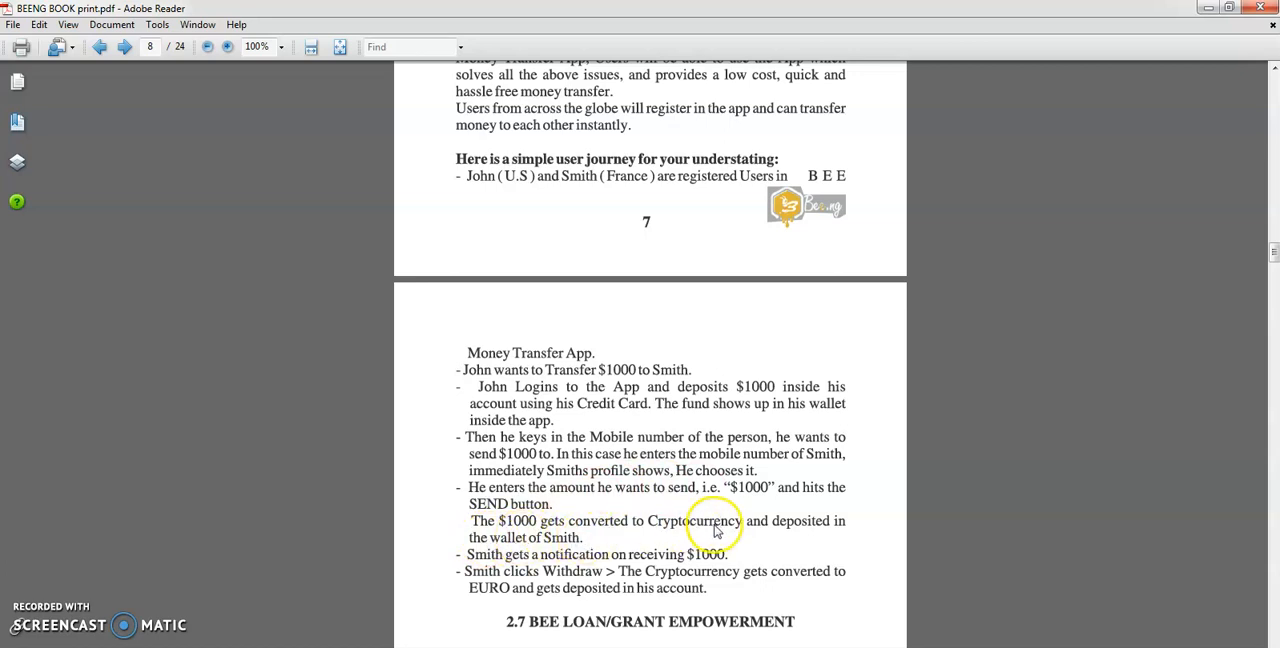
{"action": "mouse_move", "coordinate": [548, 556]}
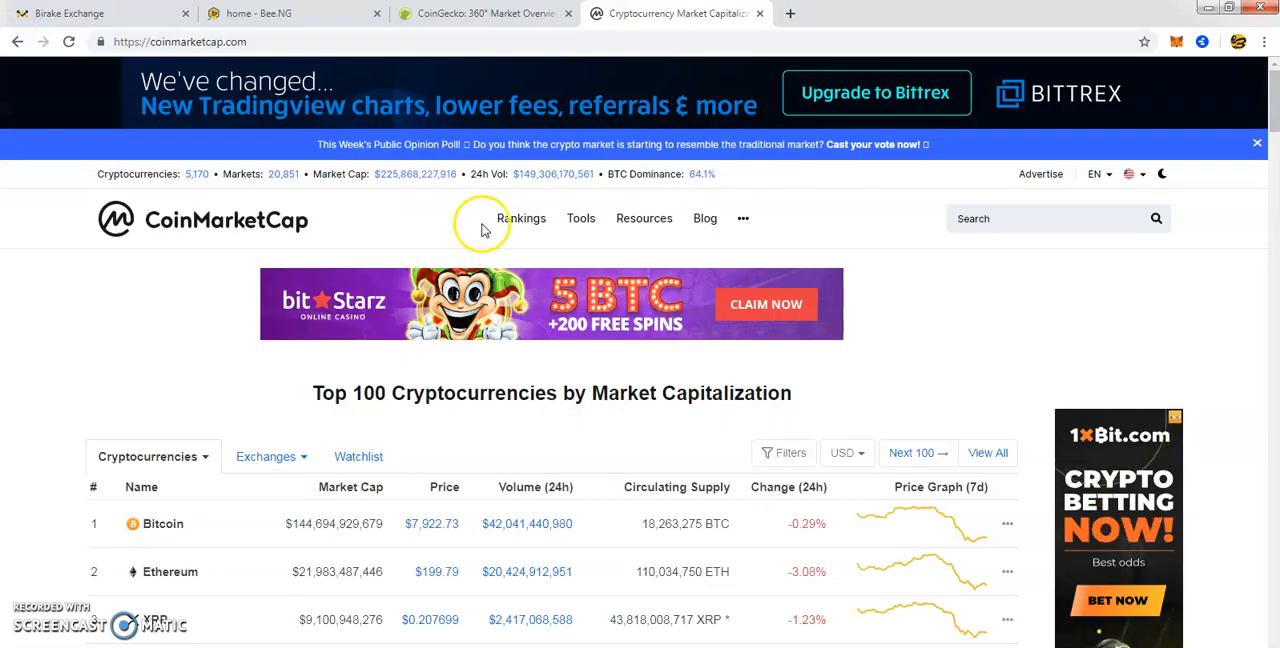
Step: Switch through the CoinGecko tab to the bee-ng.com home page tab
{"action": "left_click", "coordinate": [484, 12]}
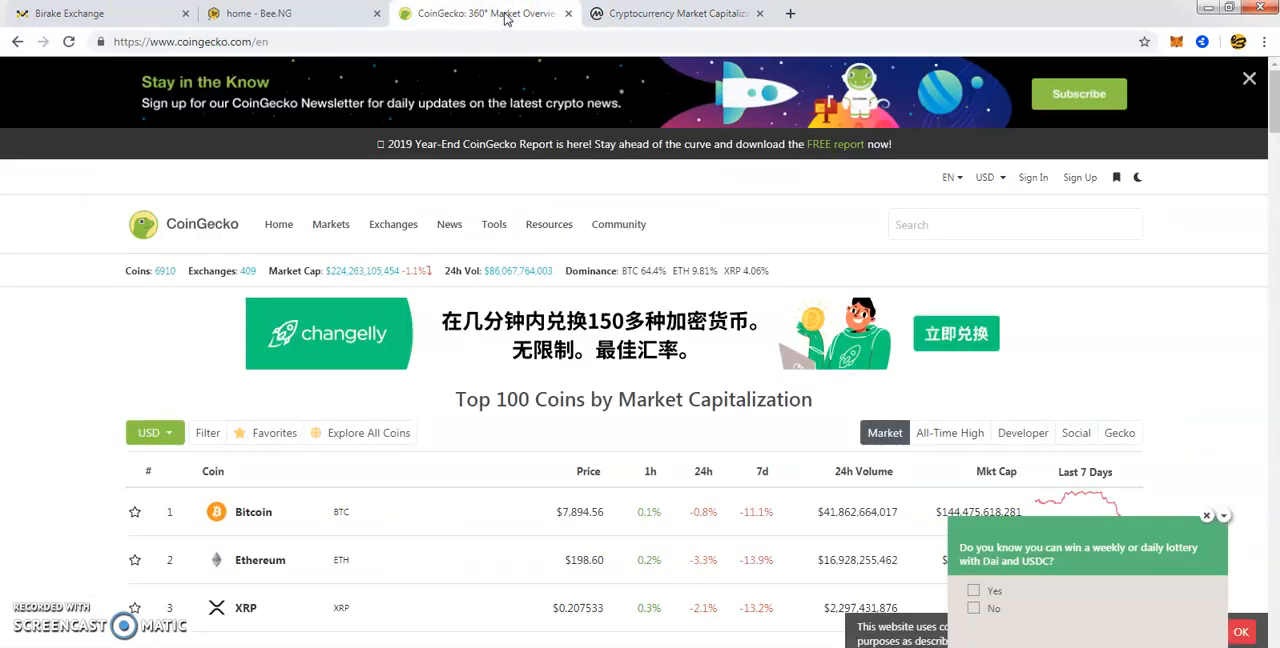
{"action": "mouse_move", "coordinate": [140, 12]}
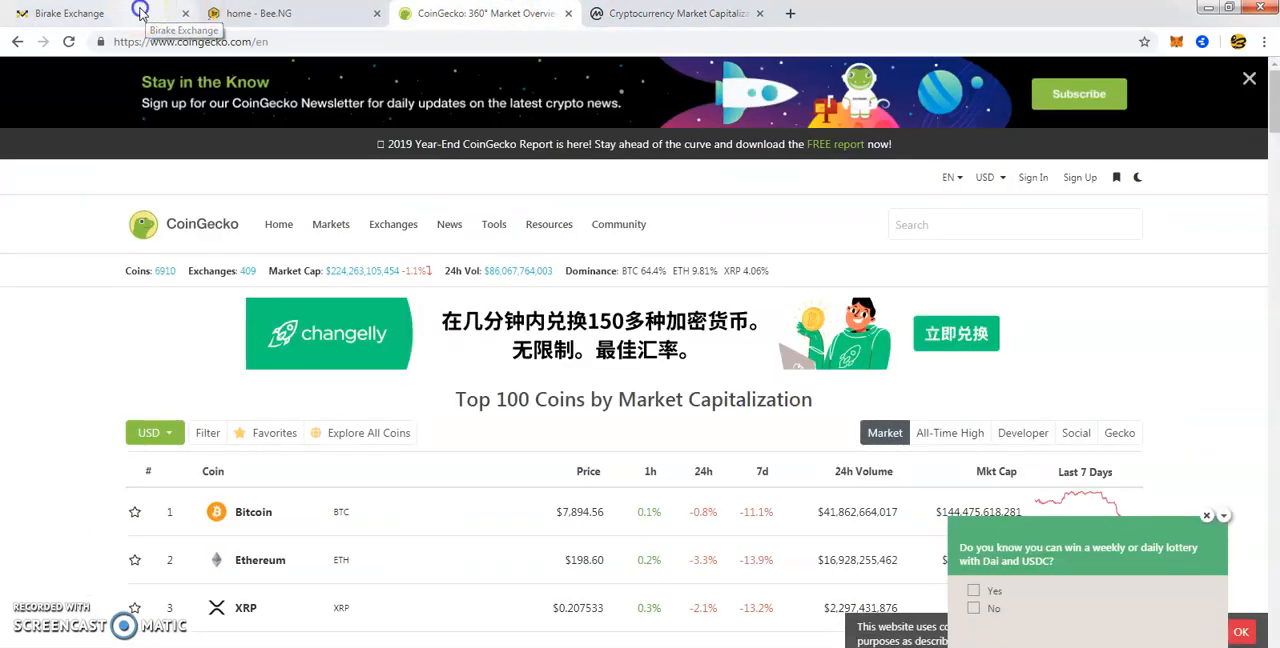
{"action": "left_click", "coordinate": [260, 12]}
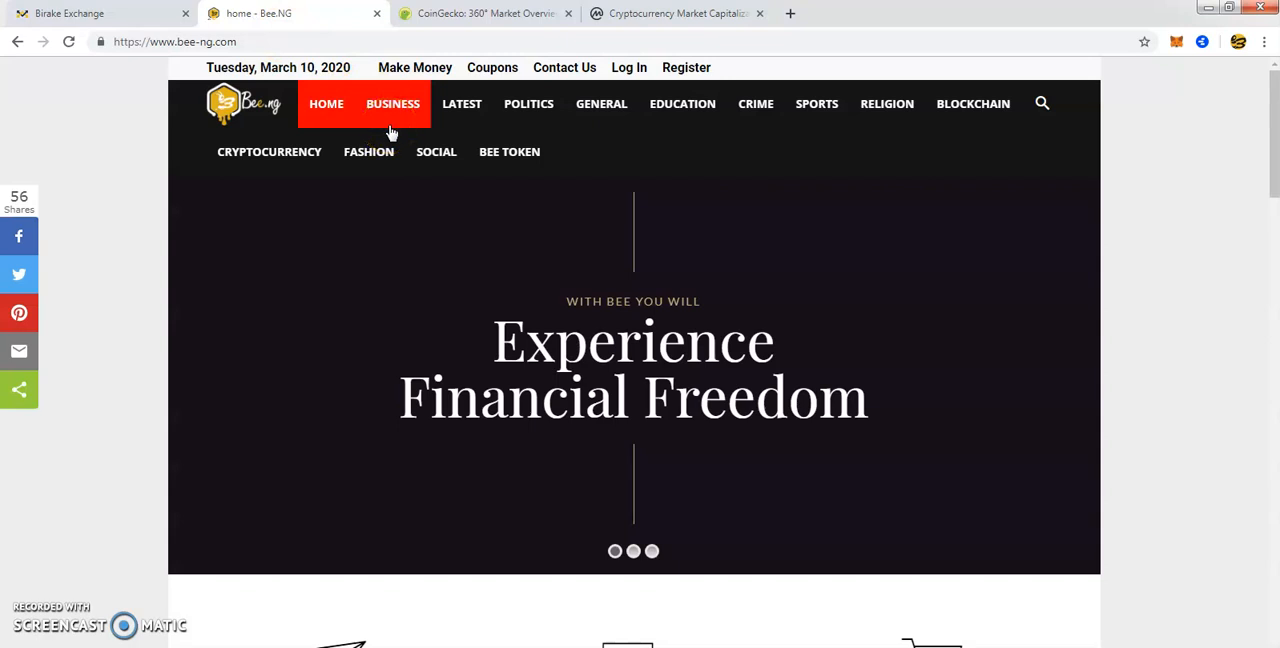
{"action": "mouse_move", "coordinate": [682, 104]}
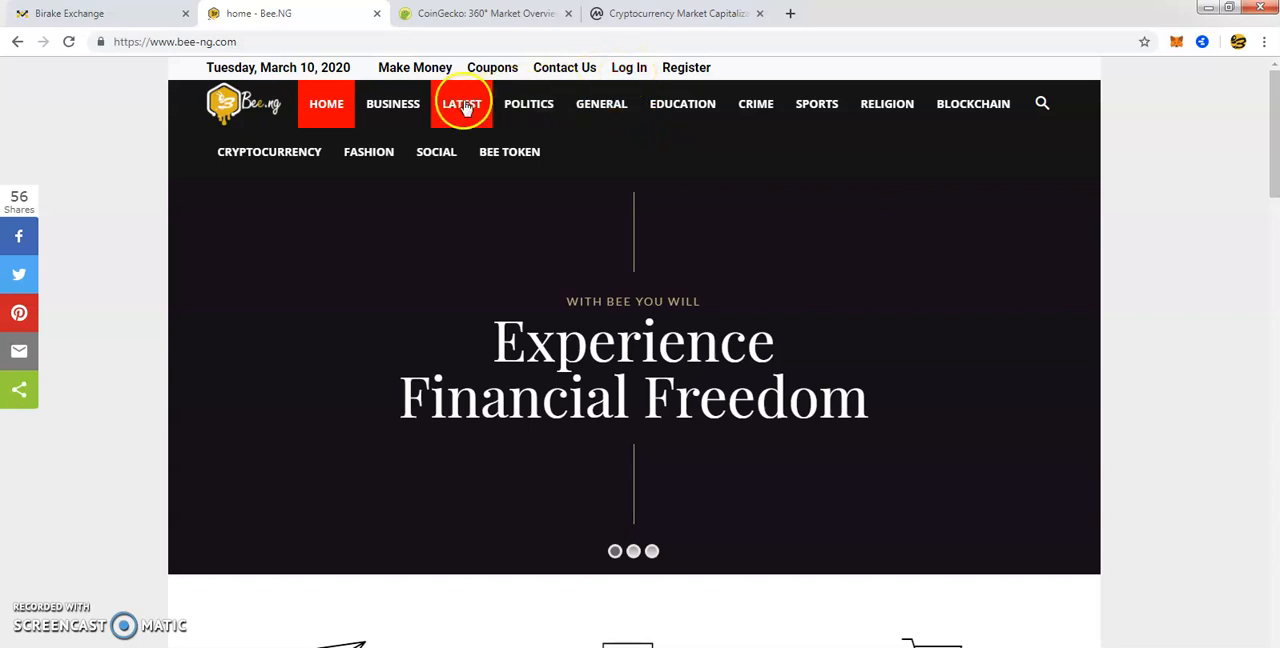
Step: Choose LATEST in the top navigation to load the bee-ng.com blog page
{"action": "left_click", "coordinate": [462, 104]}
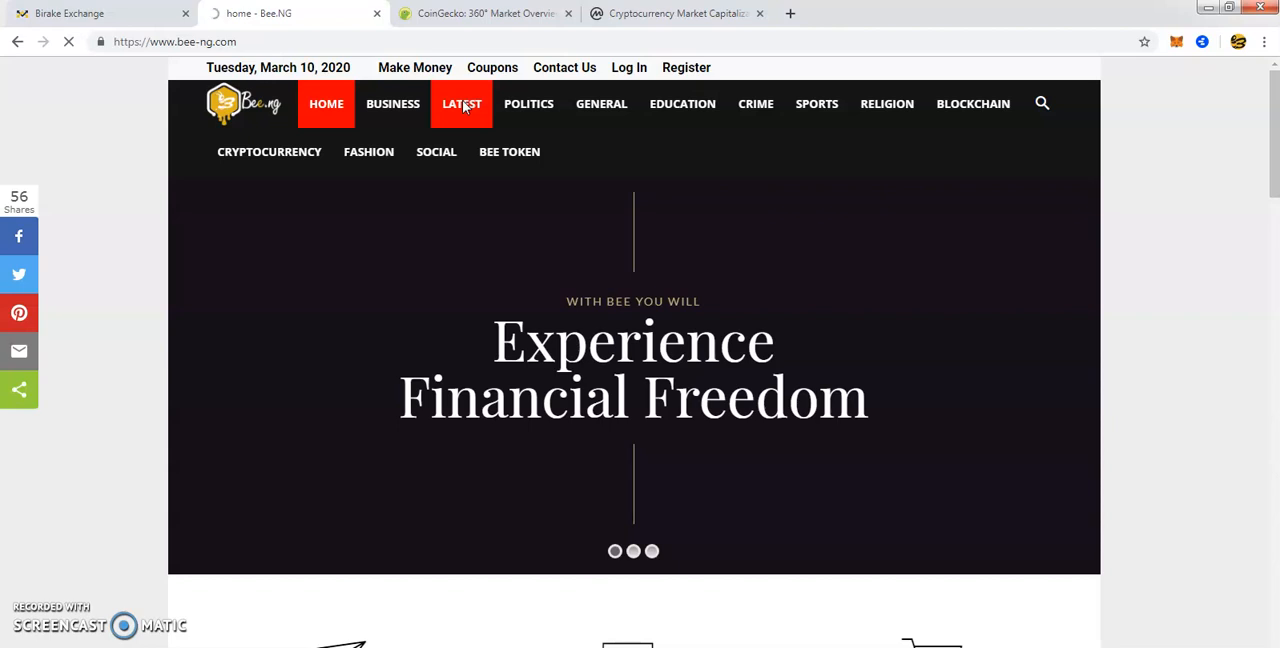
{"action": "left_click", "coordinate": [528, 104]}
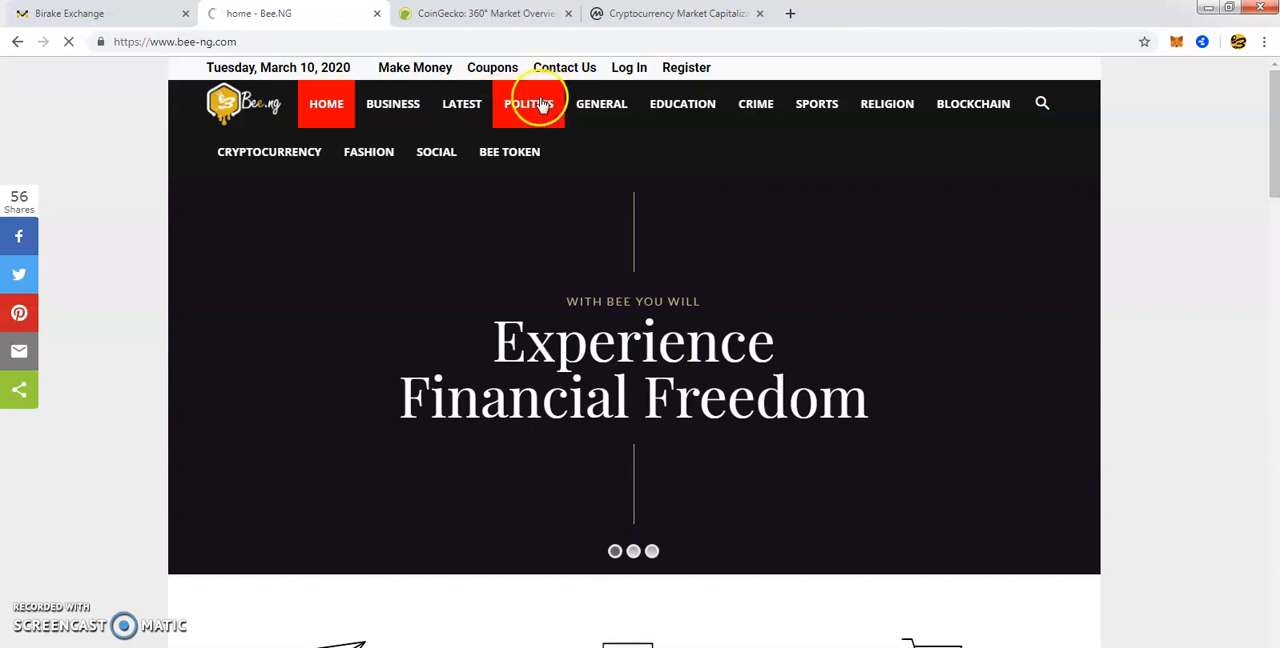
{"action": "left_click", "coordinate": [460, 104]}
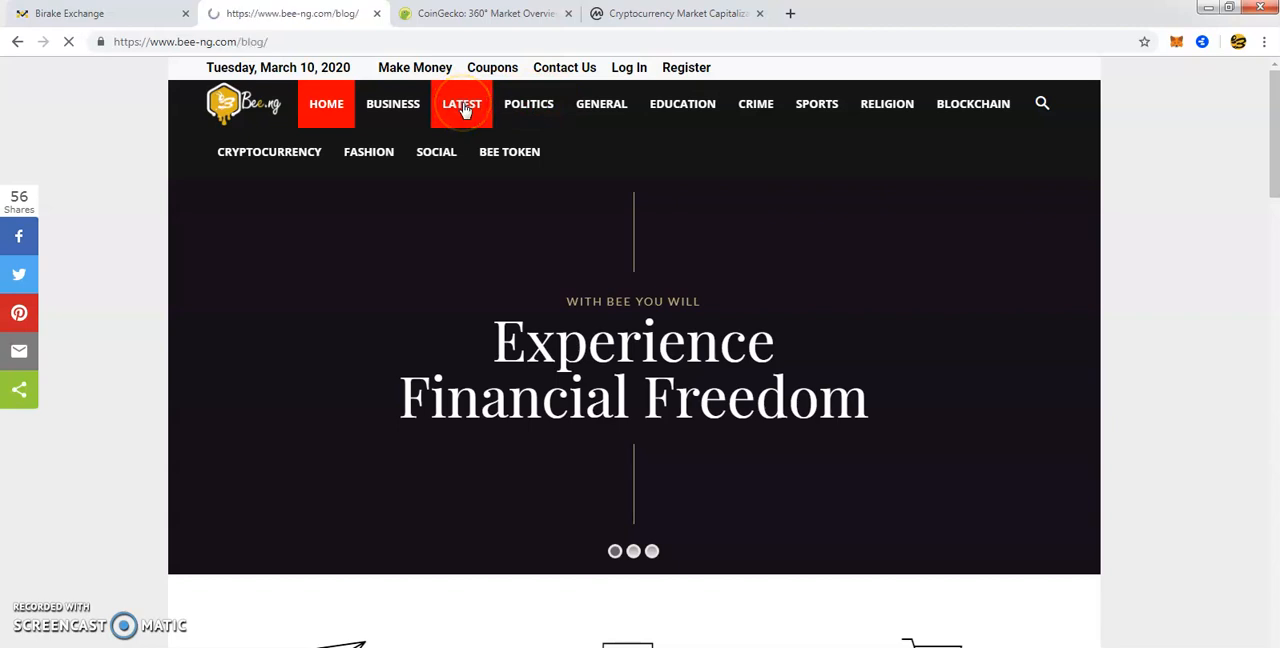
Step: Load the LATEST blog page listing the NFF NPFL ban and Canada coronavirus posts
{"action": "left_click", "coordinate": [462, 104]}
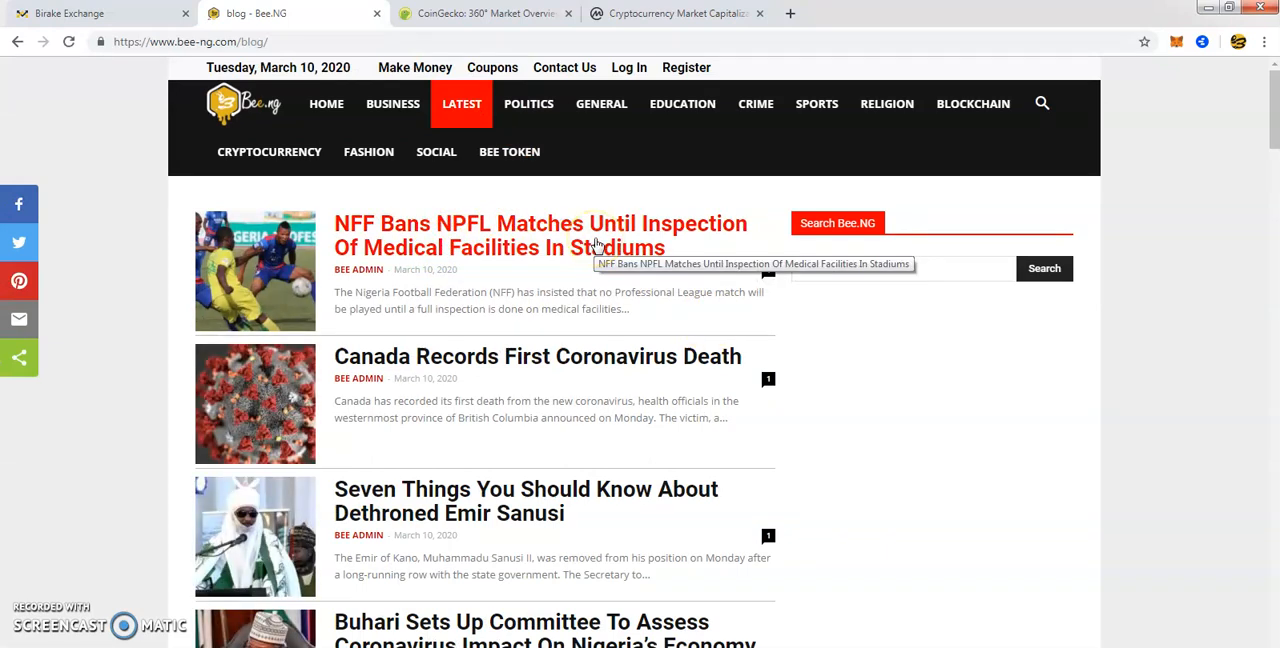
{"action": "mouse_move", "coordinate": [628, 68]}
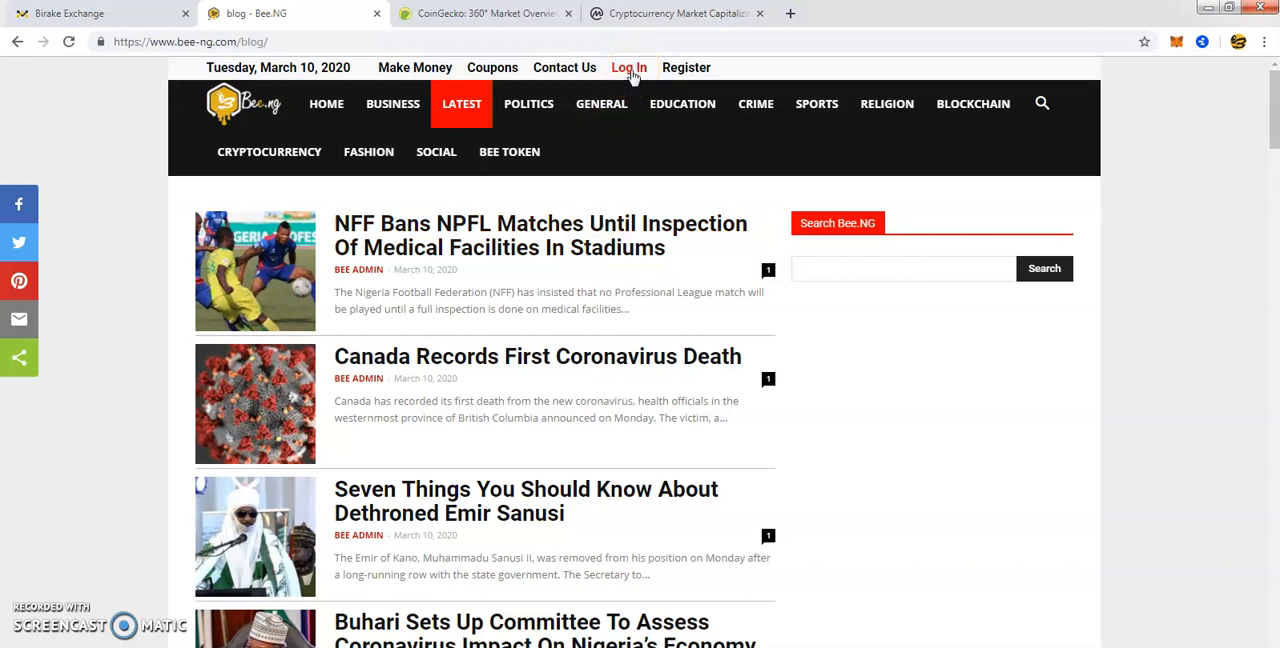
{"action": "mouse_move", "coordinate": [582, 210]}
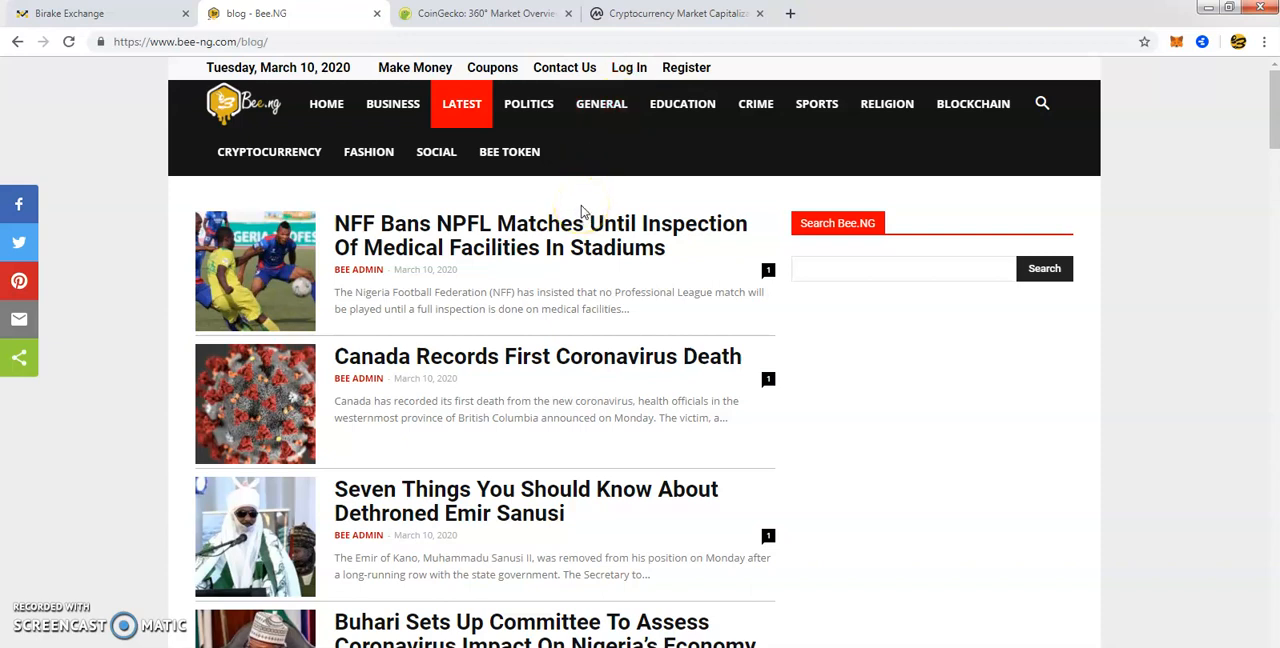
{"action": "left_click", "coordinate": [540, 236]}
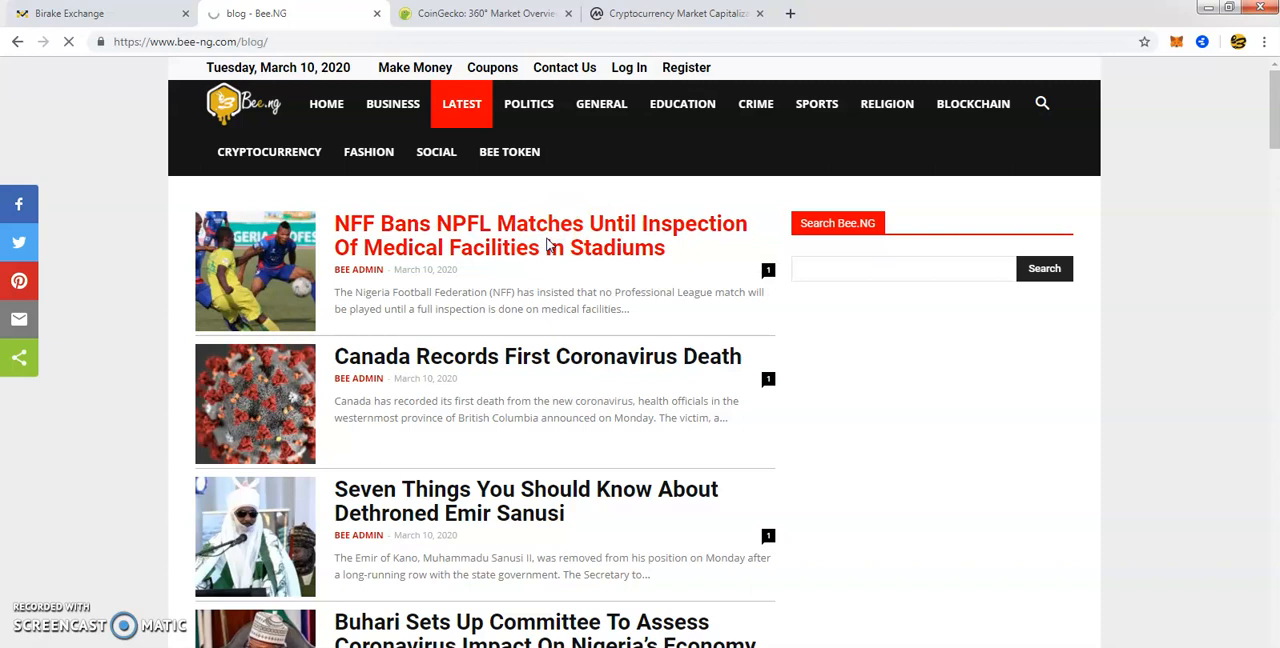
Step: Read the NFF Bans NPFL Matches article down to its Related Articles section
{"action": "left_click", "coordinate": [540, 236]}
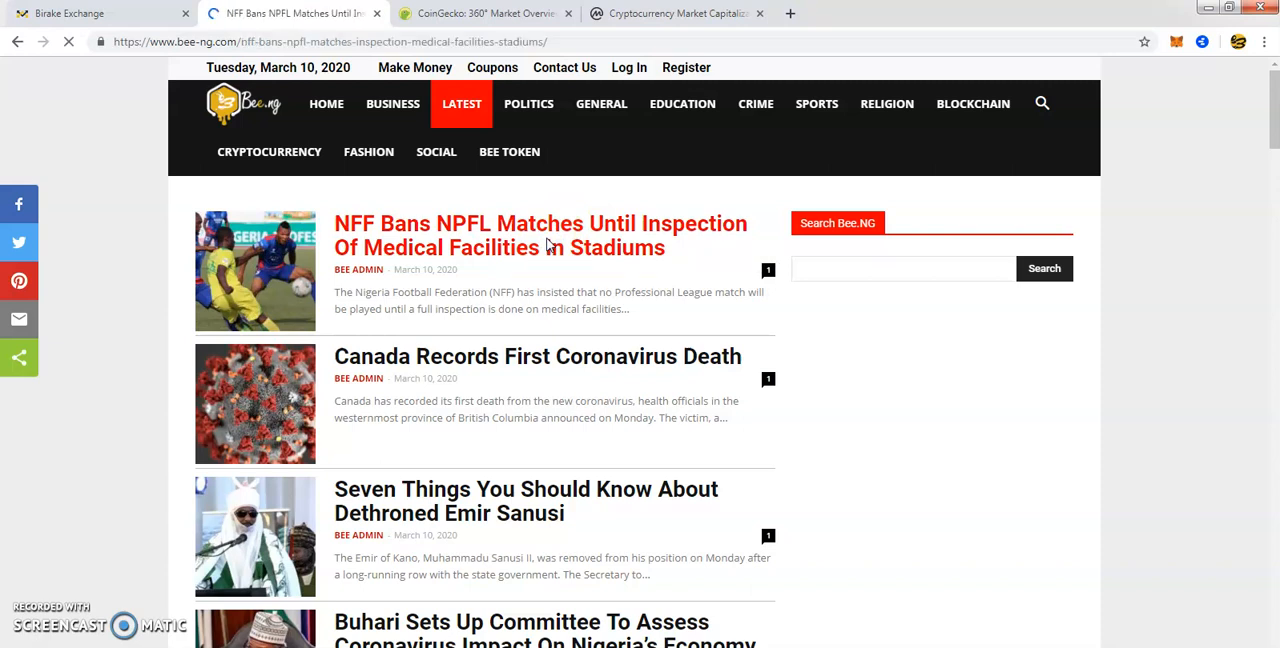
{"action": "left_click", "coordinate": [540, 236]}
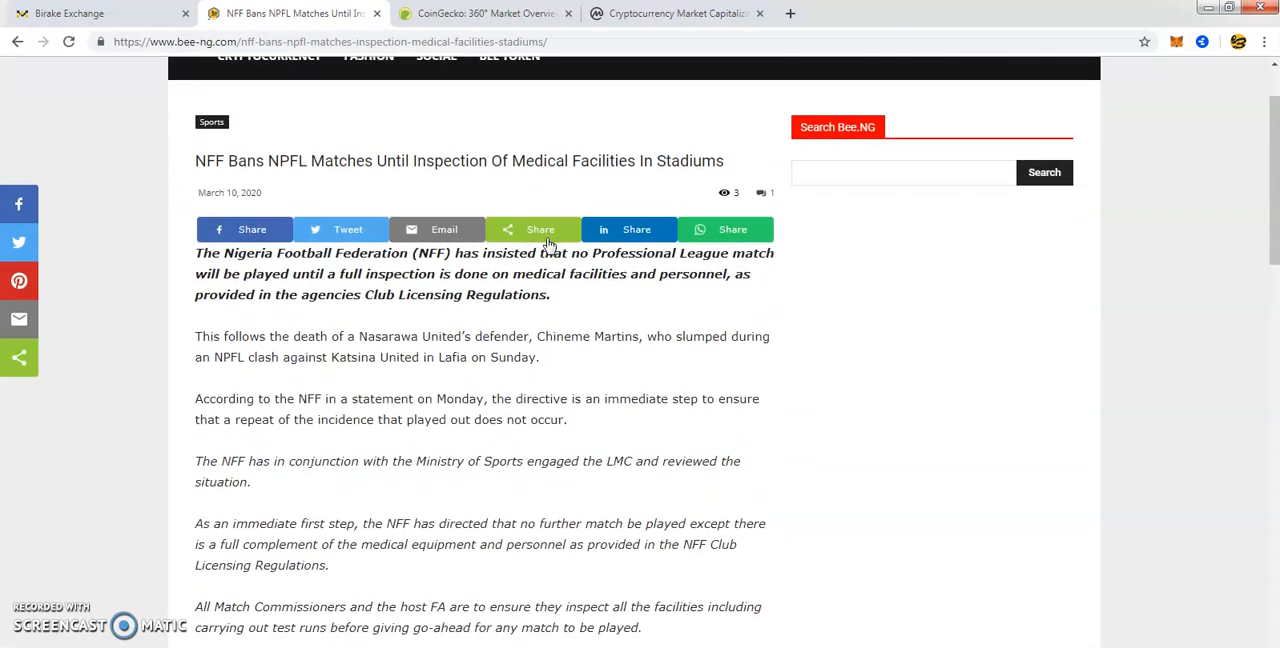
{"action": "scroll", "scroll_direction": "down", "scroll_amount": 3}
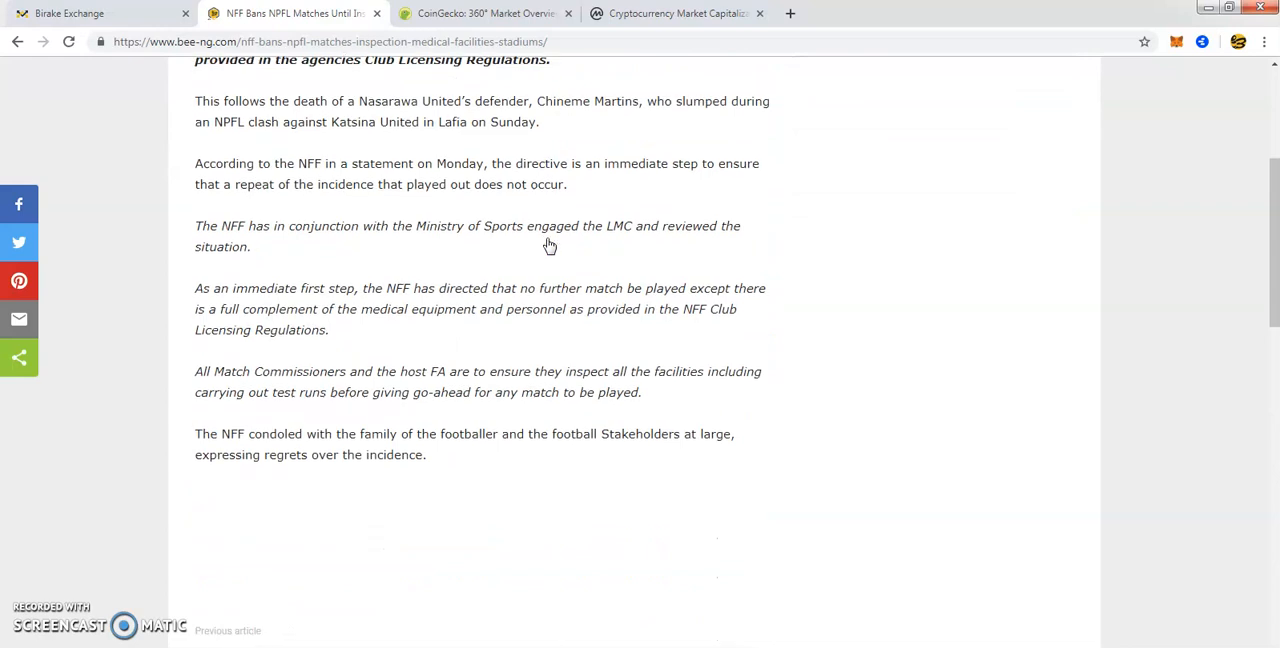
{"action": "scroll", "scroll_direction": "down", "scroll_amount": 3}
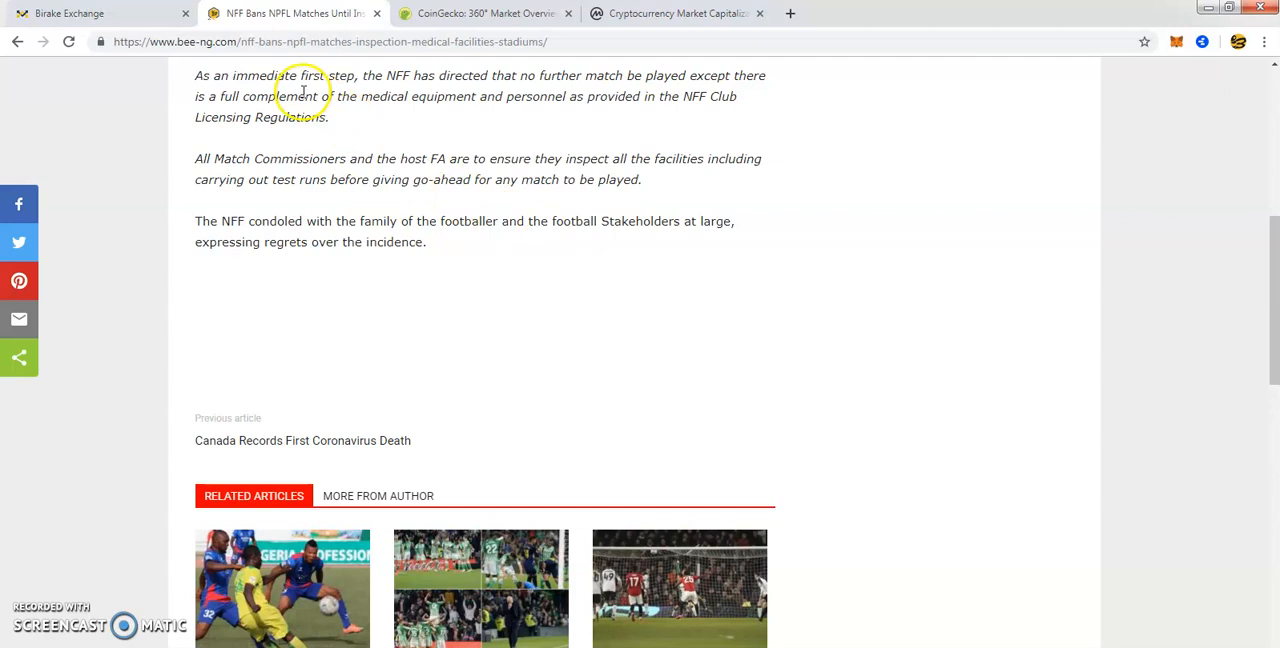
Step: View Birake's BEENG/BTC market and its list of BTC markets
{"action": "left_click", "coordinate": [70, 12]}
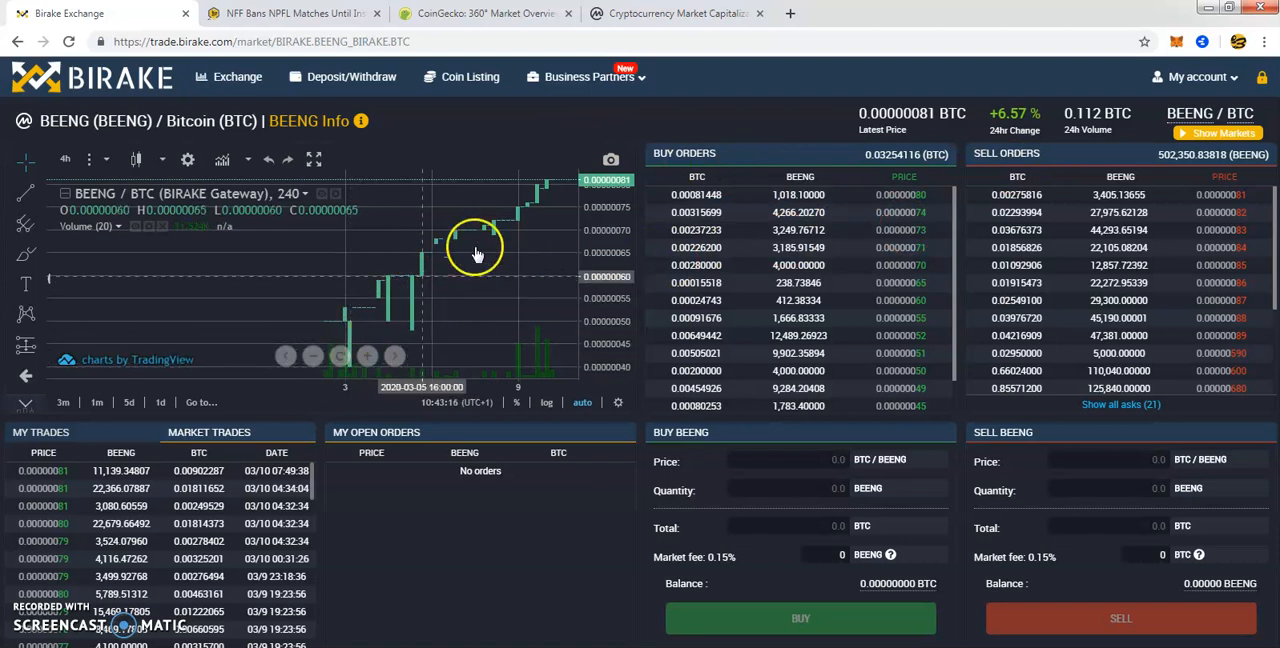
{"action": "mouse_move", "coordinate": [548, 190]}
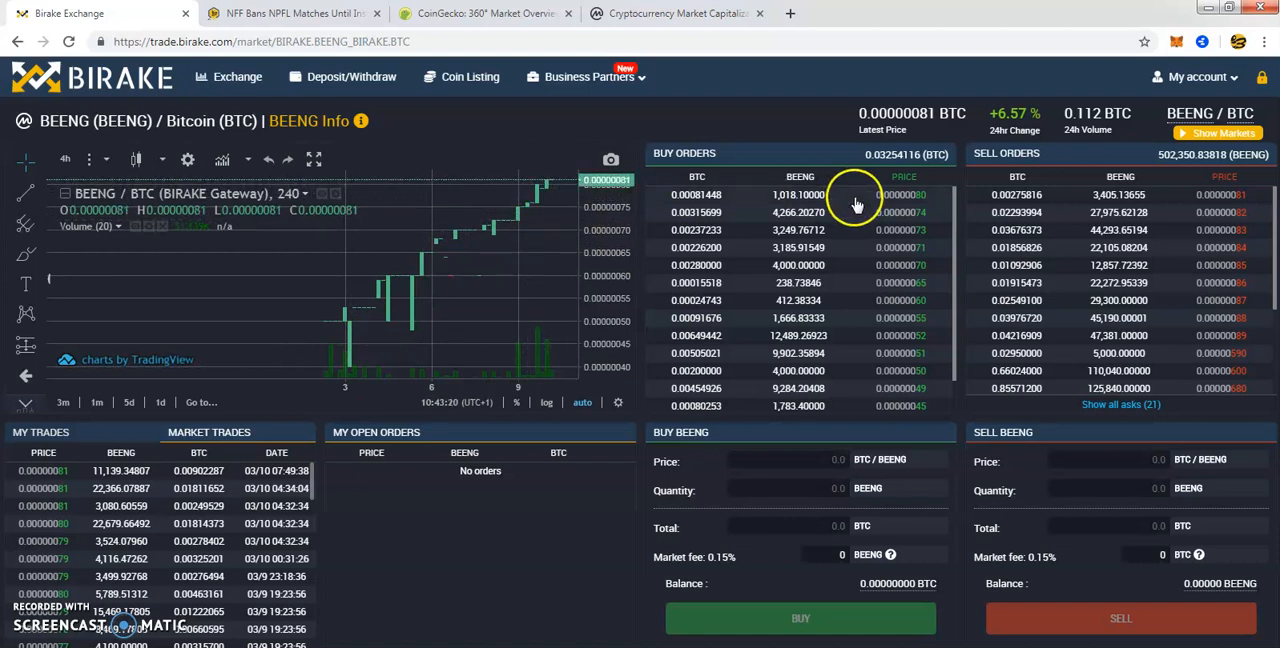
{"action": "mouse_move", "coordinate": [1050, 154]}
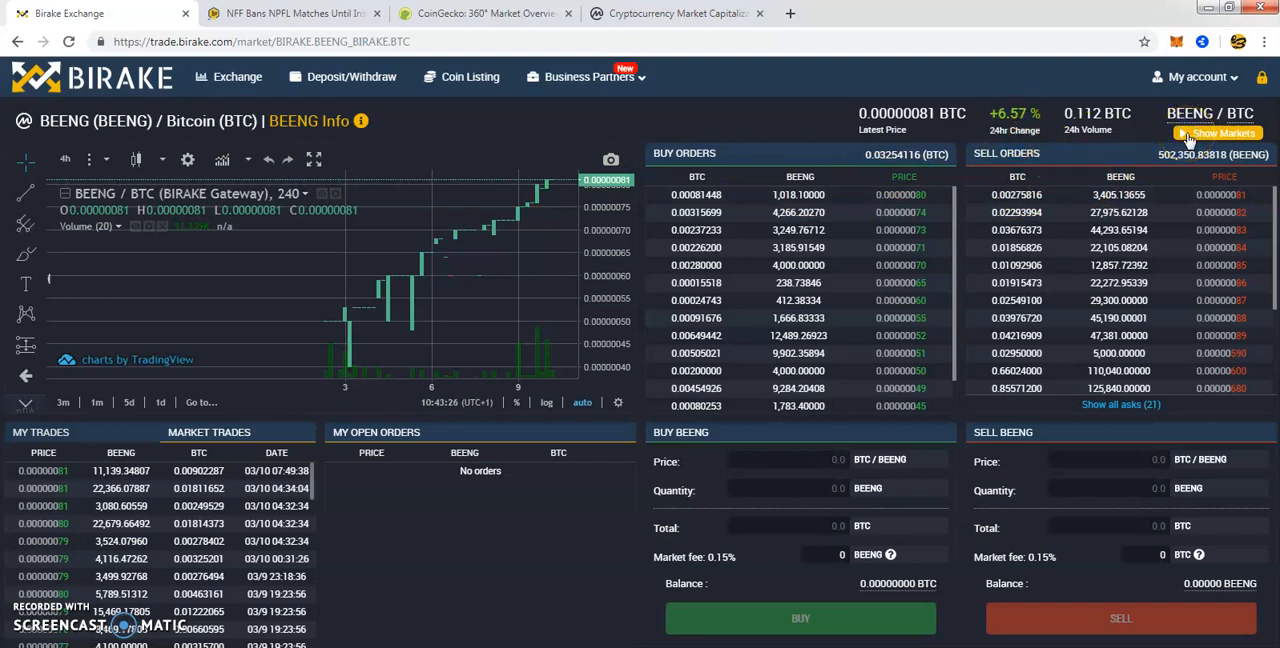
{"action": "left_click", "coordinate": [1220, 132]}
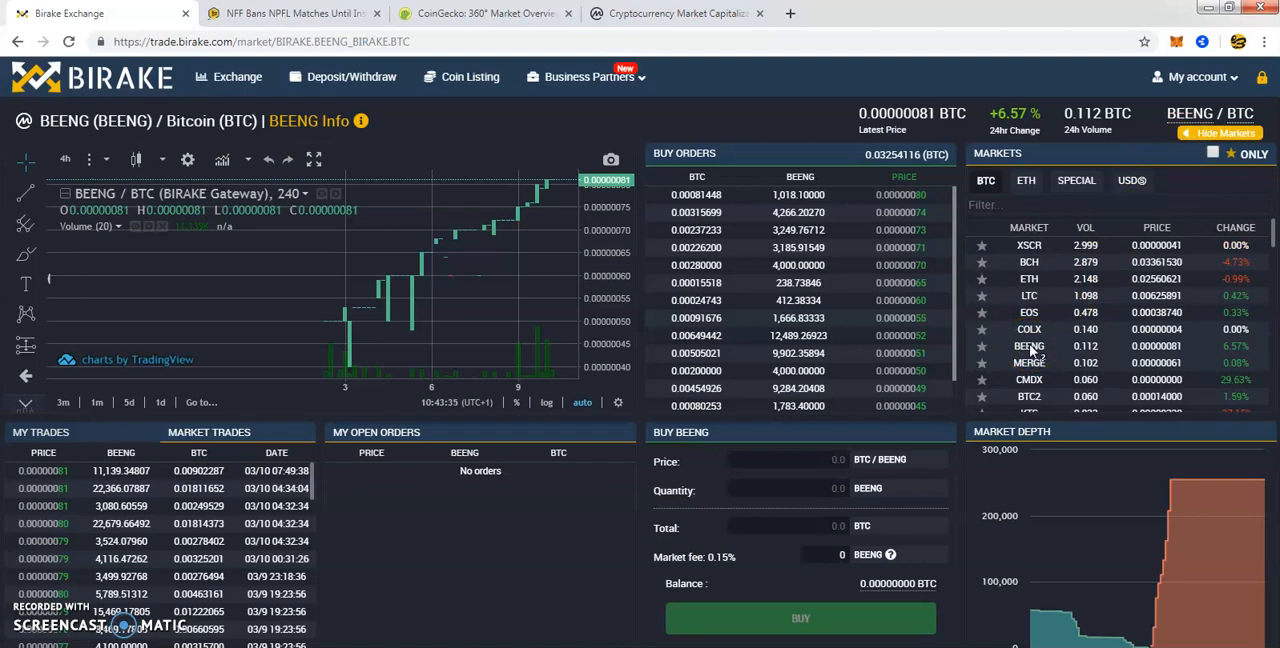
{"action": "mouse_move", "coordinate": [572, 26]}
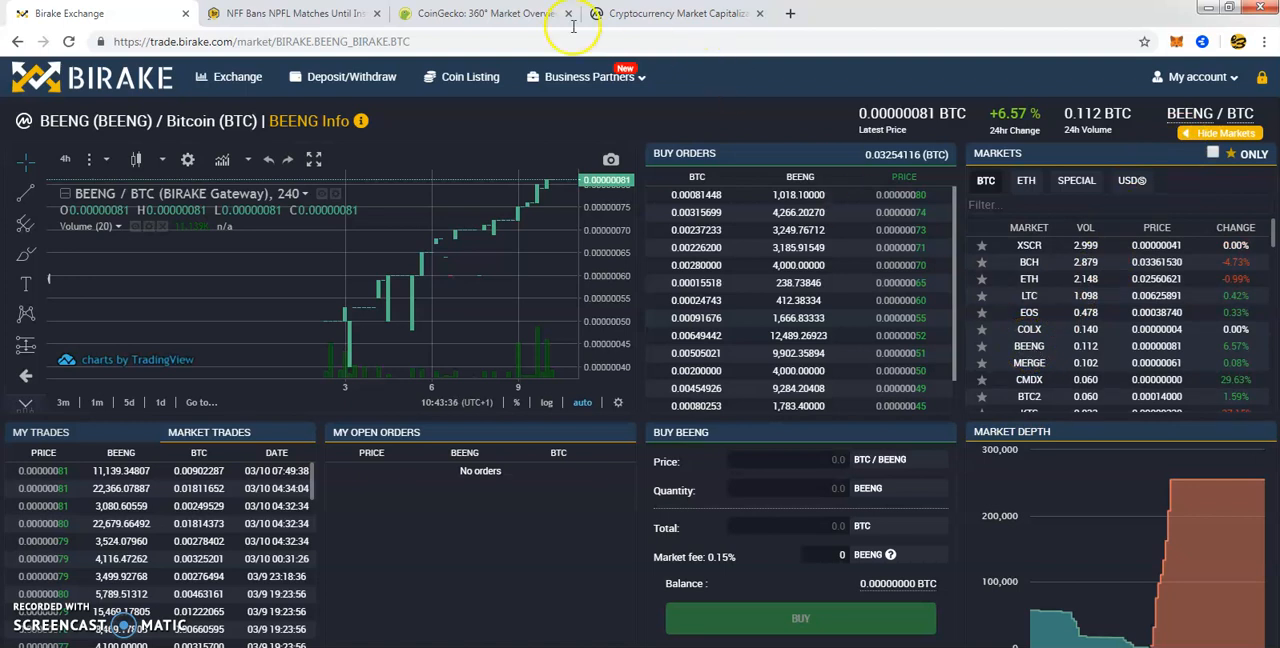
Step: Check the CoinGecko and CoinMarketCap BEENG listings, then return to the Bee.NG article
{"action": "left_click", "coordinate": [484, 12]}
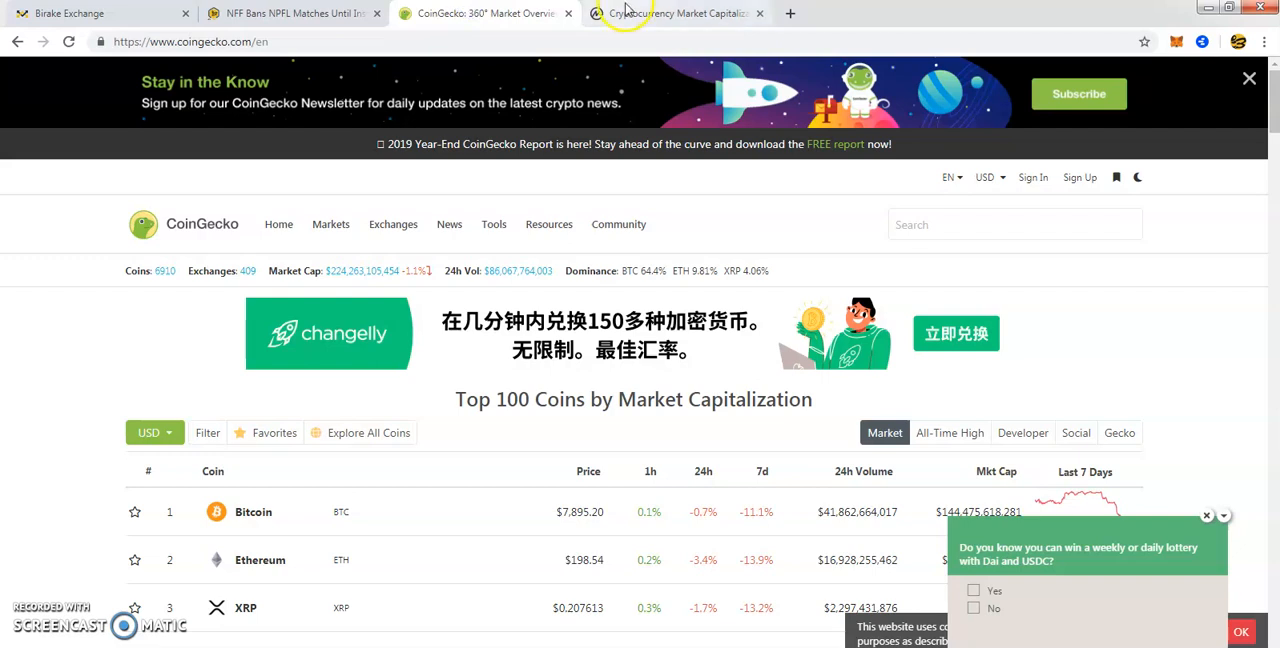
{"action": "left_click", "coordinate": [676, 12]}
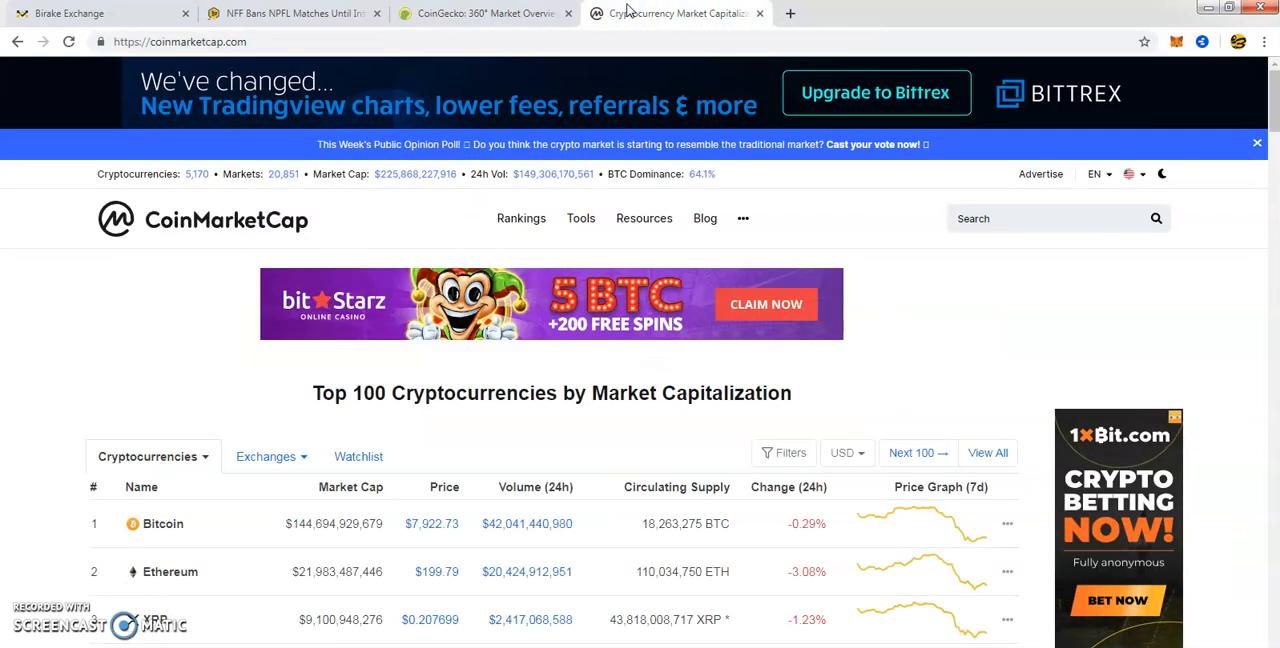
{"action": "mouse_move", "coordinate": [470, 18]}
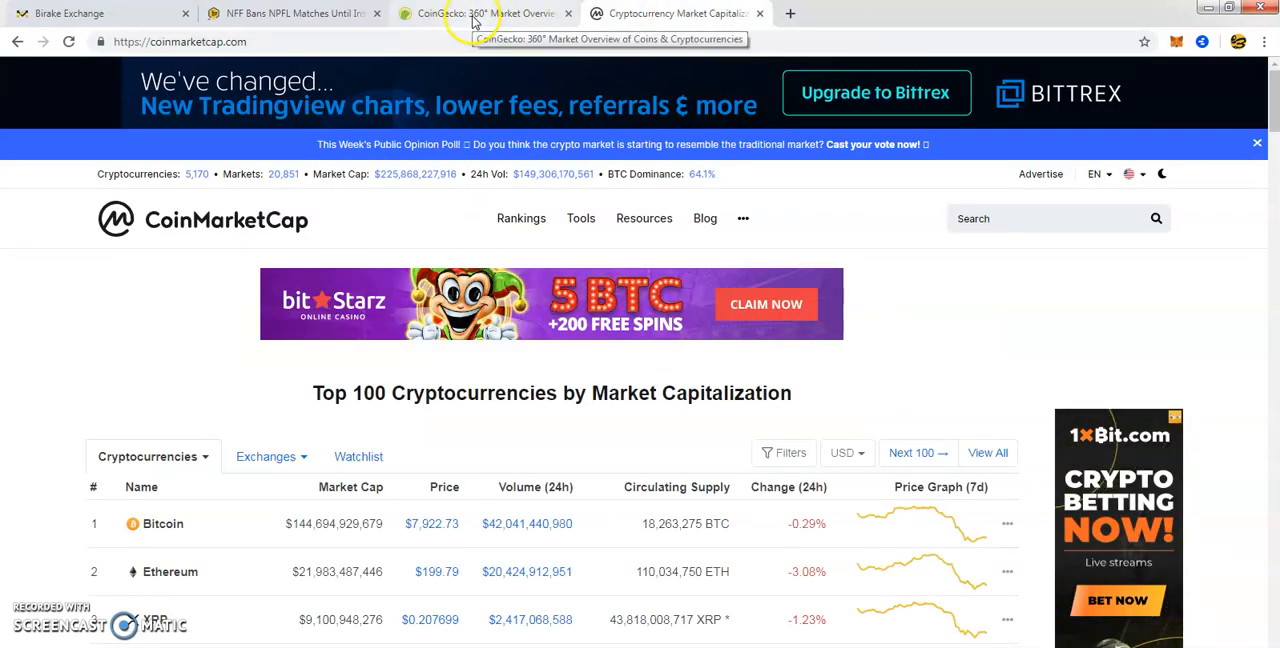
{"action": "left_click", "coordinate": [290, 12]}
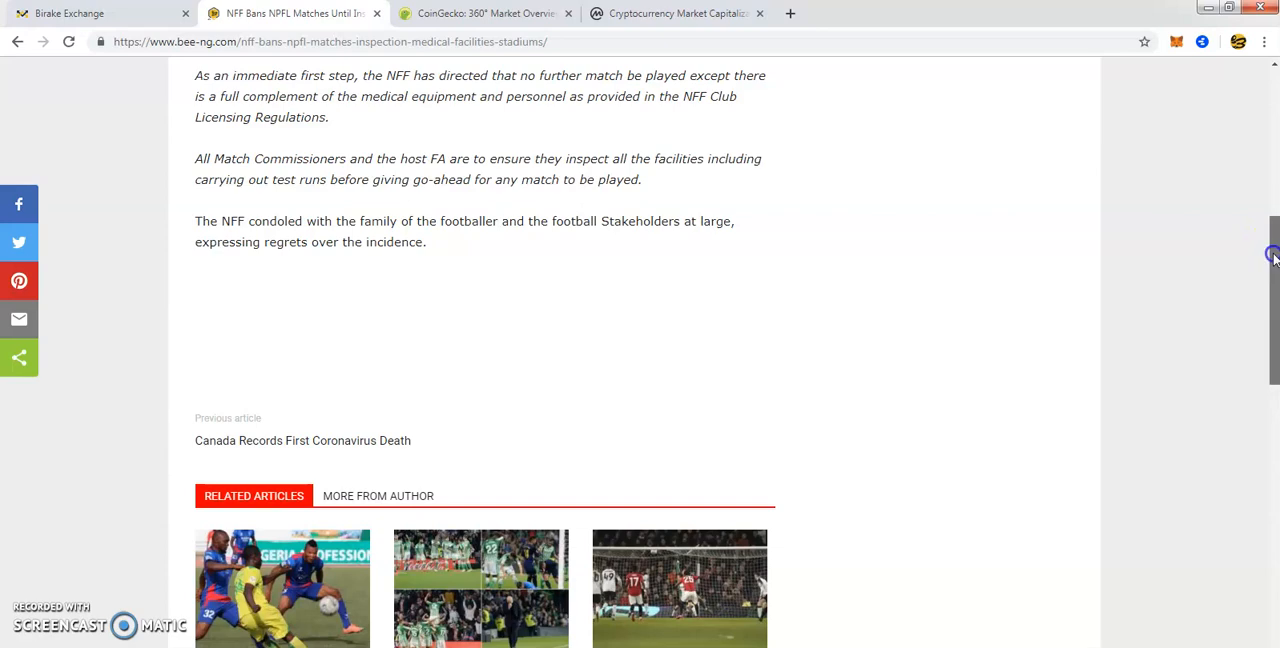
Step: Scroll back to the article's top showing the header, headline and opening paragraphs
{"action": "scroll", "scroll_direction": "up", "scroll_amount": 3}
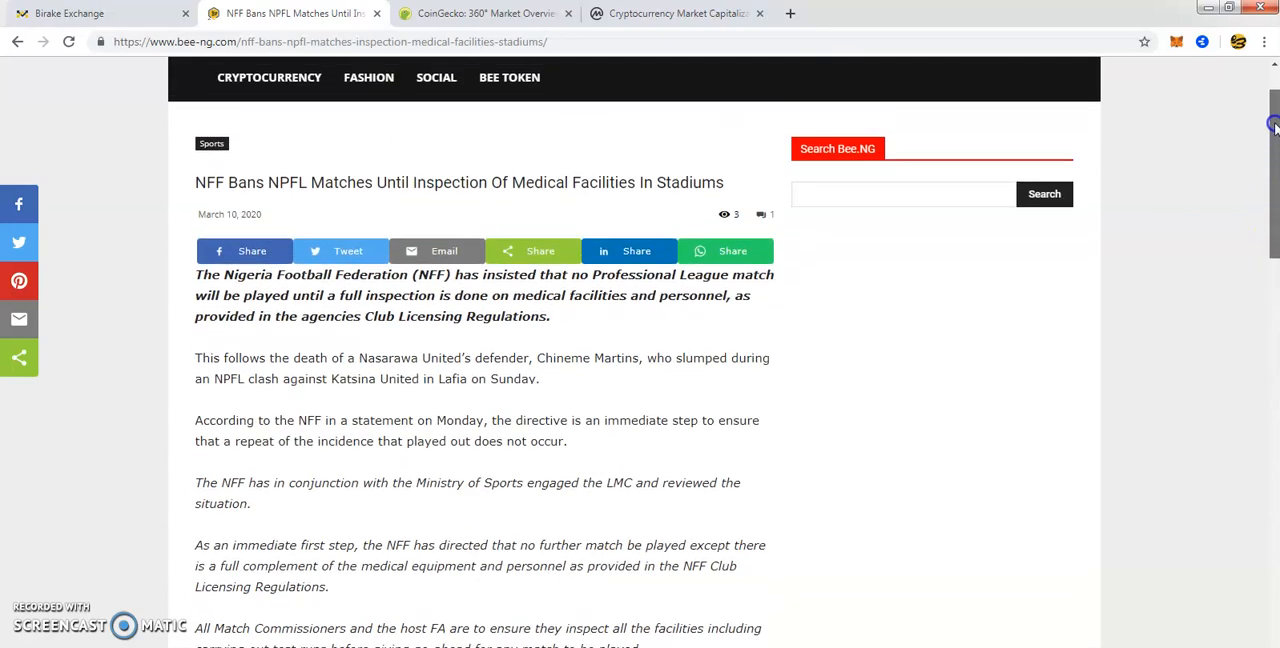
{"action": "scroll", "scroll_direction": "up", "scroll_amount": 3}
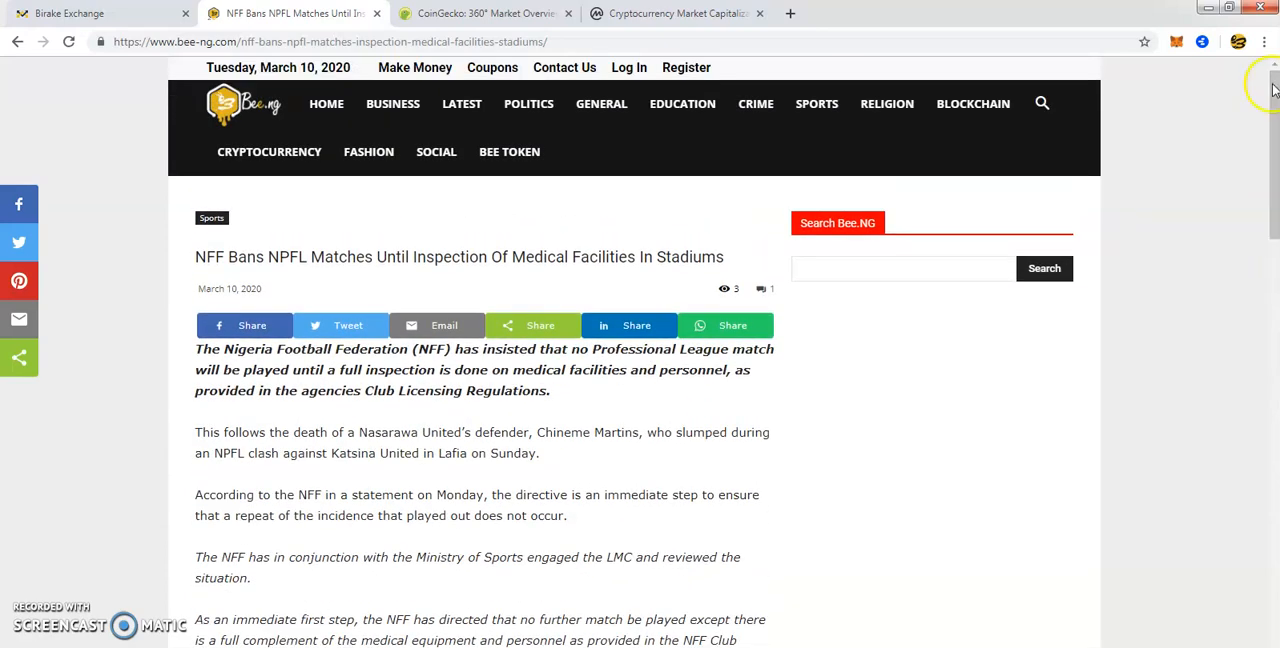
{"action": "mouse_move", "coordinate": [600, 104]}
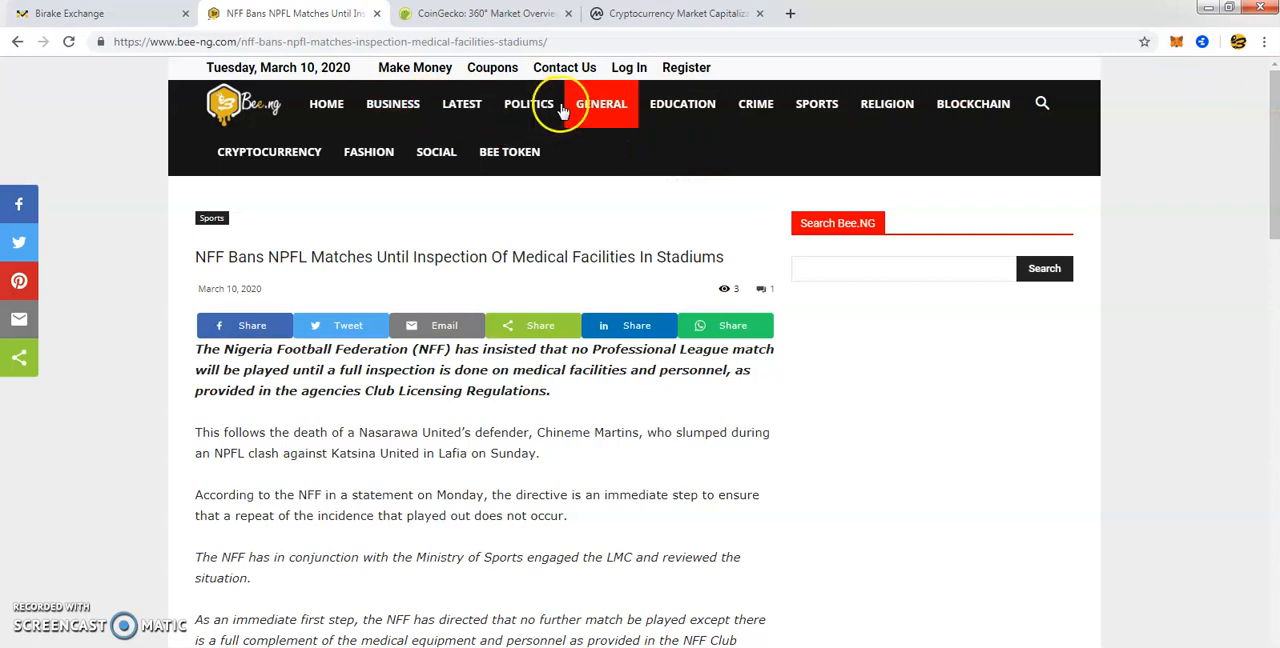
{"action": "mouse_move", "coordinate": [638, 164]}
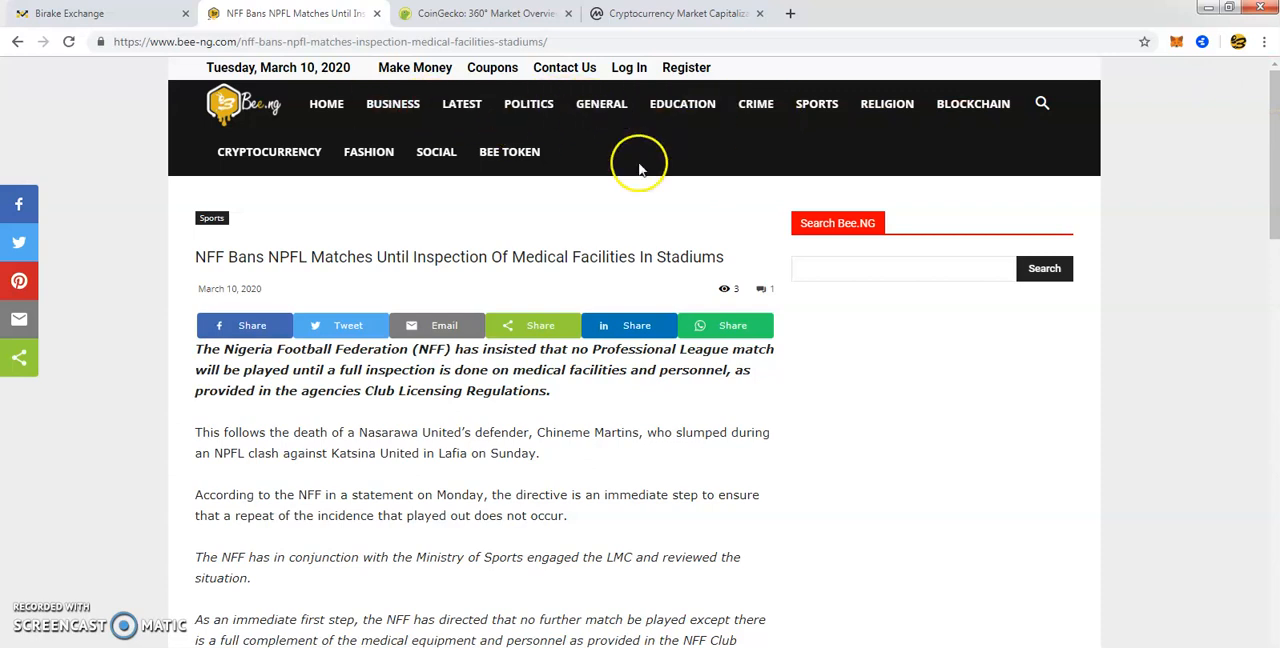